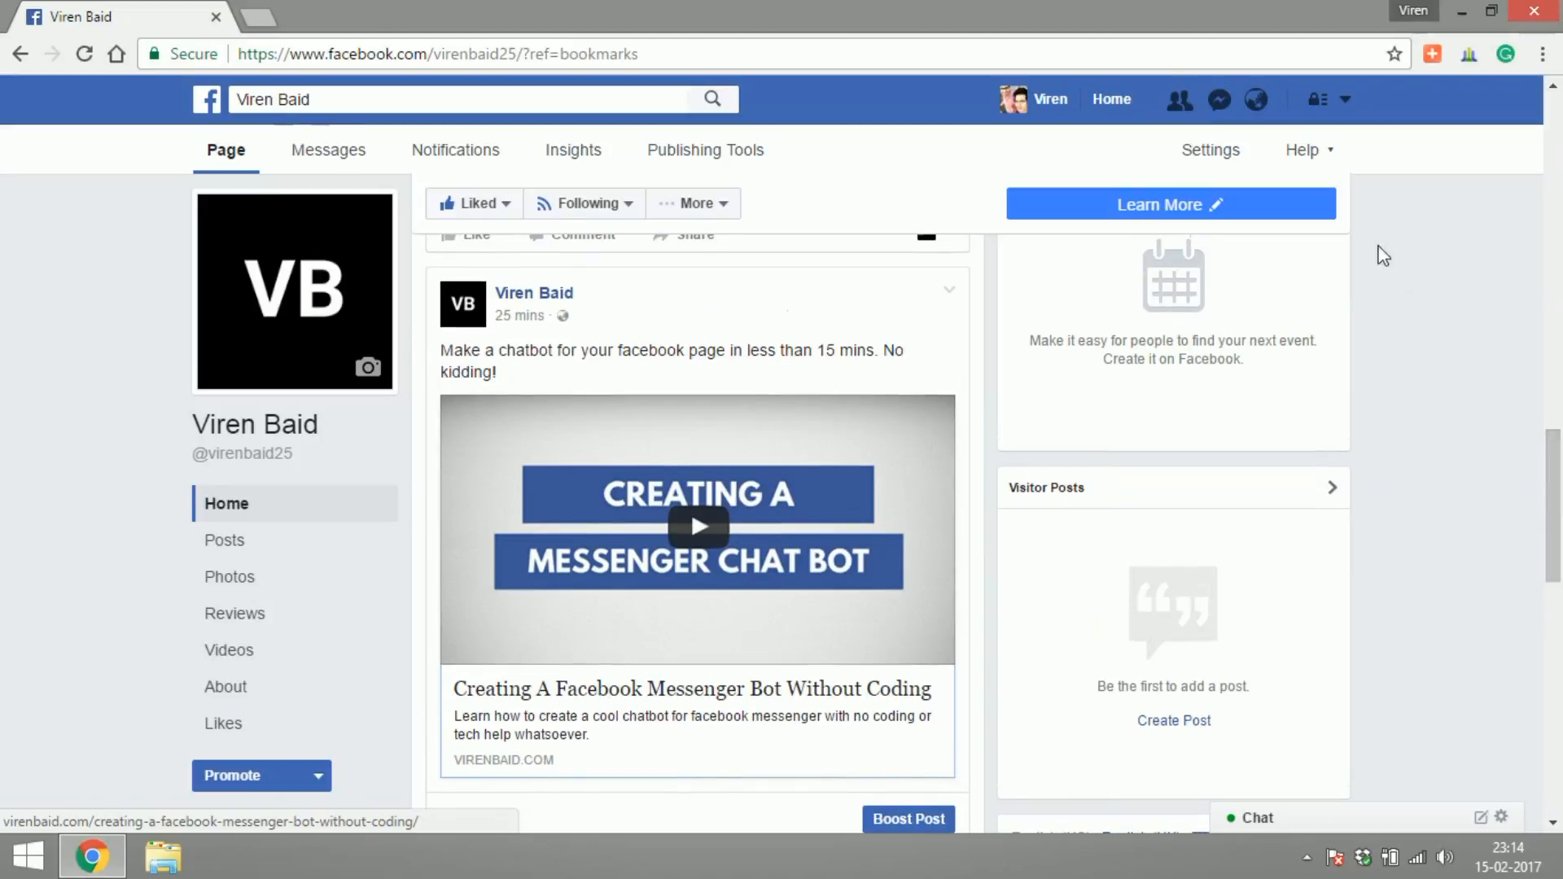
{"action": "mouse_move", "coordinate": [1345, 111]}
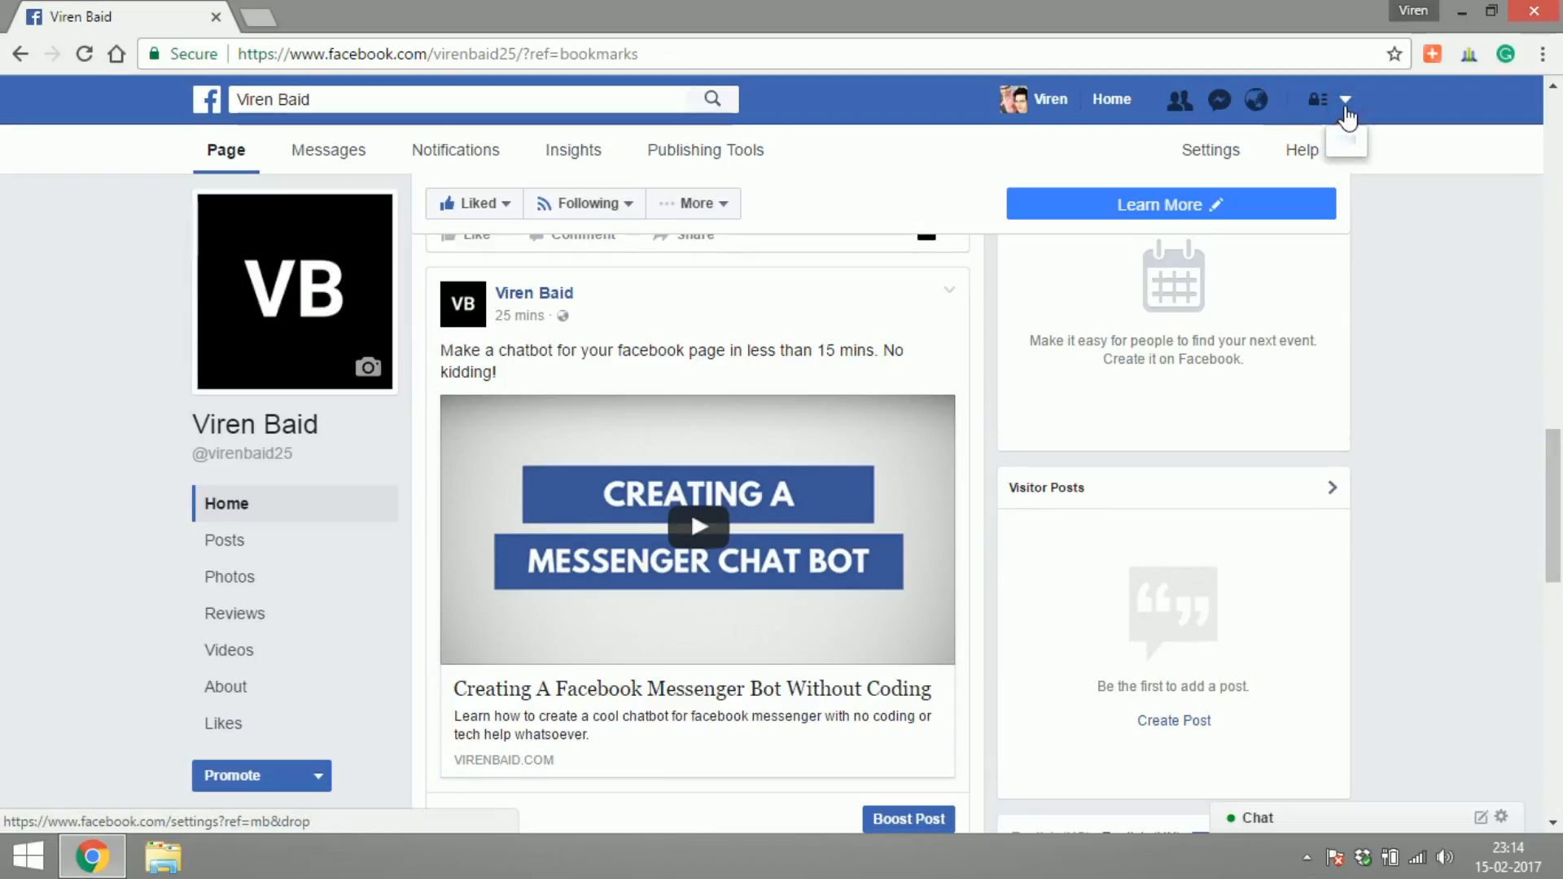
Start creating a new ad from the account menu so Ads Manager opens
{"action": "left_click", "coordinate": [1348, 99]}
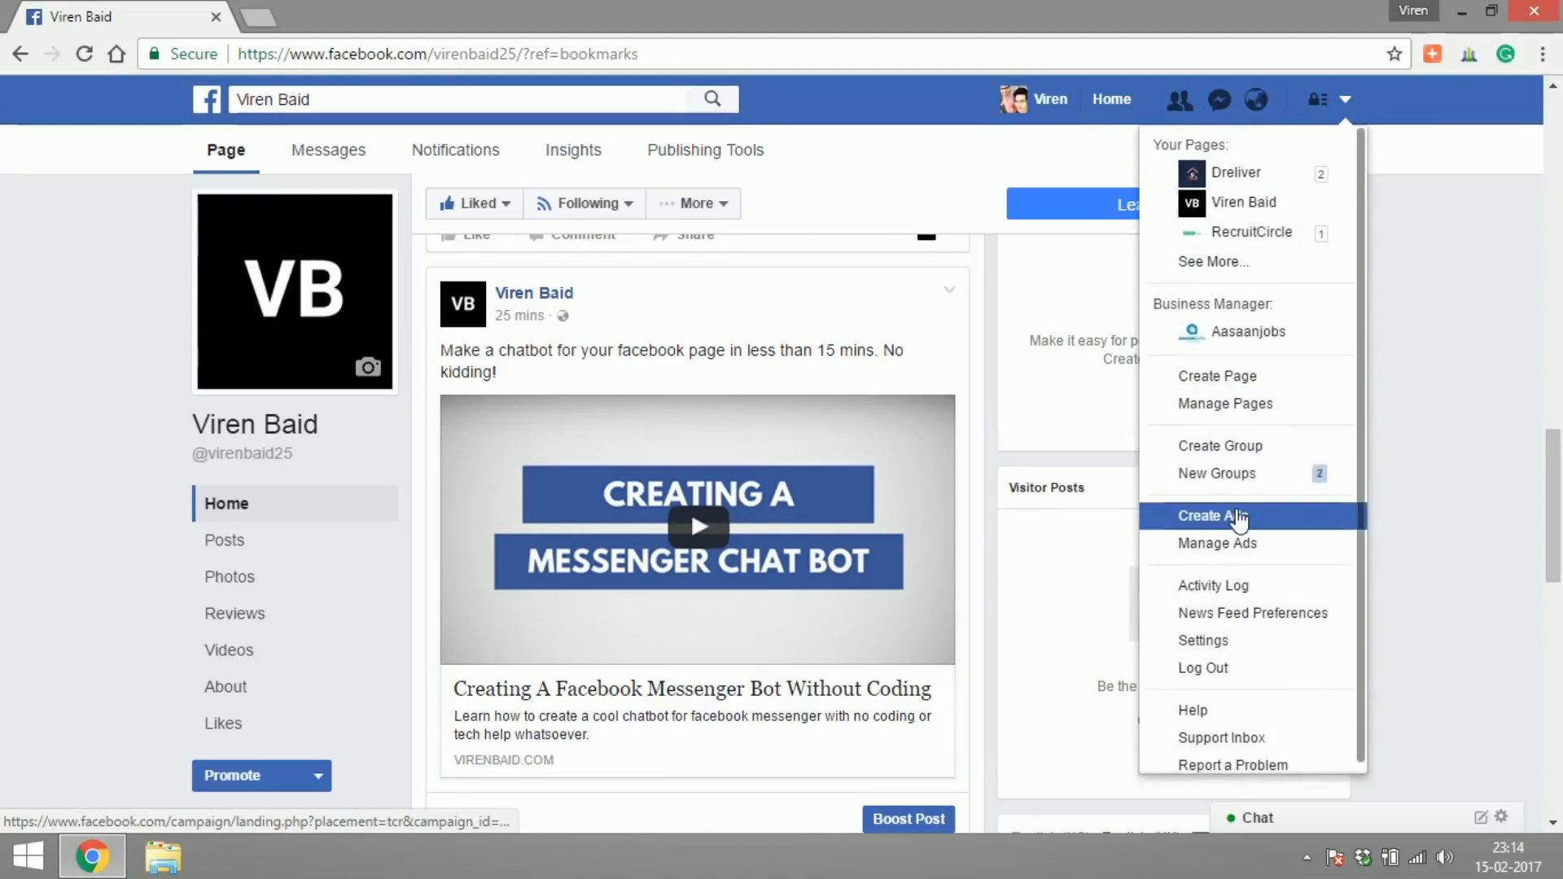
{"action": "left_click", "coordinate": [1213, 514]}
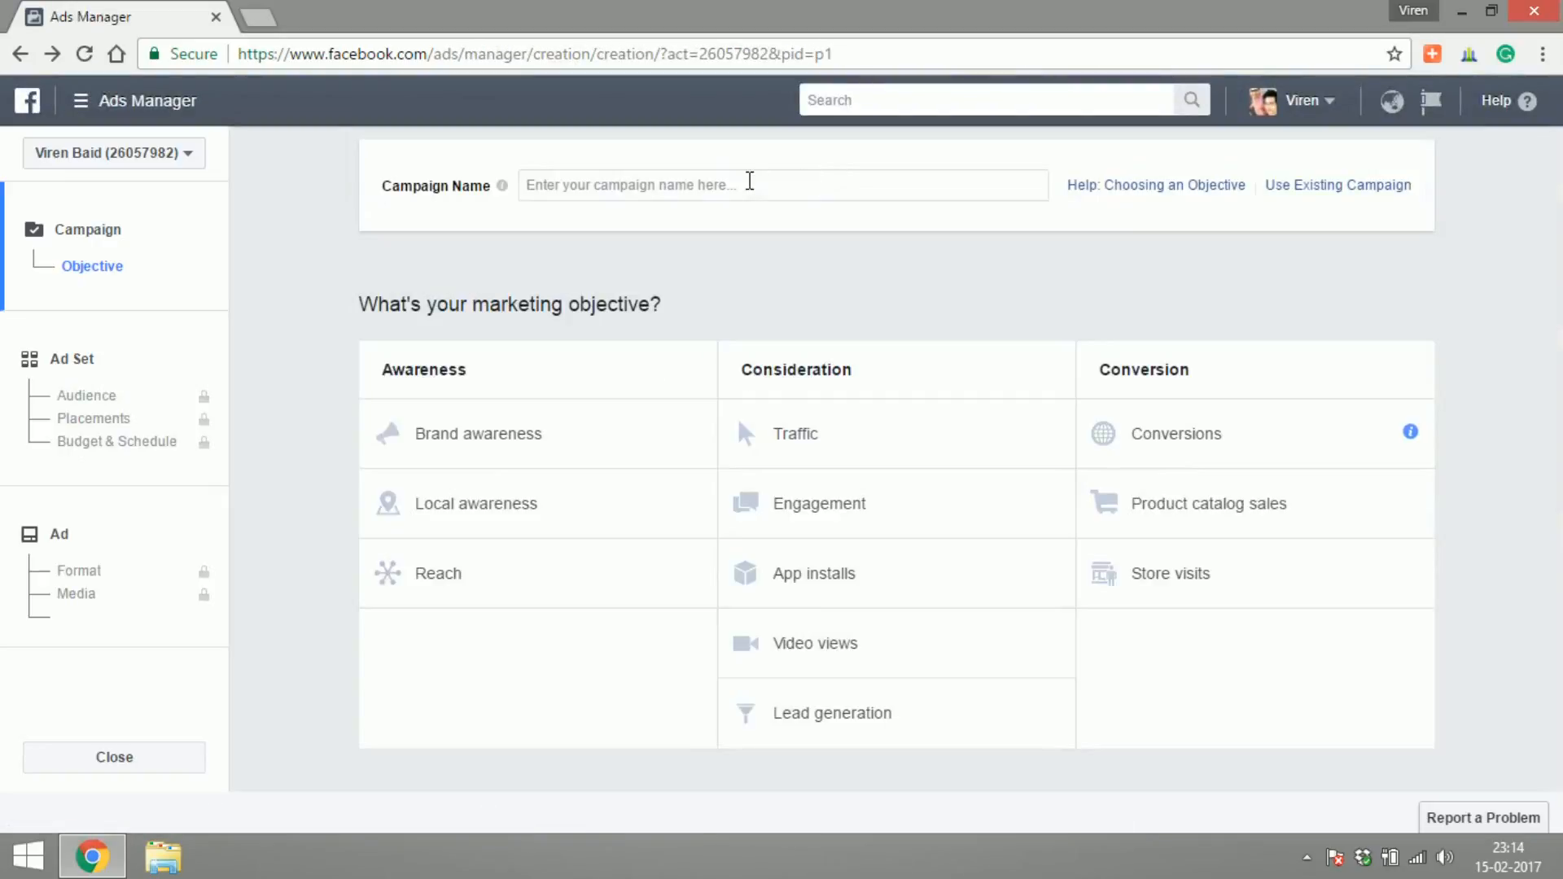
Name the campaign Traffic, choose the Traffic objective and continue to the ad set
{"action": "type", "text": "T"}
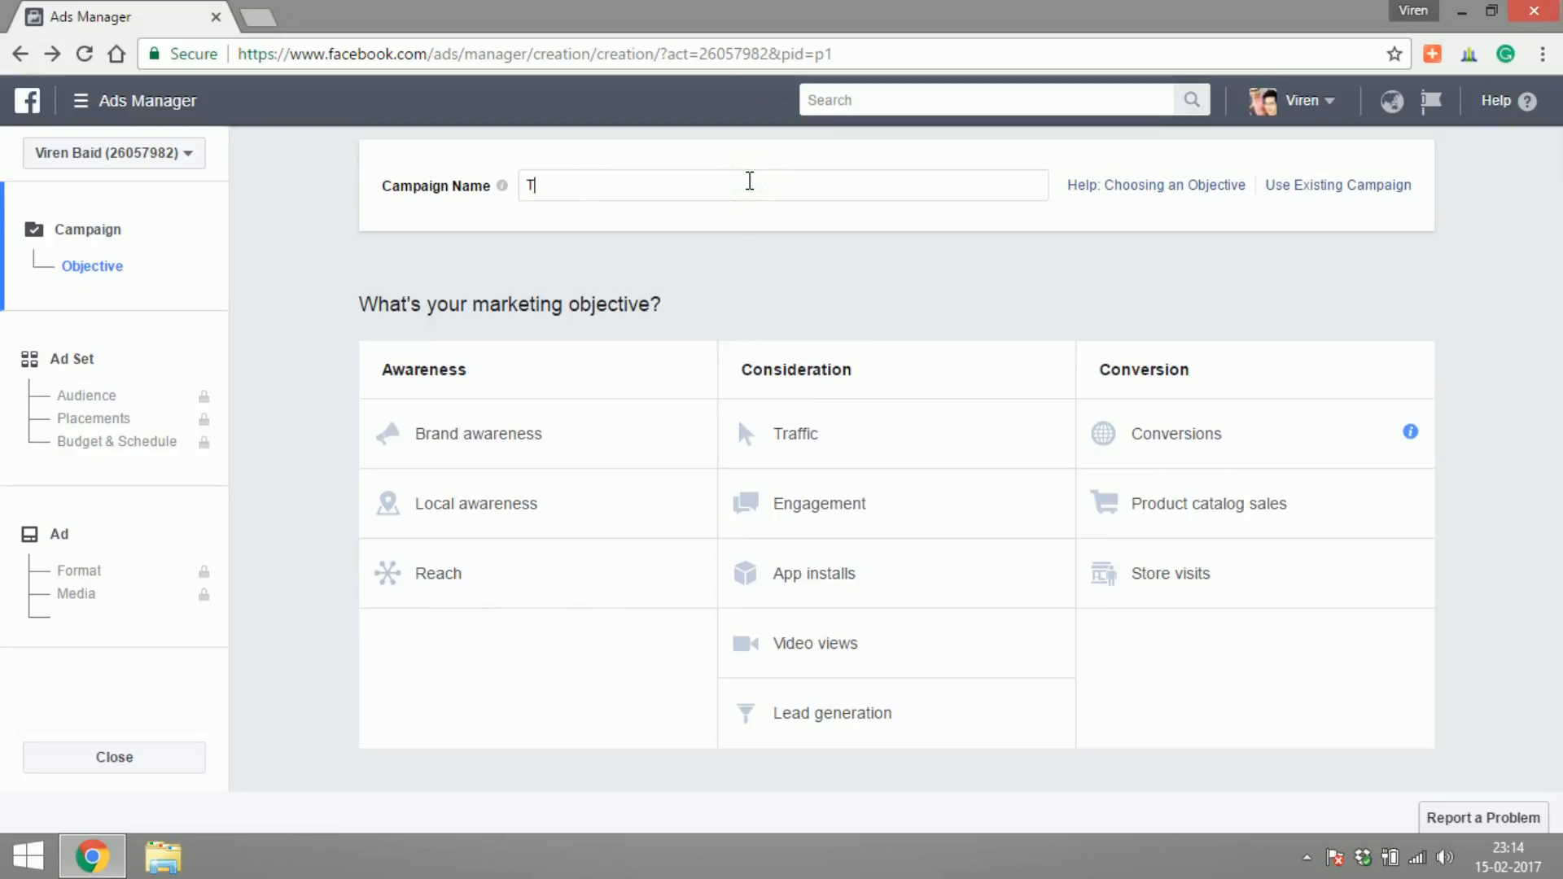
{"action": "type", "text": "raffic"}
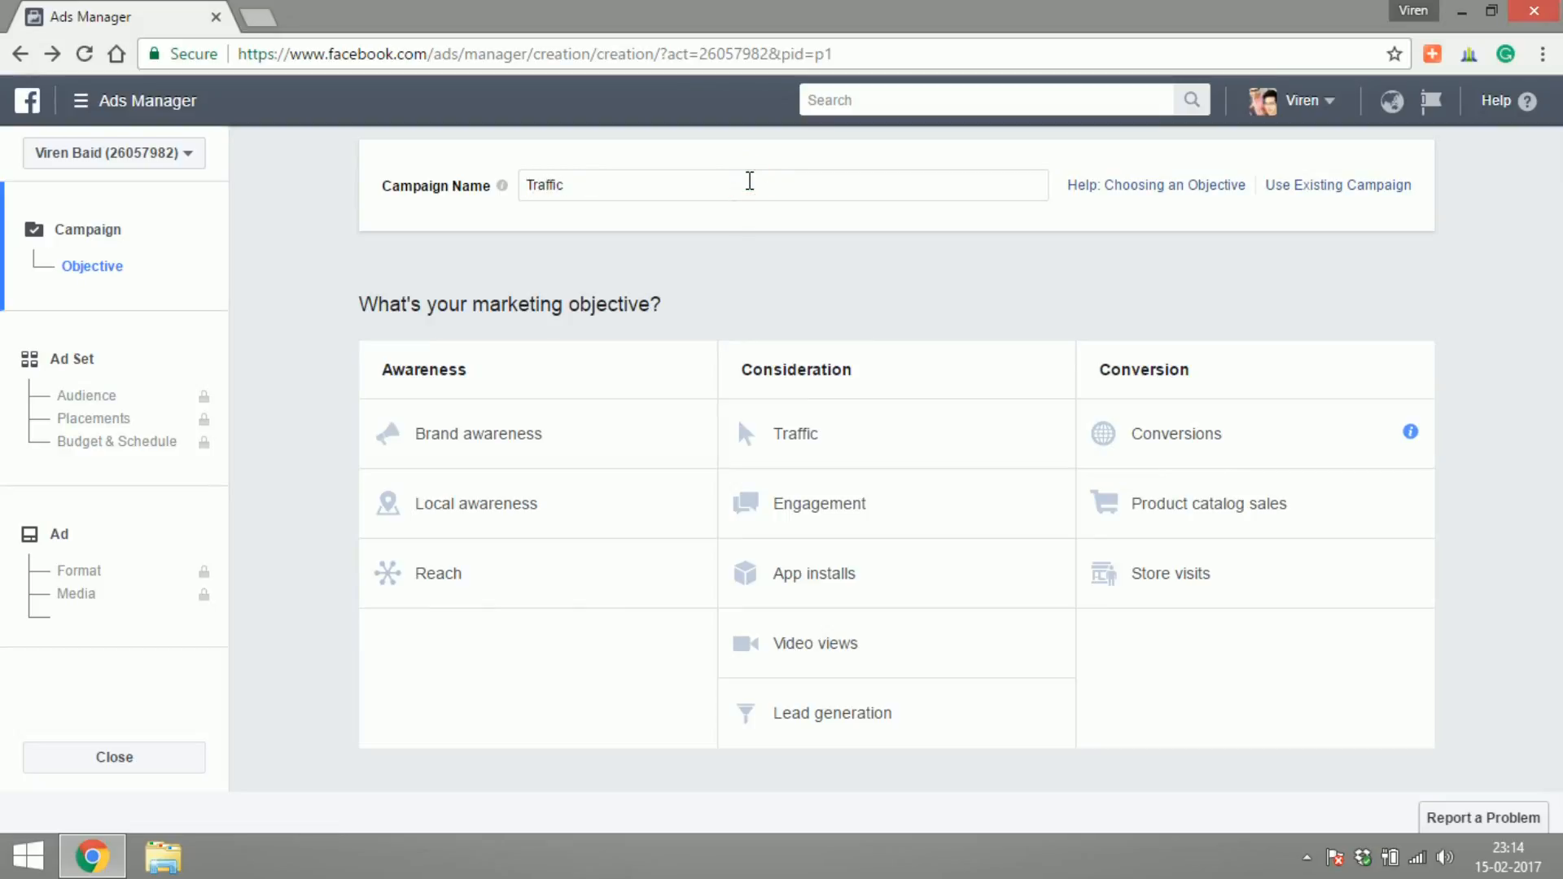
{"action": "mouse_move", "coordinate": [817, 438]}
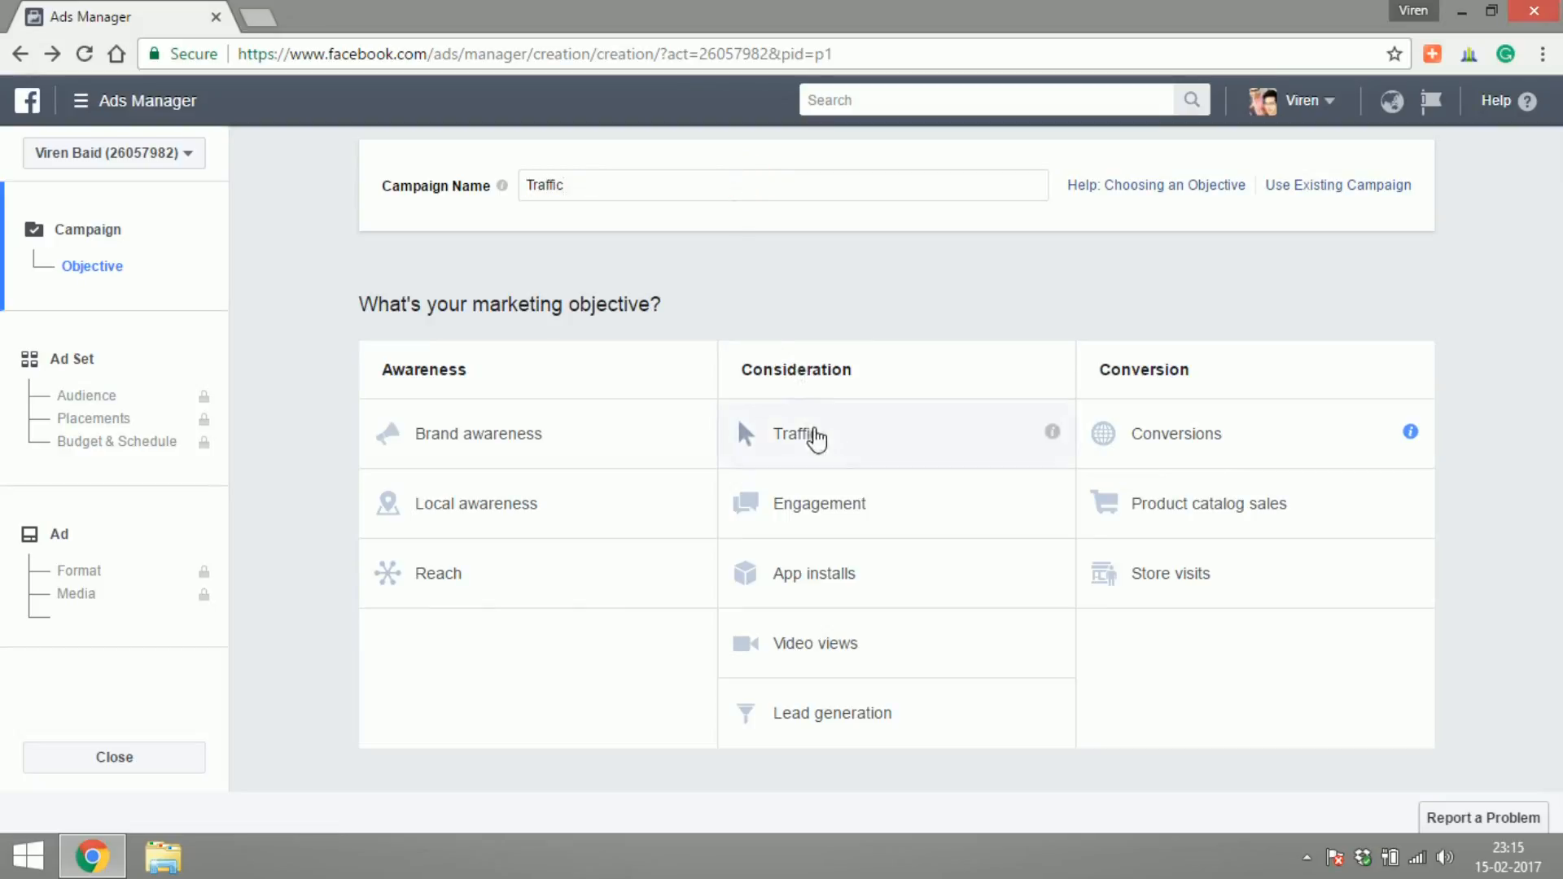
{"action": "left_click", "coordinate": [800, 433]}
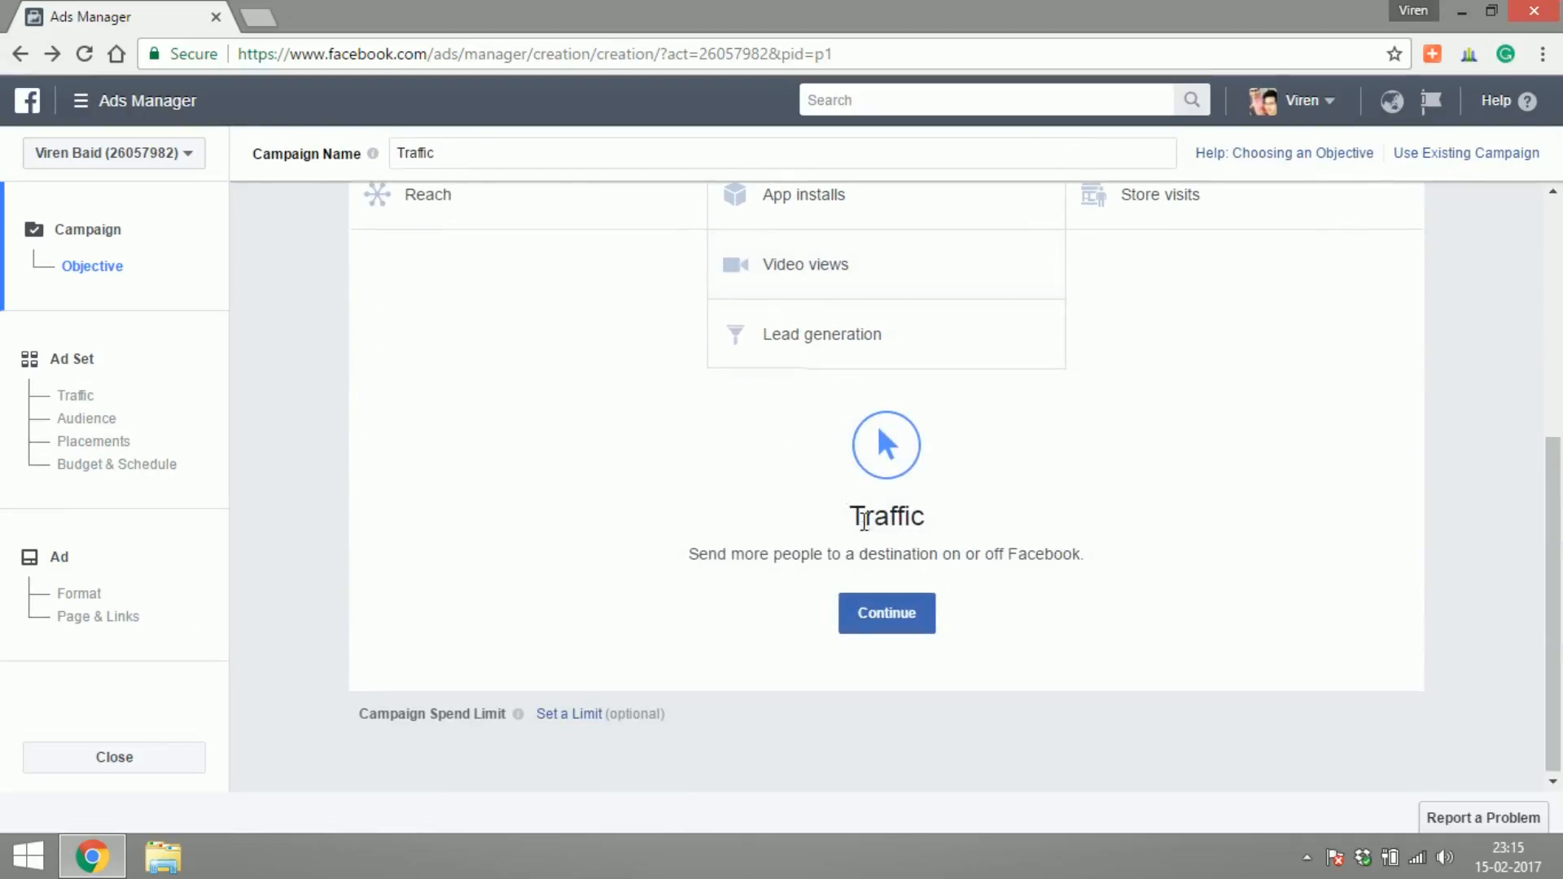
{"action": "left_click", "coordinate": [887, 612]}
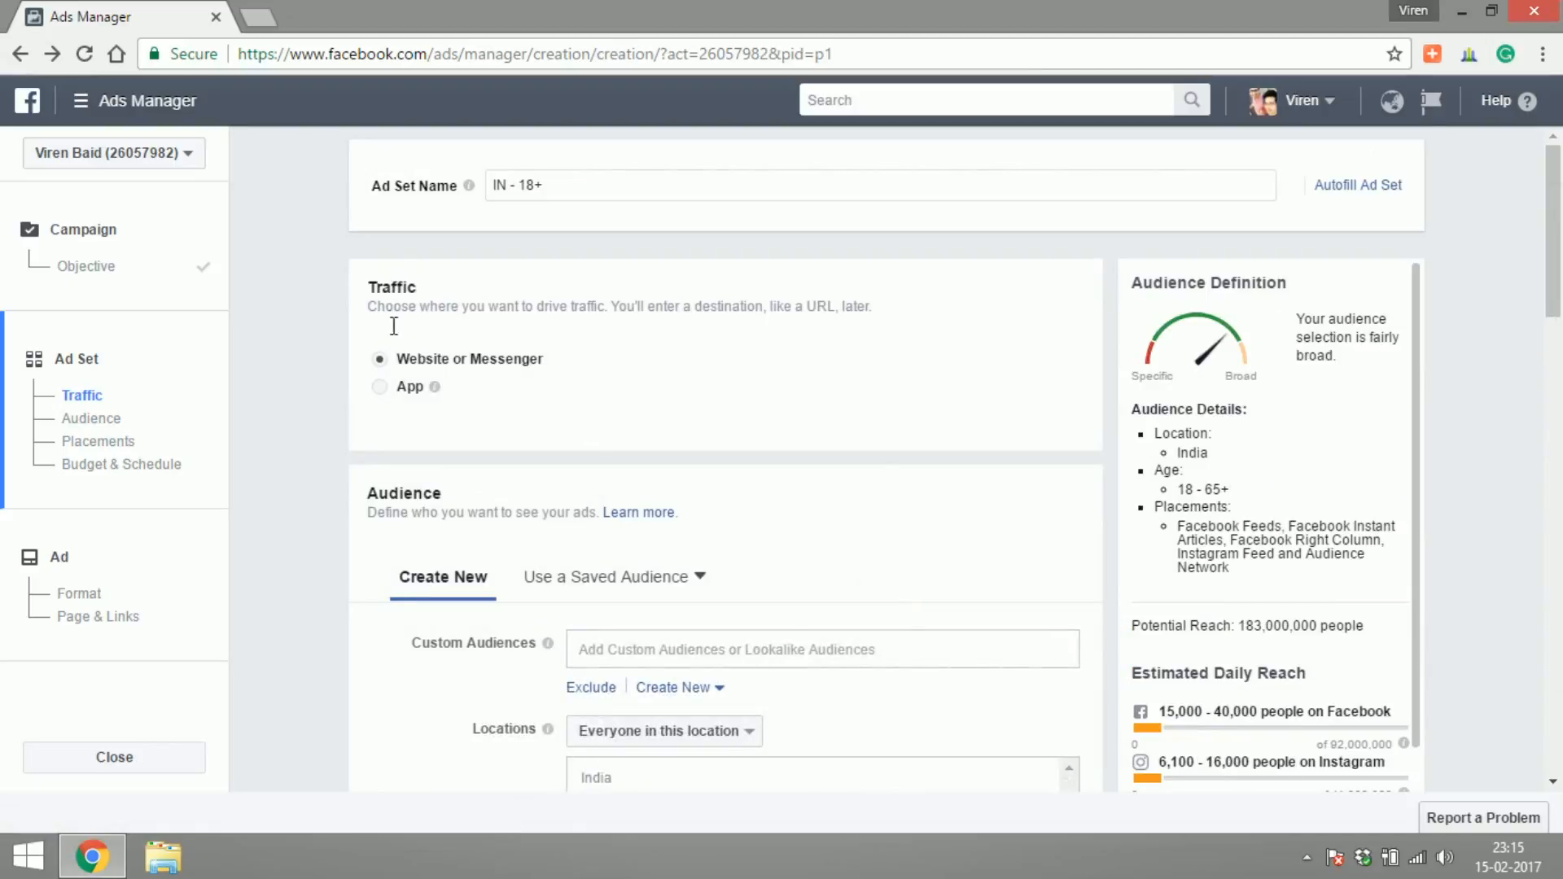
{"action": "mouse_move", "coordinate": [869, 570]}
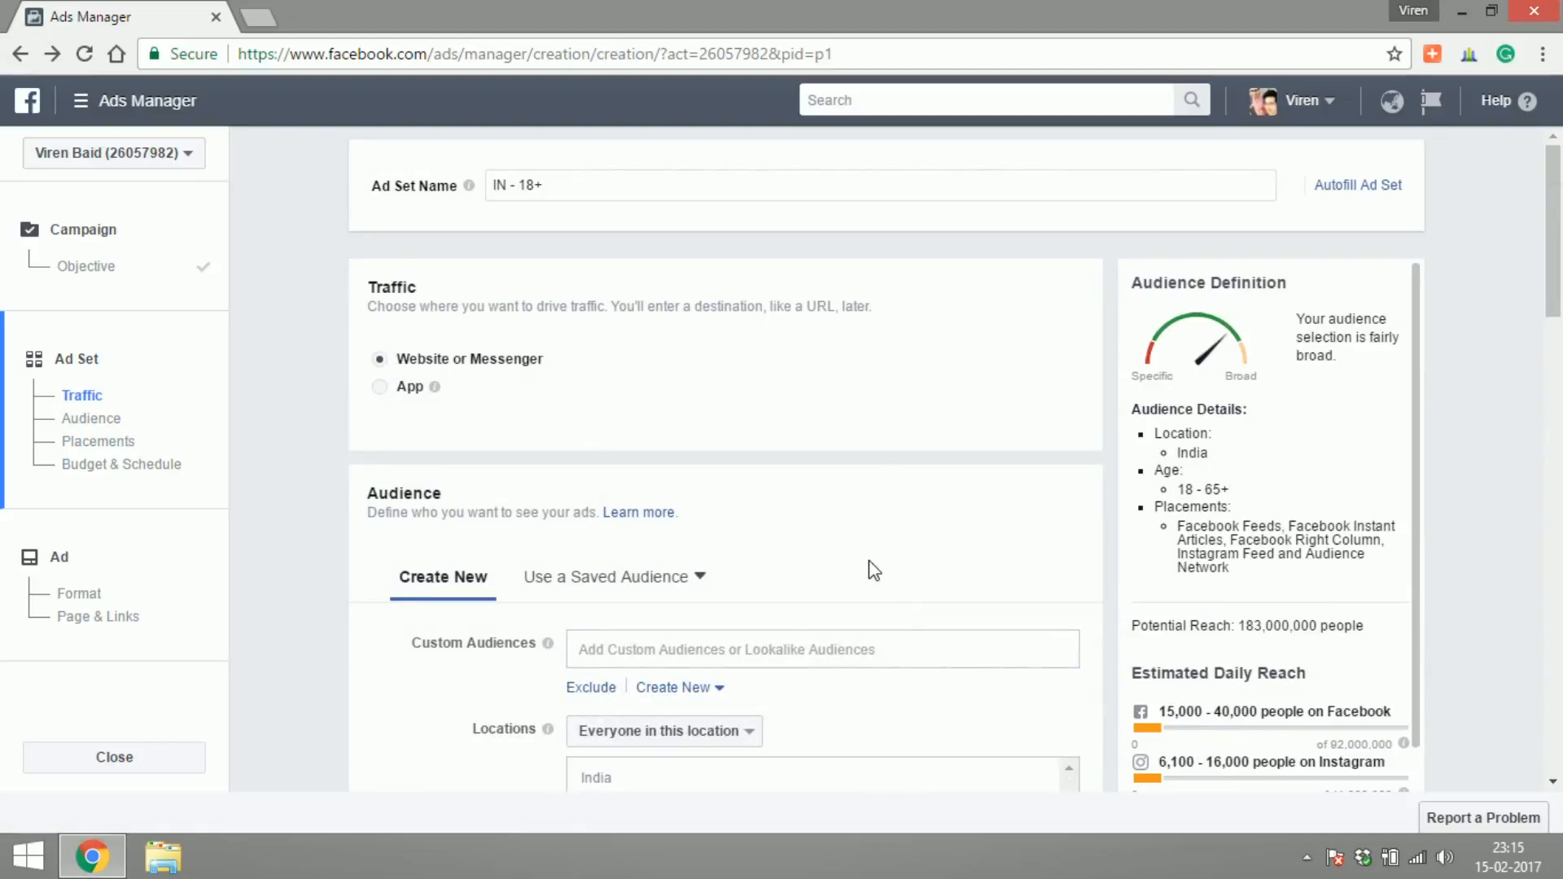
{"action": "mouse_move", "coordinate": [1172, 360]}
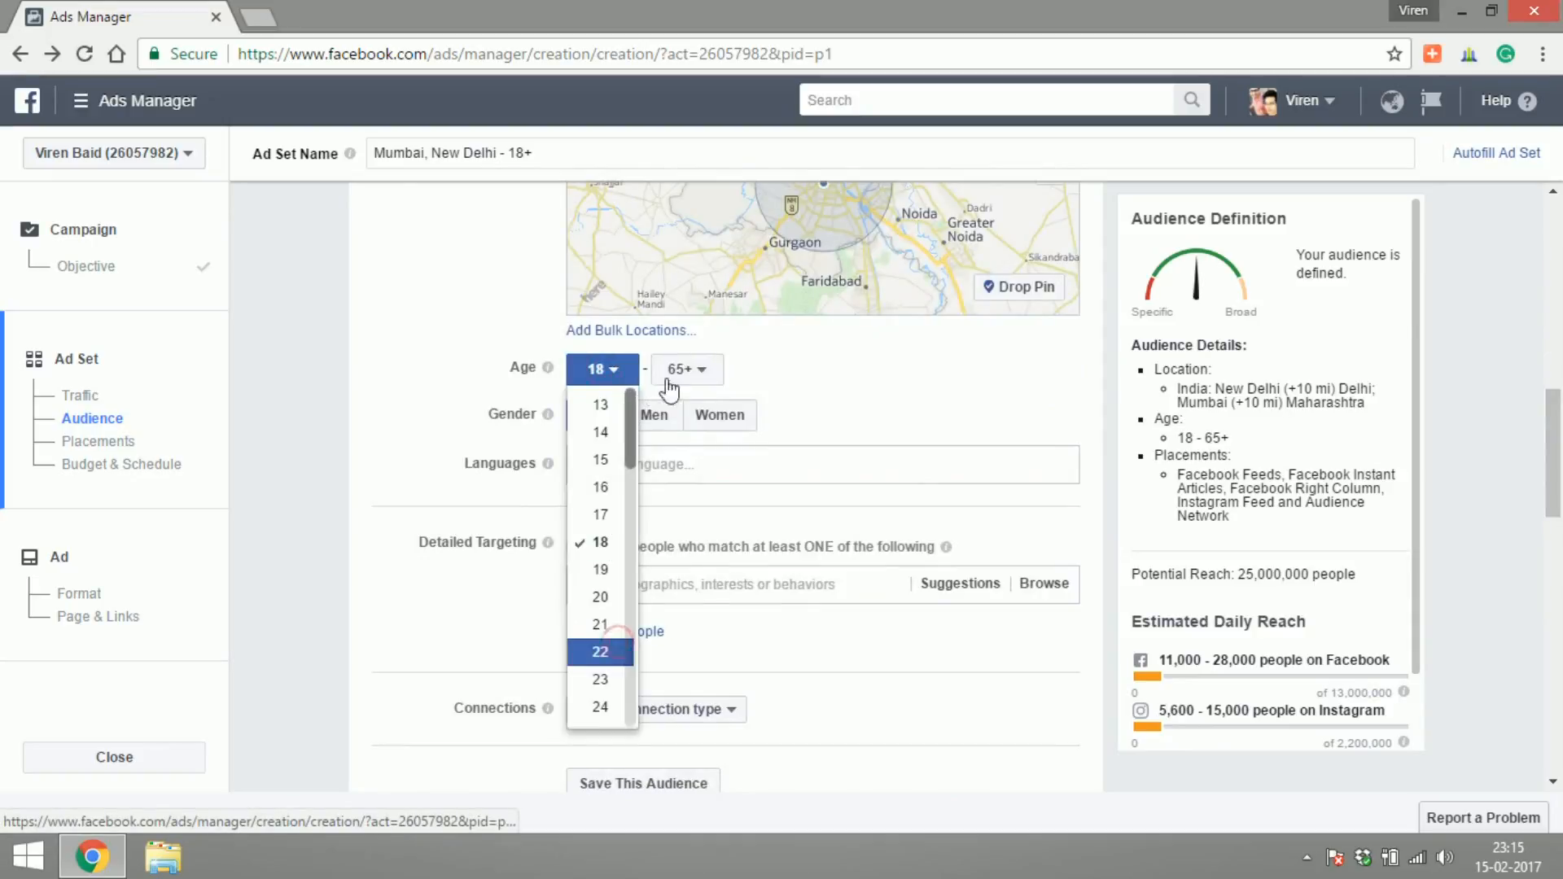
Set language English and add Facebook Page Admins to detailed targeting
{"action": "type", "text": "eng"}
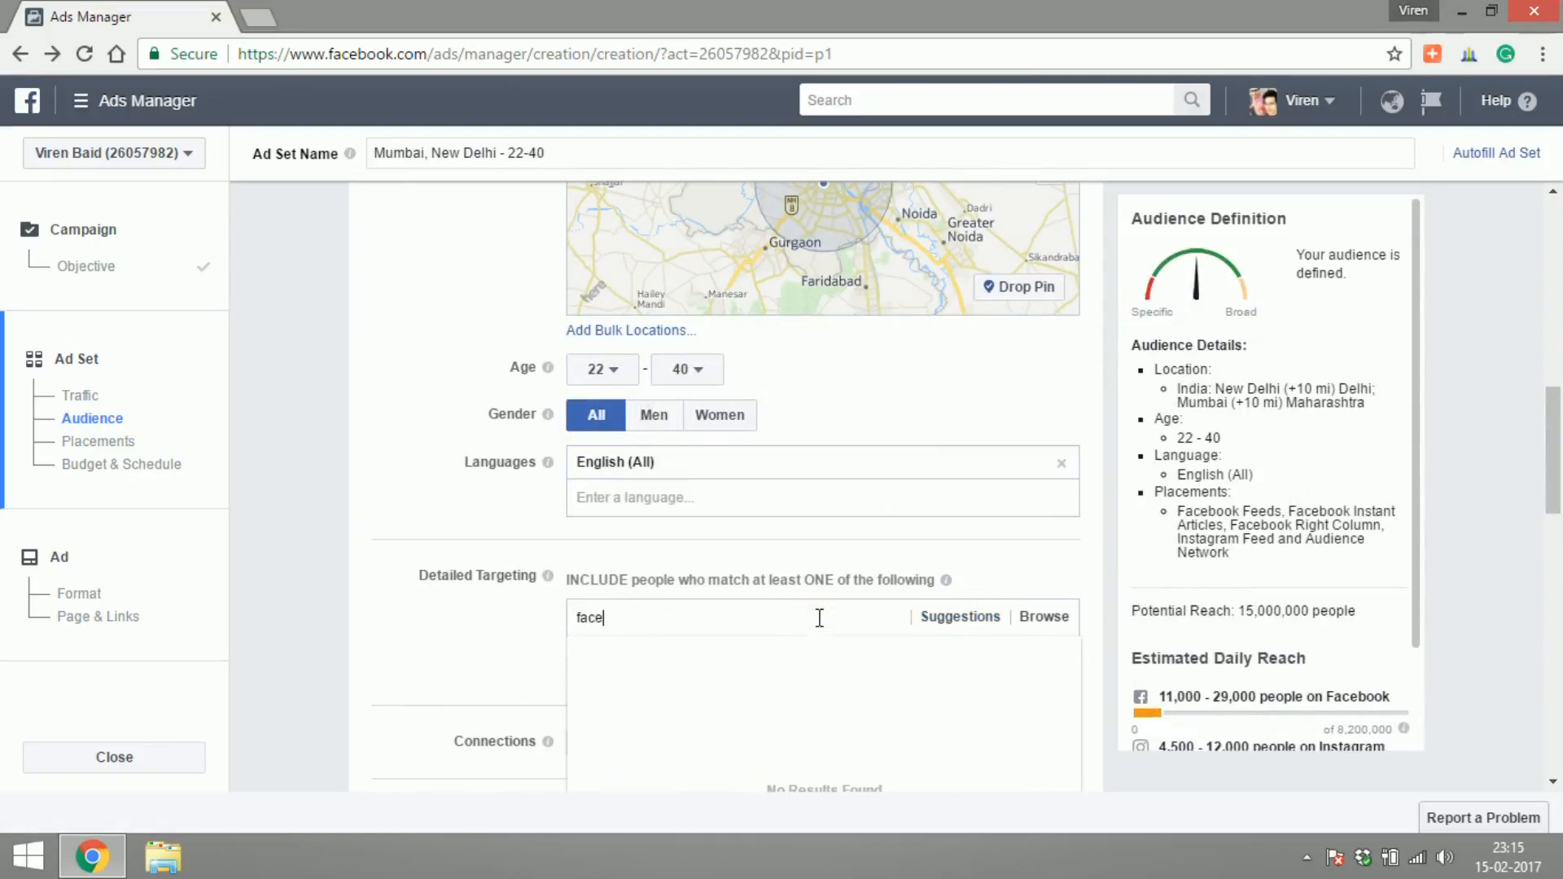
{"action": "left_click", "coordinate": [680, 656]}
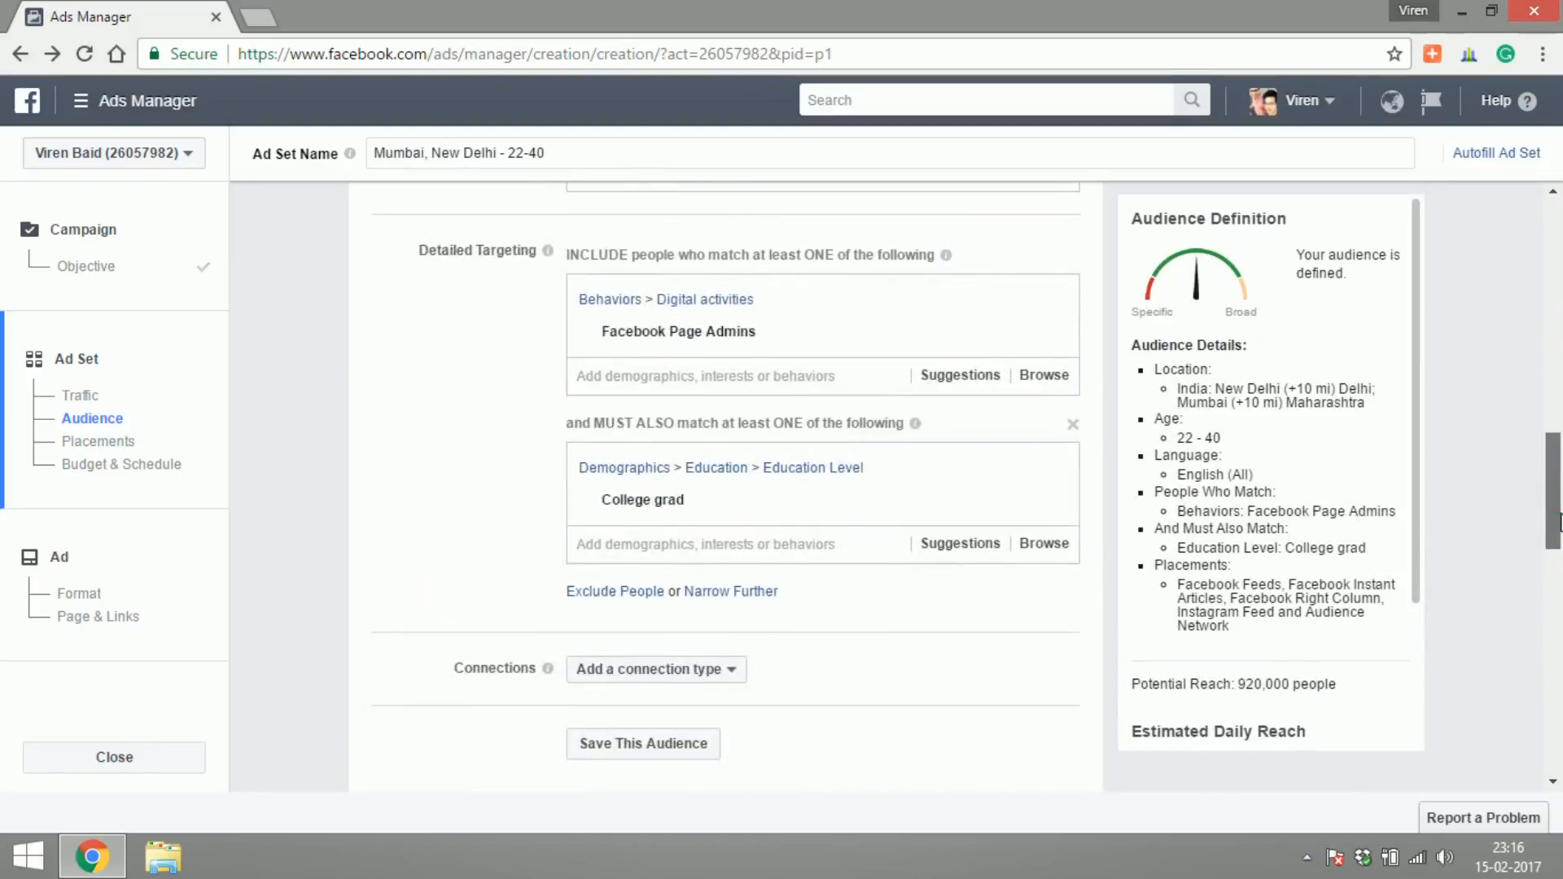
{"action": "scroll", "scroll_direction": "down", "scroll_amount": 3}
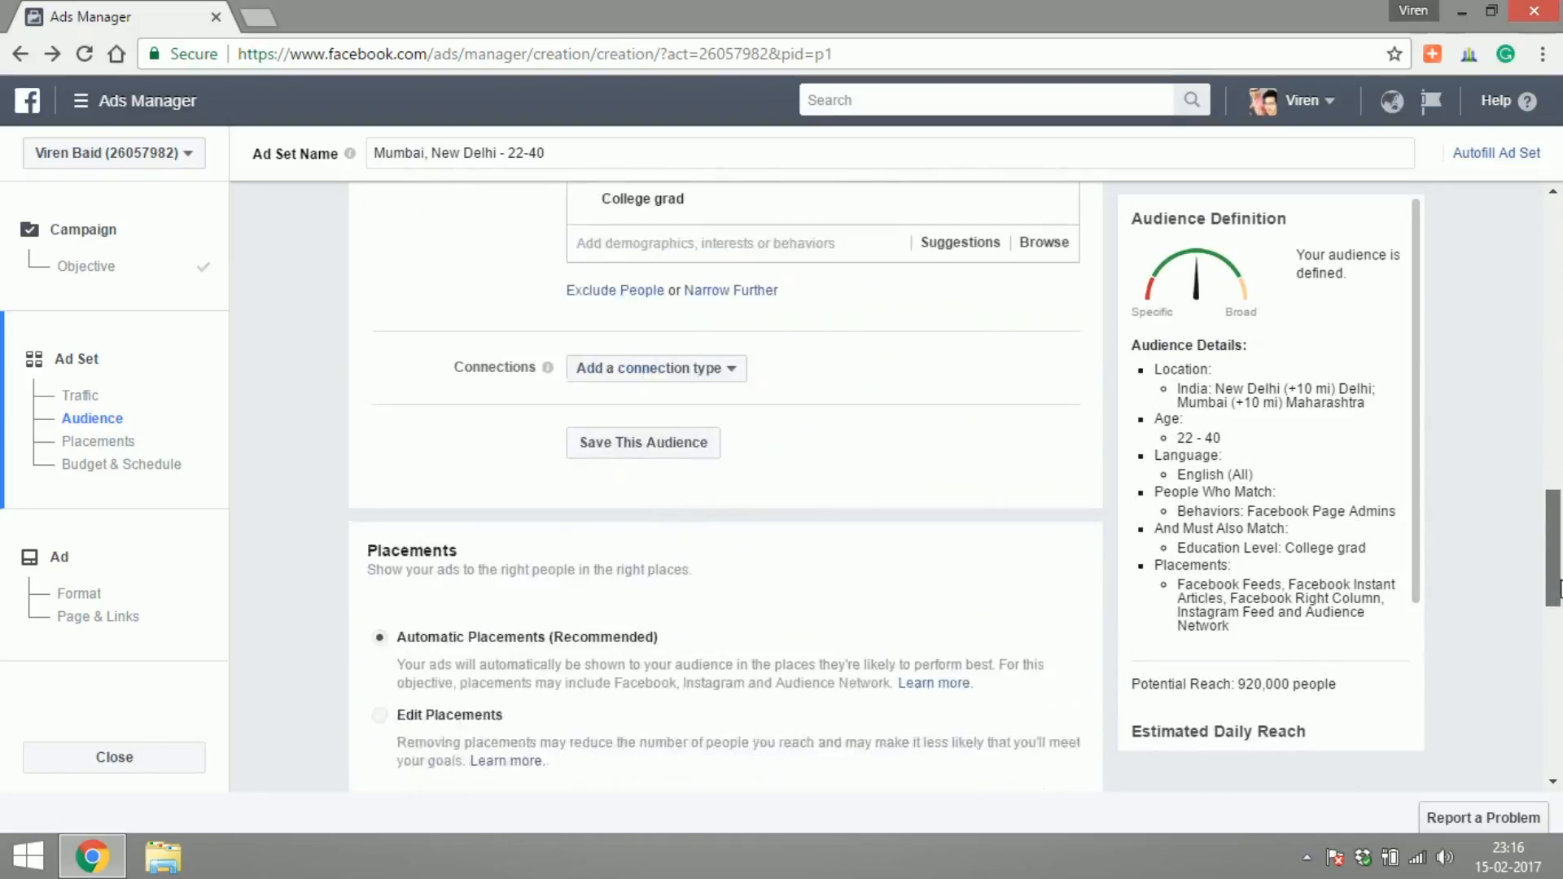
Edit placements manually, removing Instagram, Instant Articles and Right Column to keep Facebook Feeds only
{"action": "scroll", "scroll_direction": "down", "scroll_amount": 3}
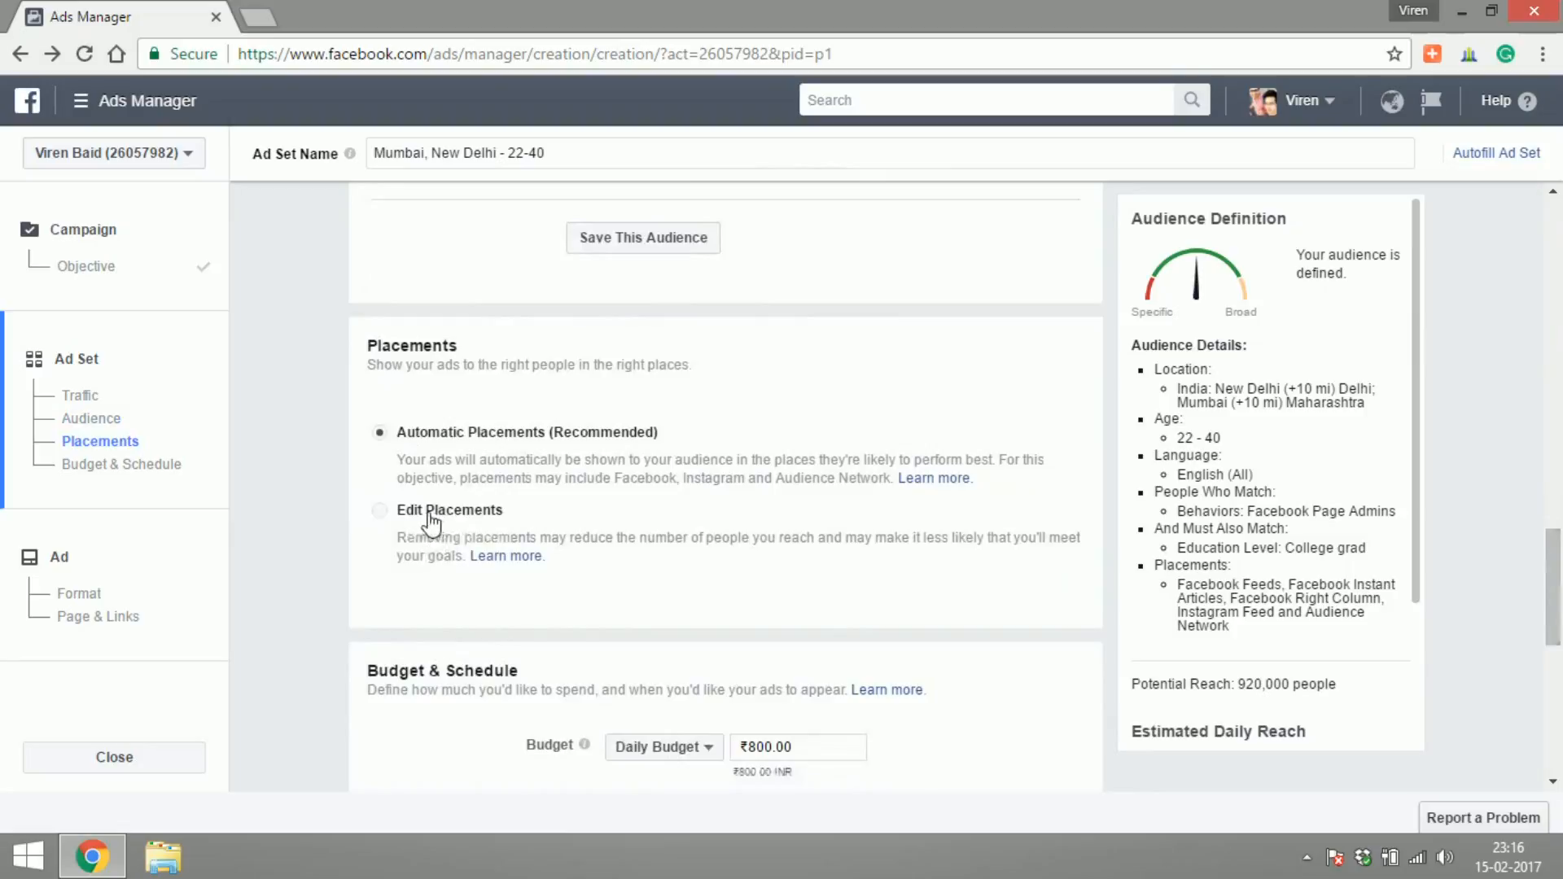
{"action": "left_click", "coordinate": [378, 510]}
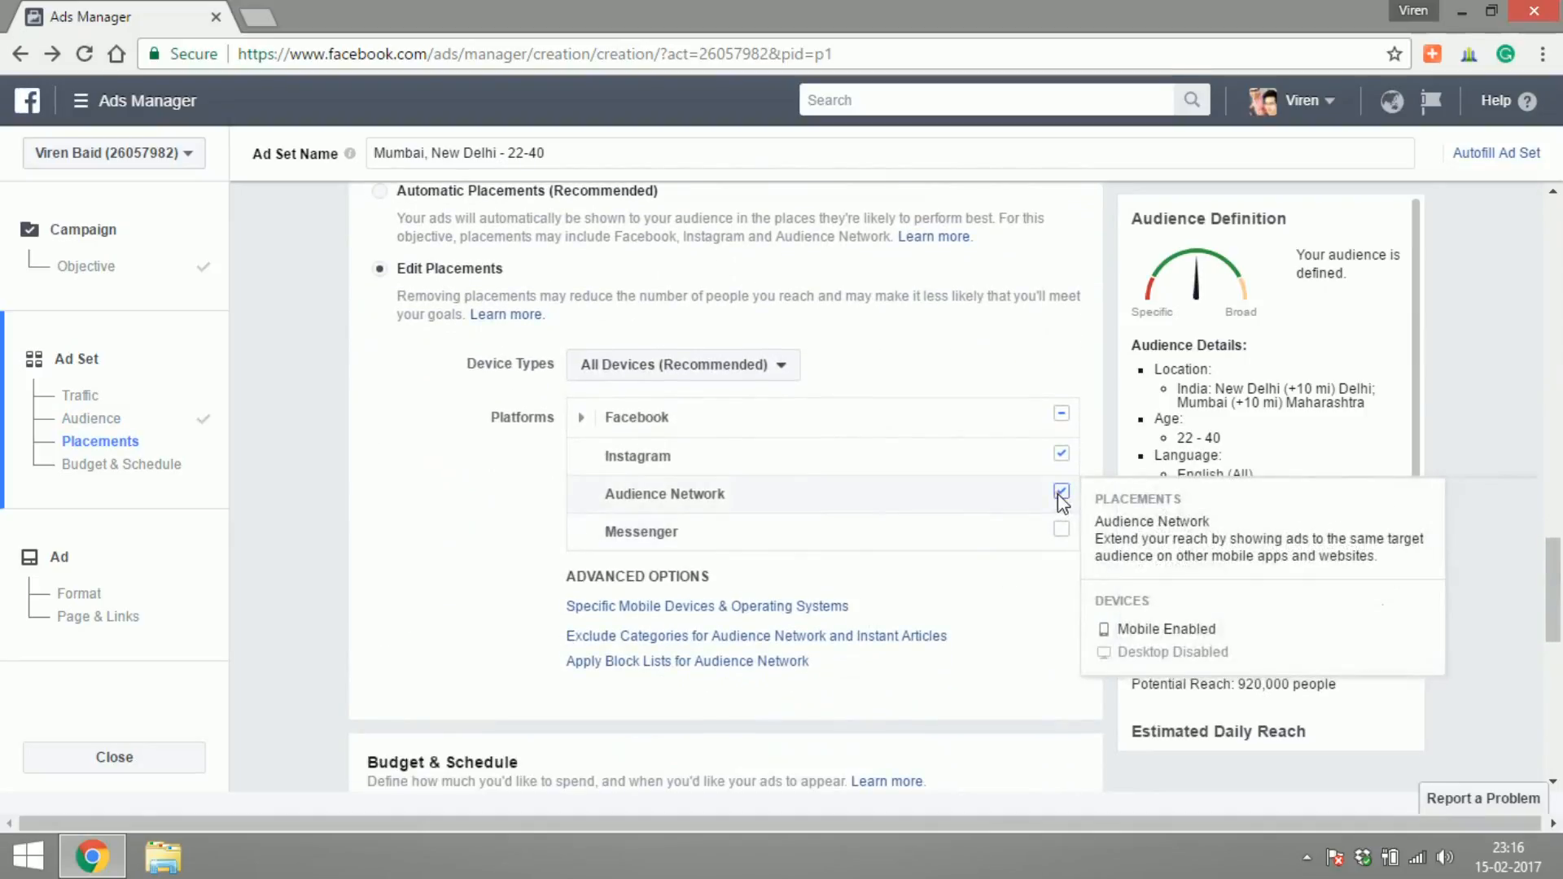
{"action": "left_click", "coordinate": [1062, 495]}
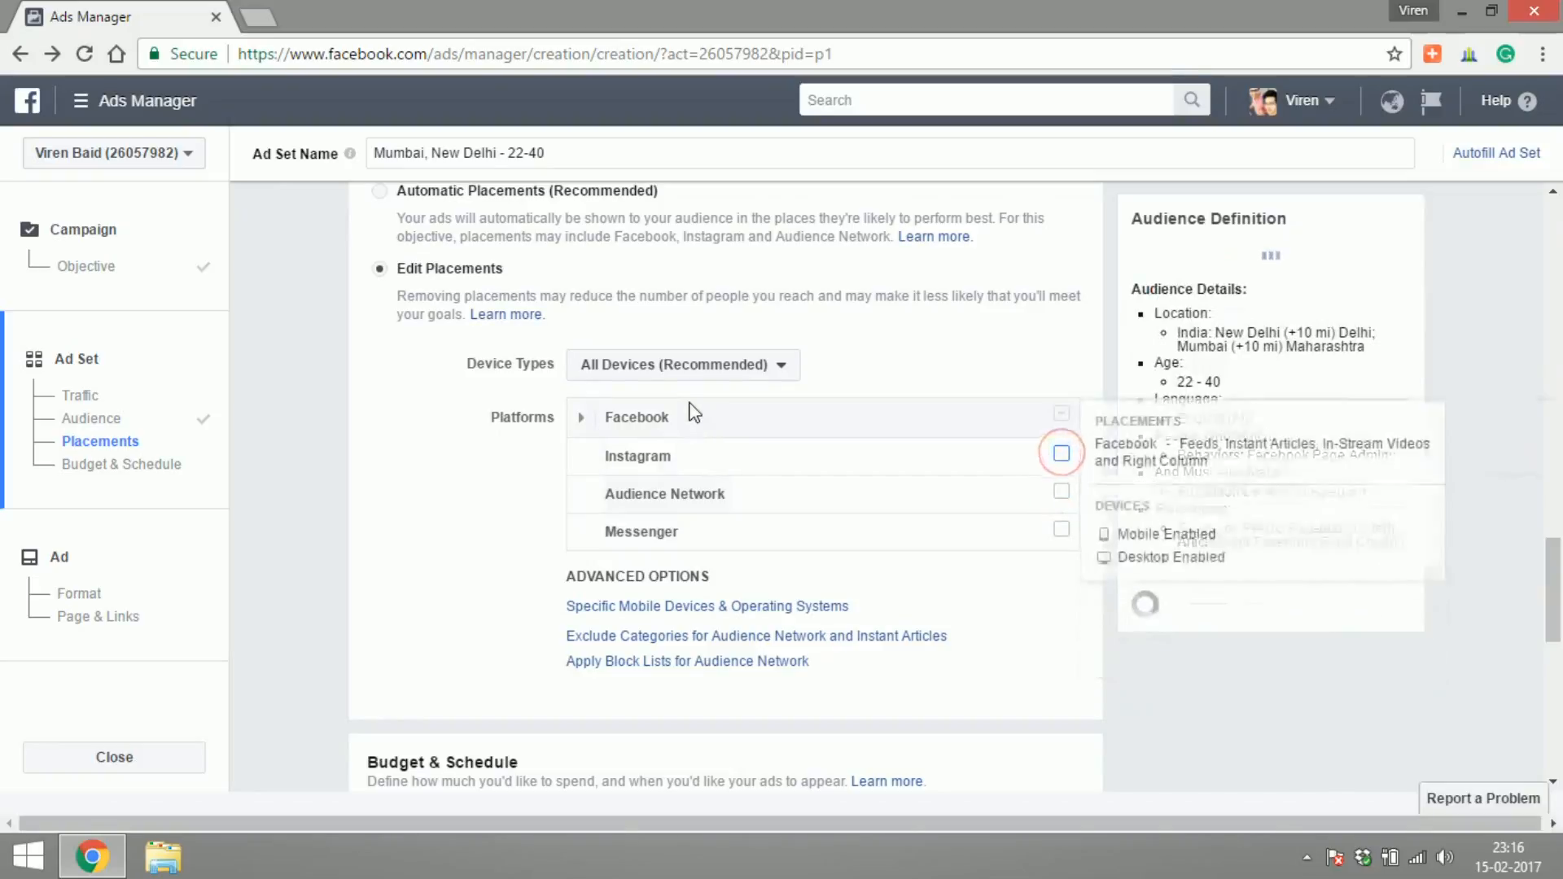
{"action": "left_click", "coordinate": [581, 416]}
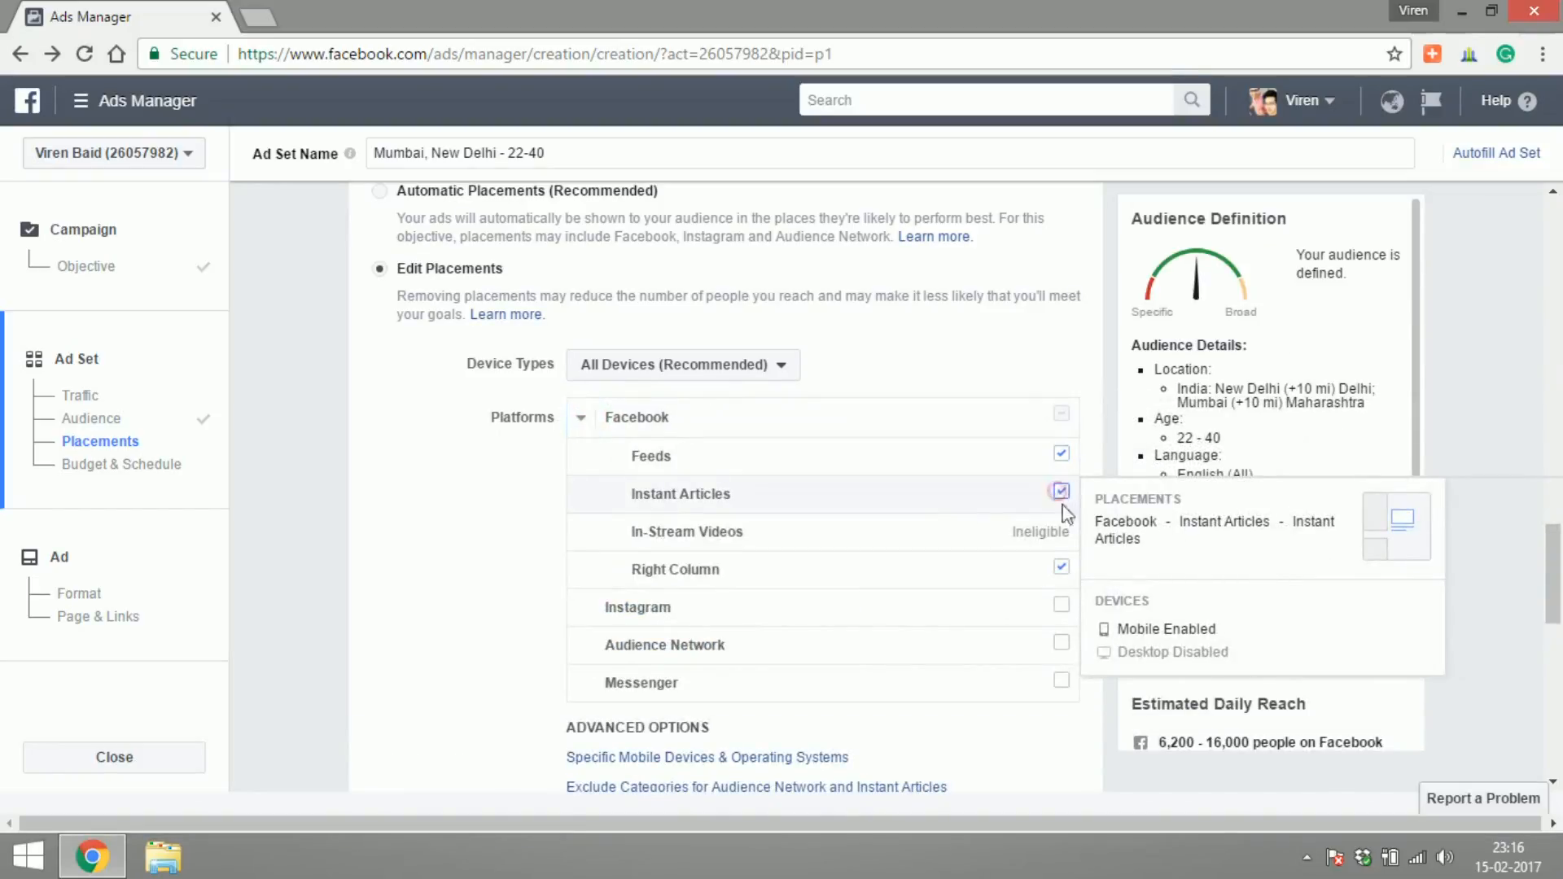
{"action": "left_click", "coordinate": [1061, 567]}
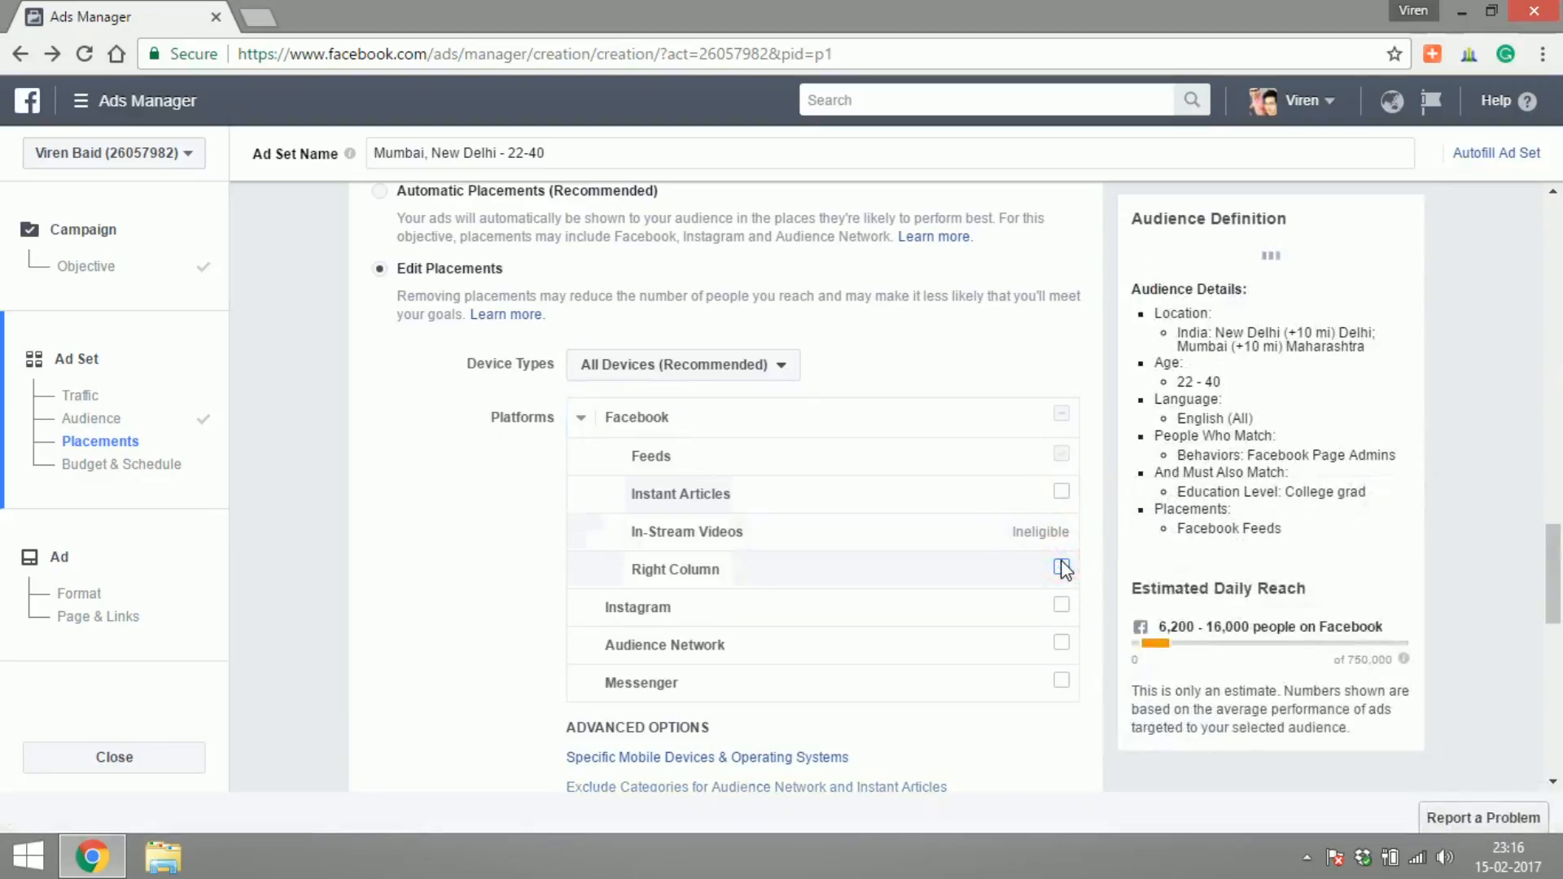
{"action": "left_click", "coordinate": [1062, 566]}
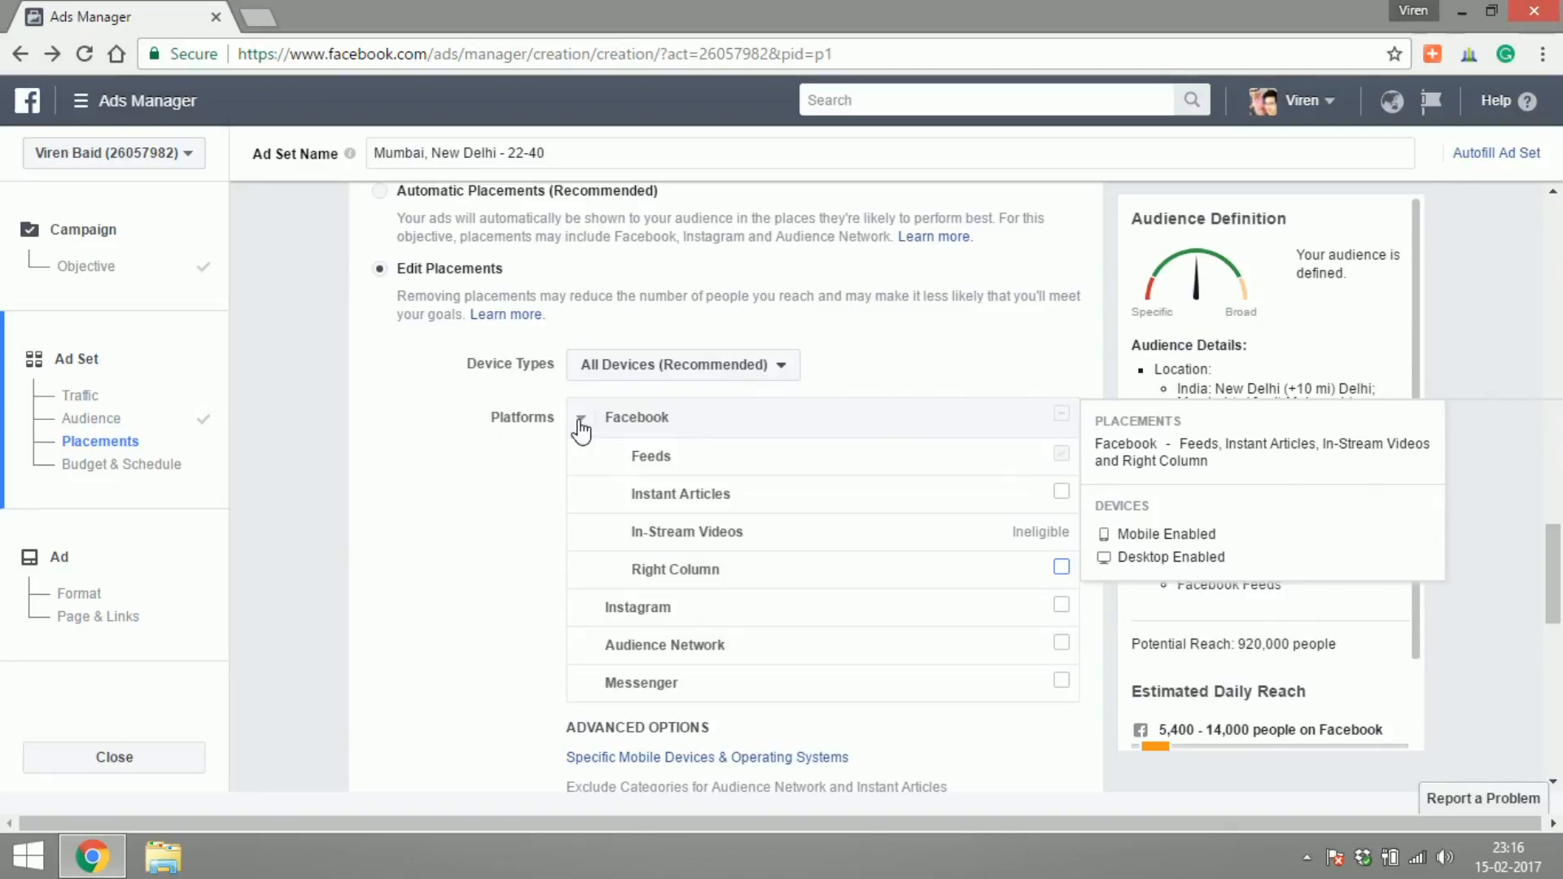
{"action": "scroll", "scroll_direction": "down", "scroll_amount": 3}
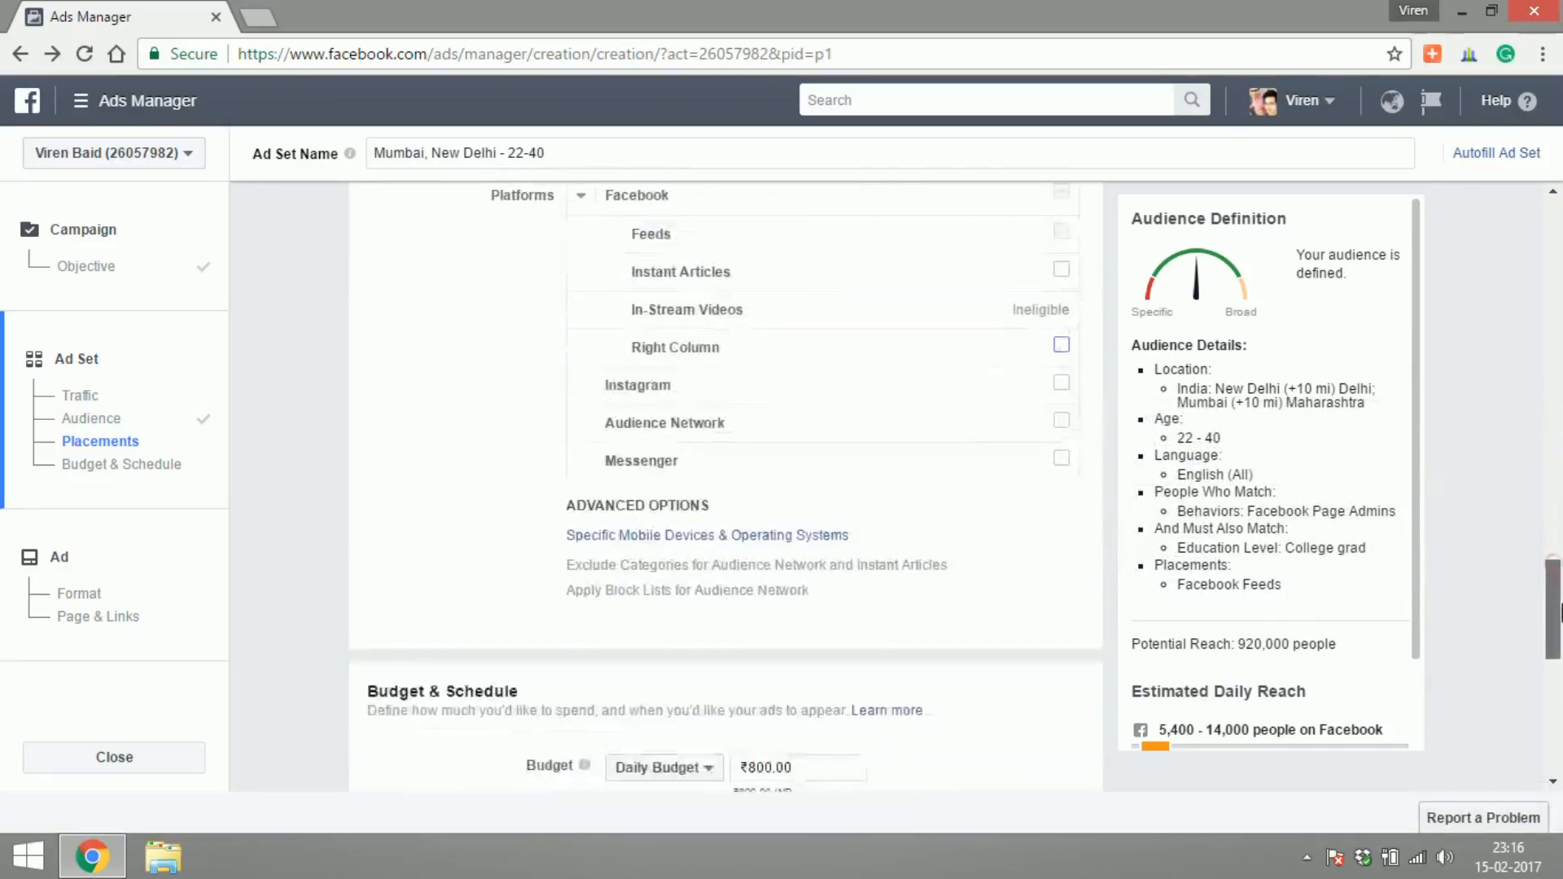
Set a ₹100 daily budget, keep Link Click (CPC) charging and continue to ad creation
{"action": "scroll", "scroll_direction": "down", "scroll_amount": 3}
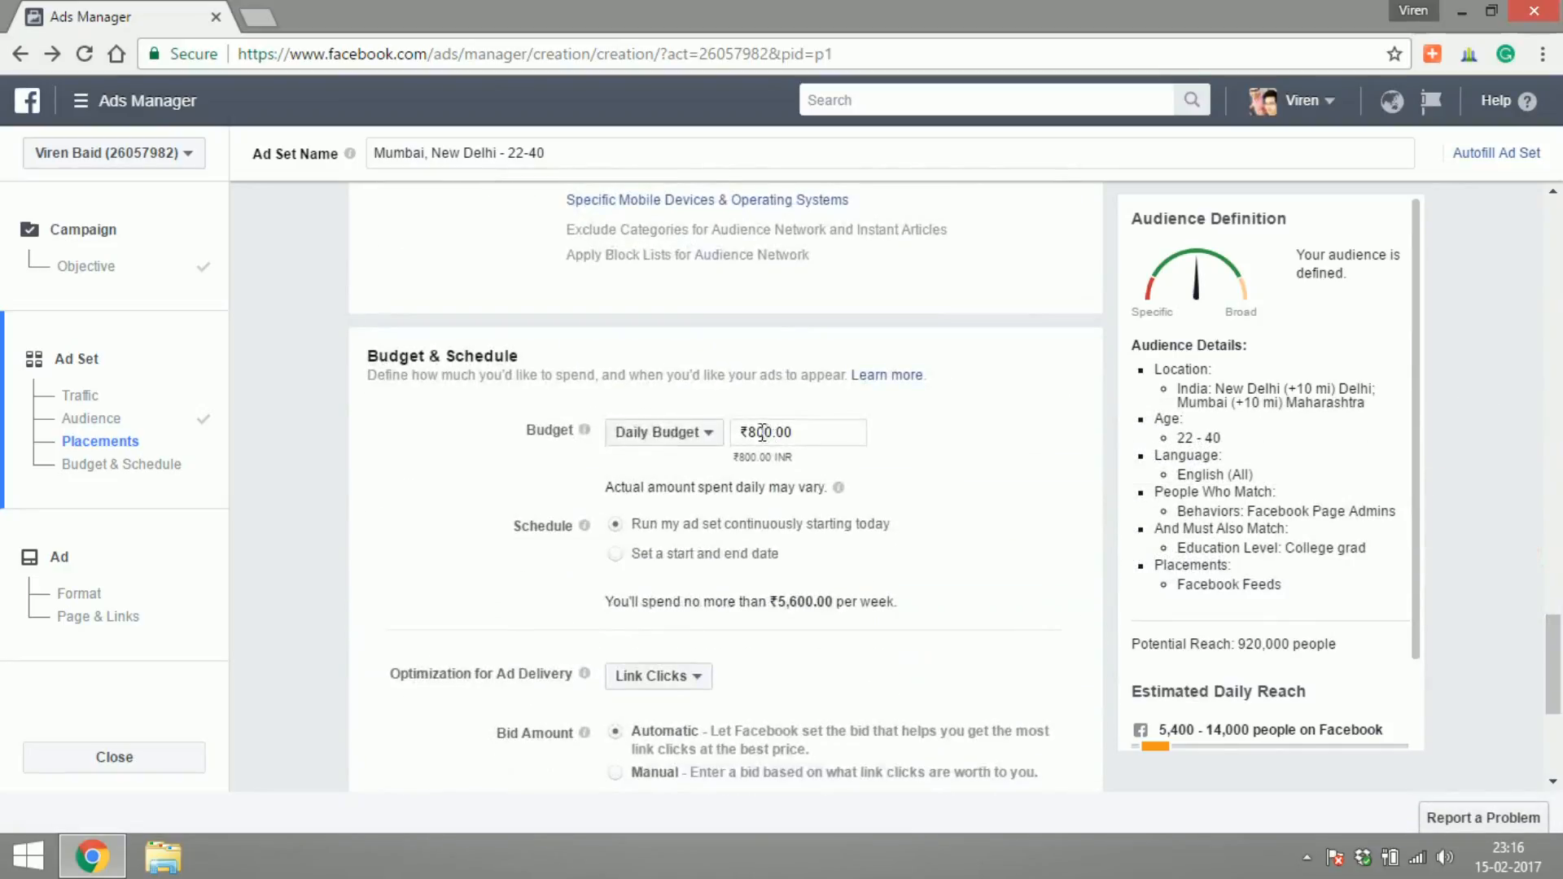
{"action": "left_click", "coordinate": [760, 433]}
{"action": "type", "text": "1"}
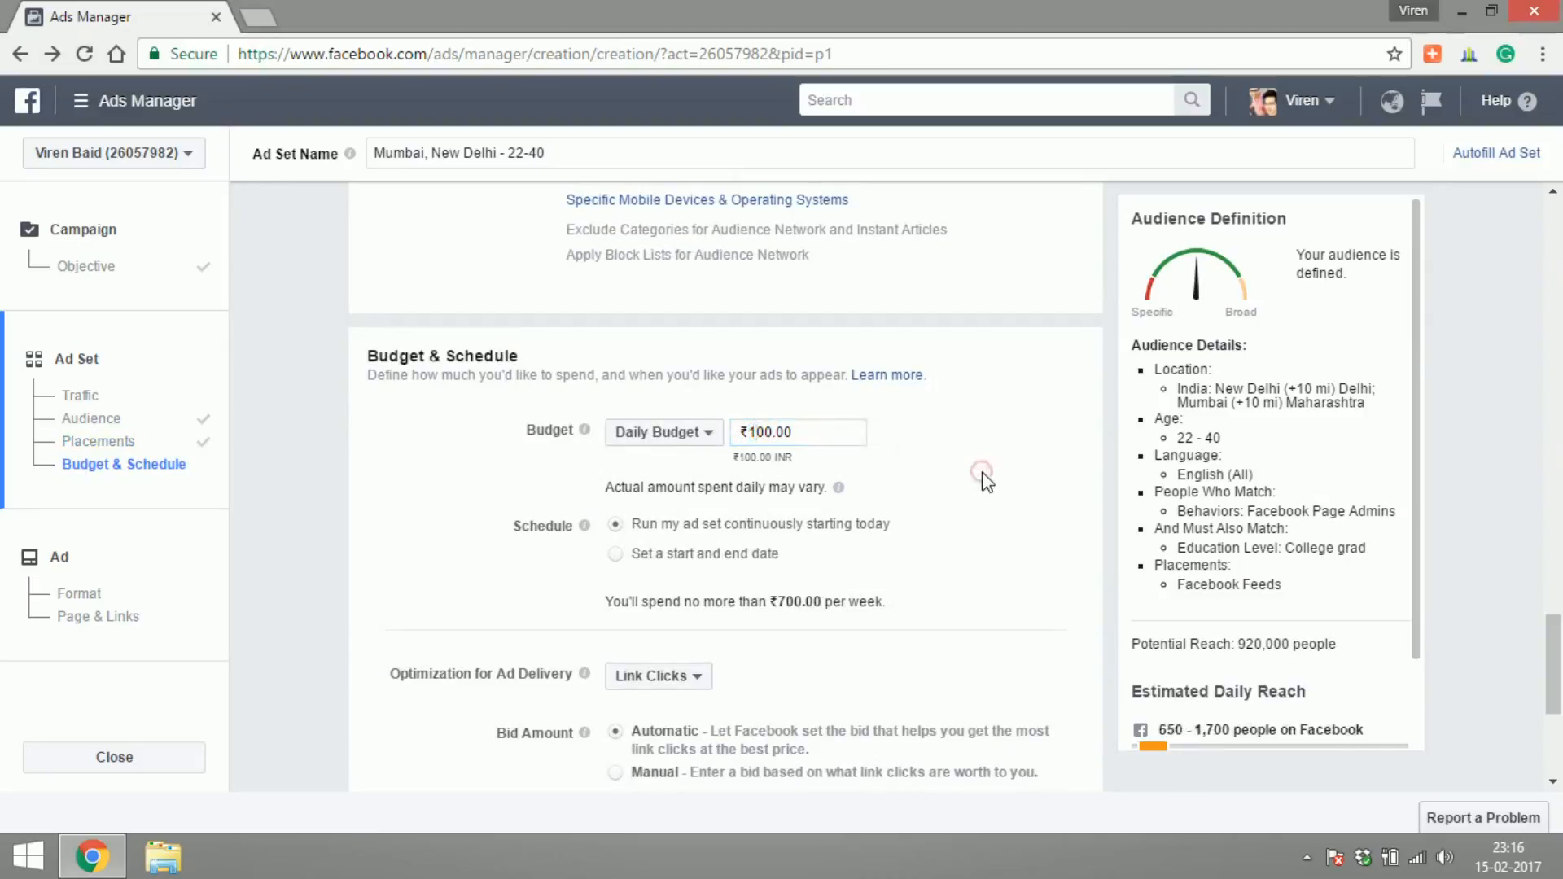
{"action": "scroll", "scroll_direction": "down", "scroll_amount": 3}
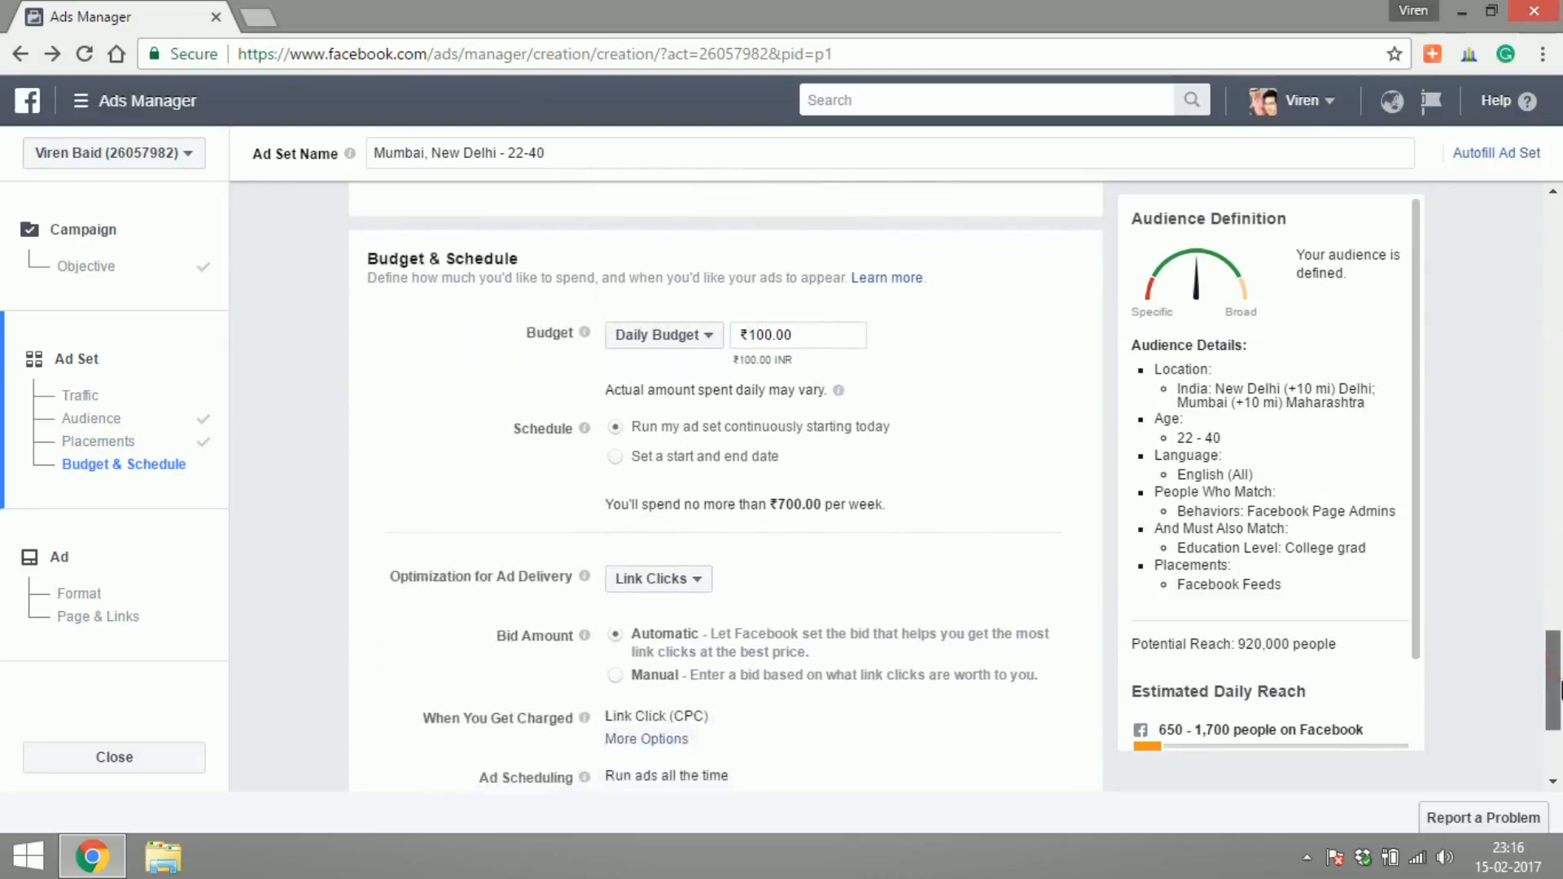
{"action": "scroll", "scroll_direction": "down", "scroll_amount": 3}
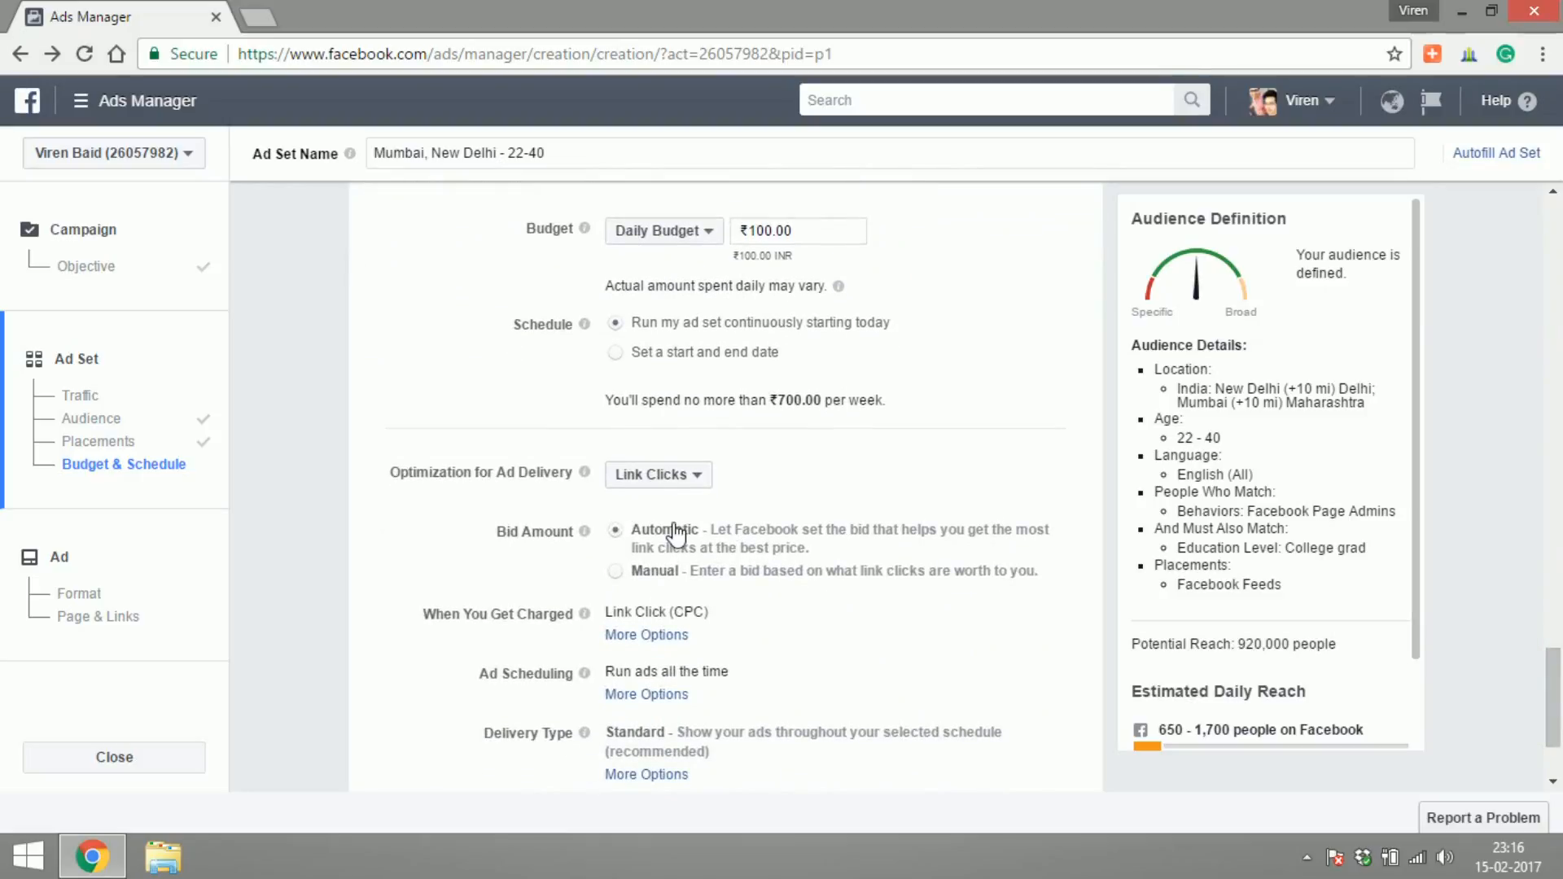
{"action": "mouse_move", "coordinate": [667, 563]}
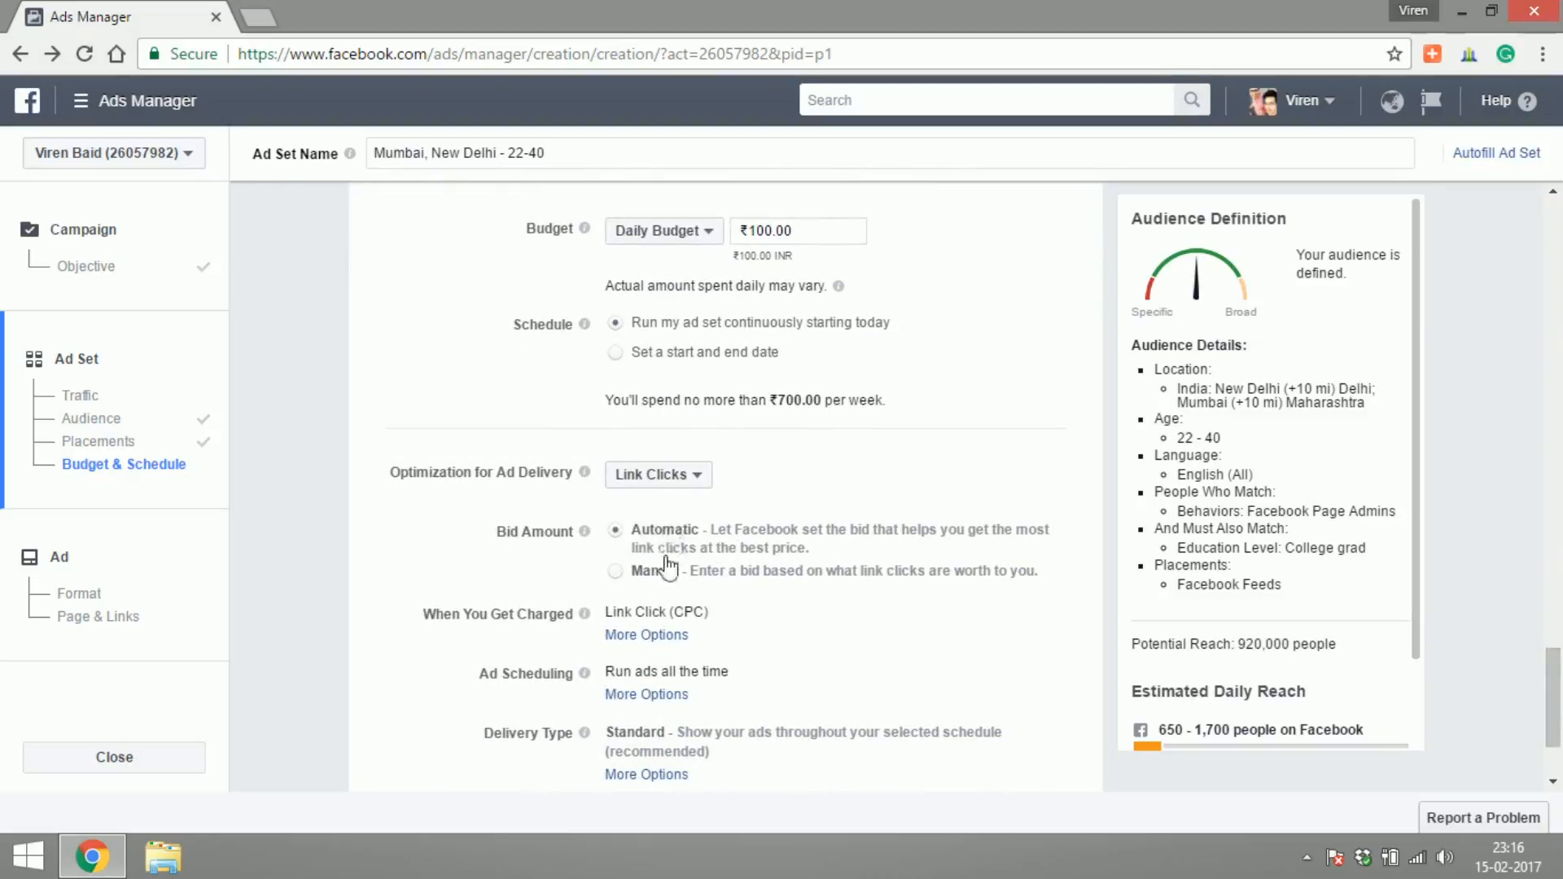
{"action": "left_click", "coordinate": [646, 635]}
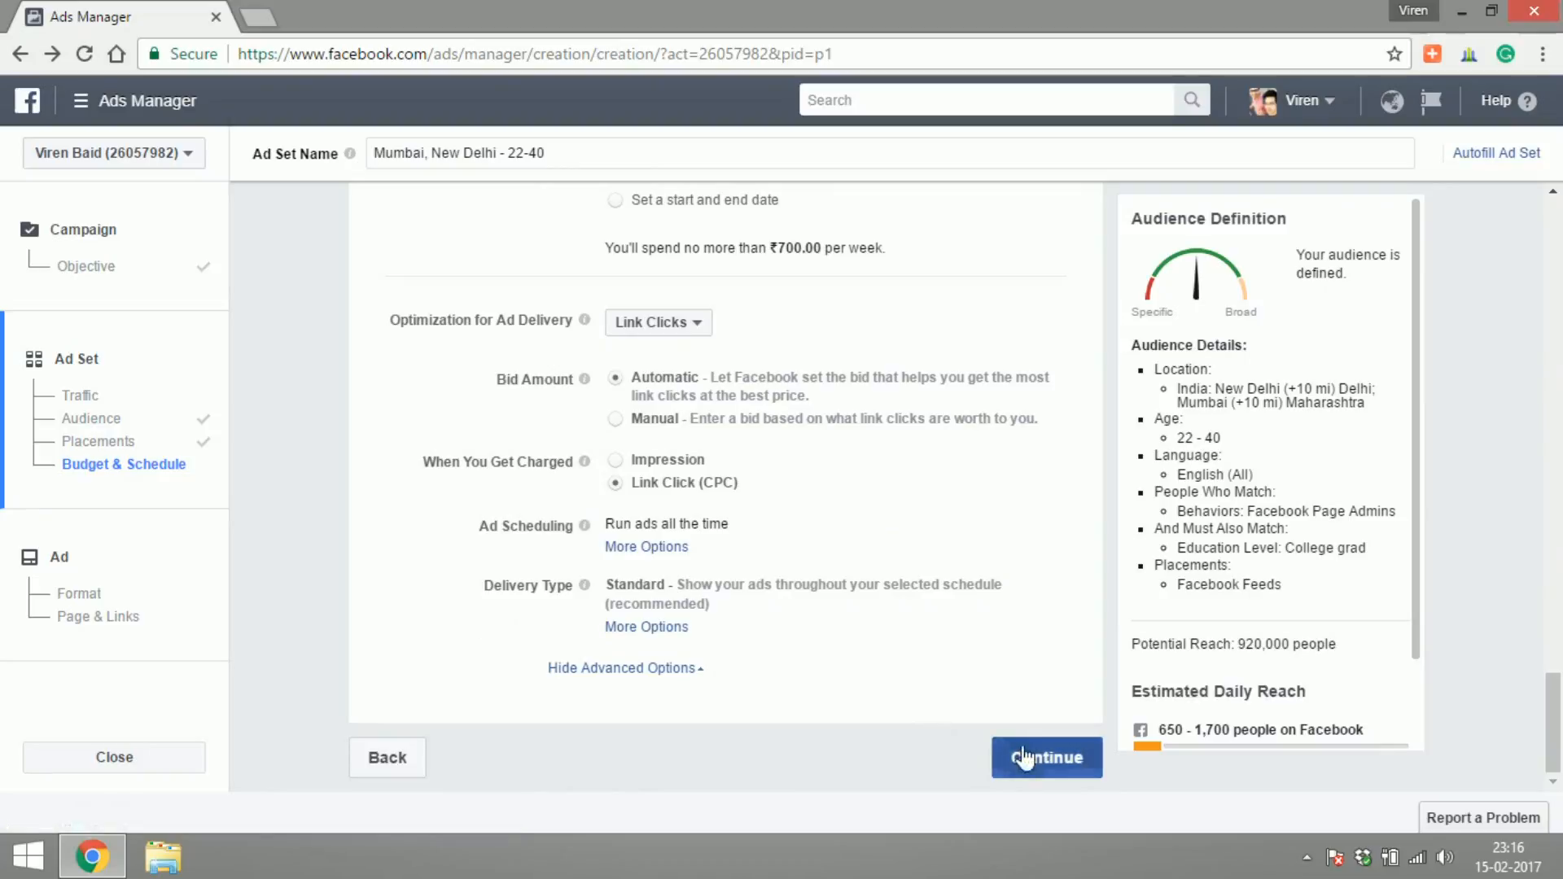
{"action": "left_click", "coordinate": [1047, 757]}
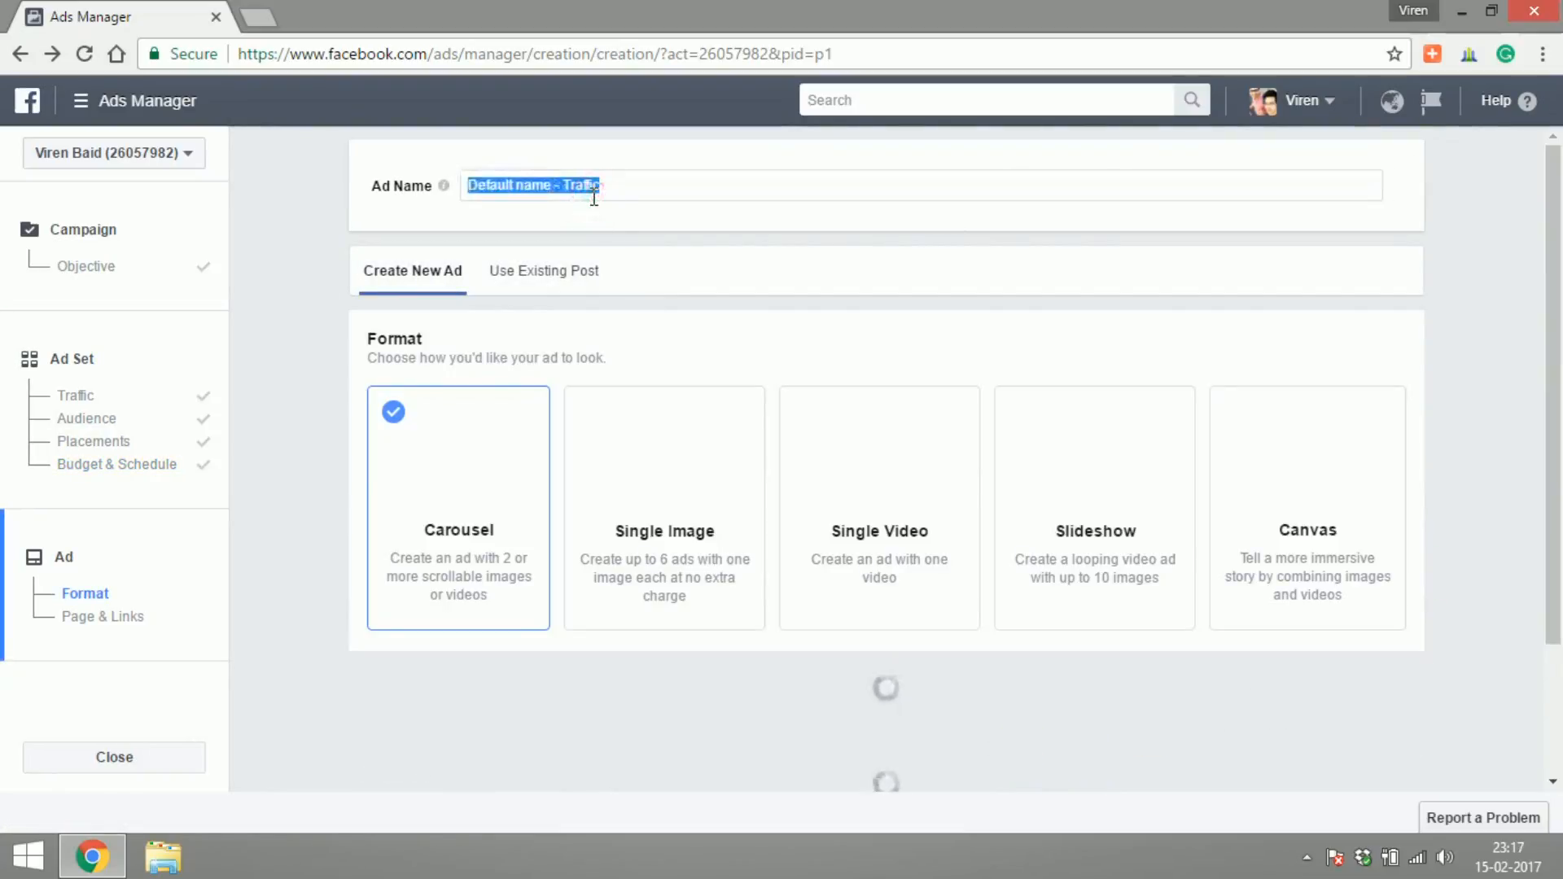
Name the ad Facebook Bot and choose the Single Image format
{"action": "type", "text": "Facebook"}
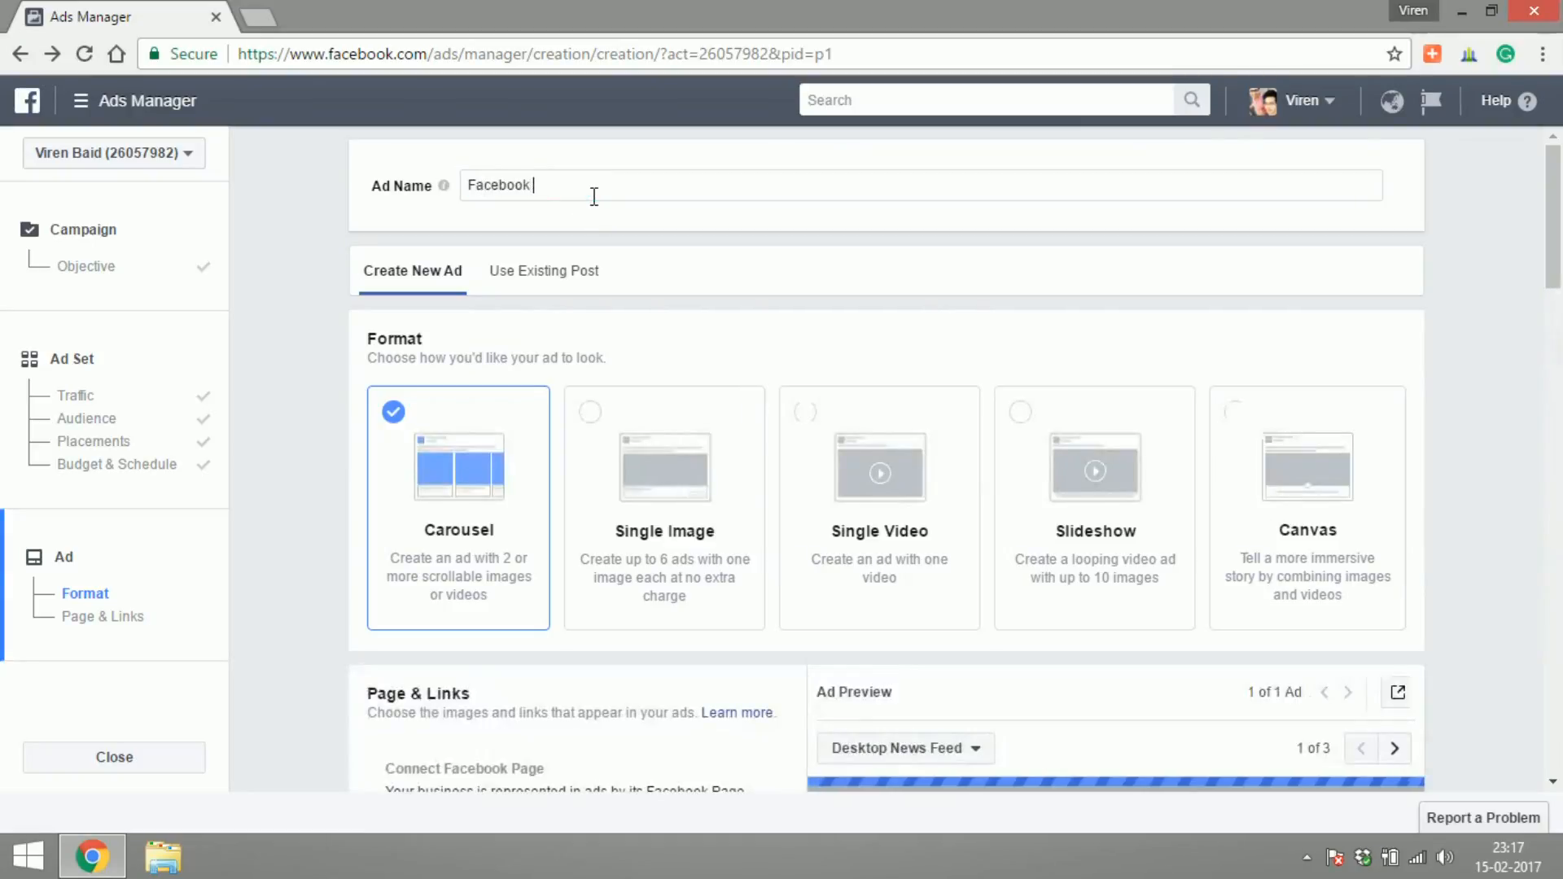
{"action": "type", "text": "Bot"}
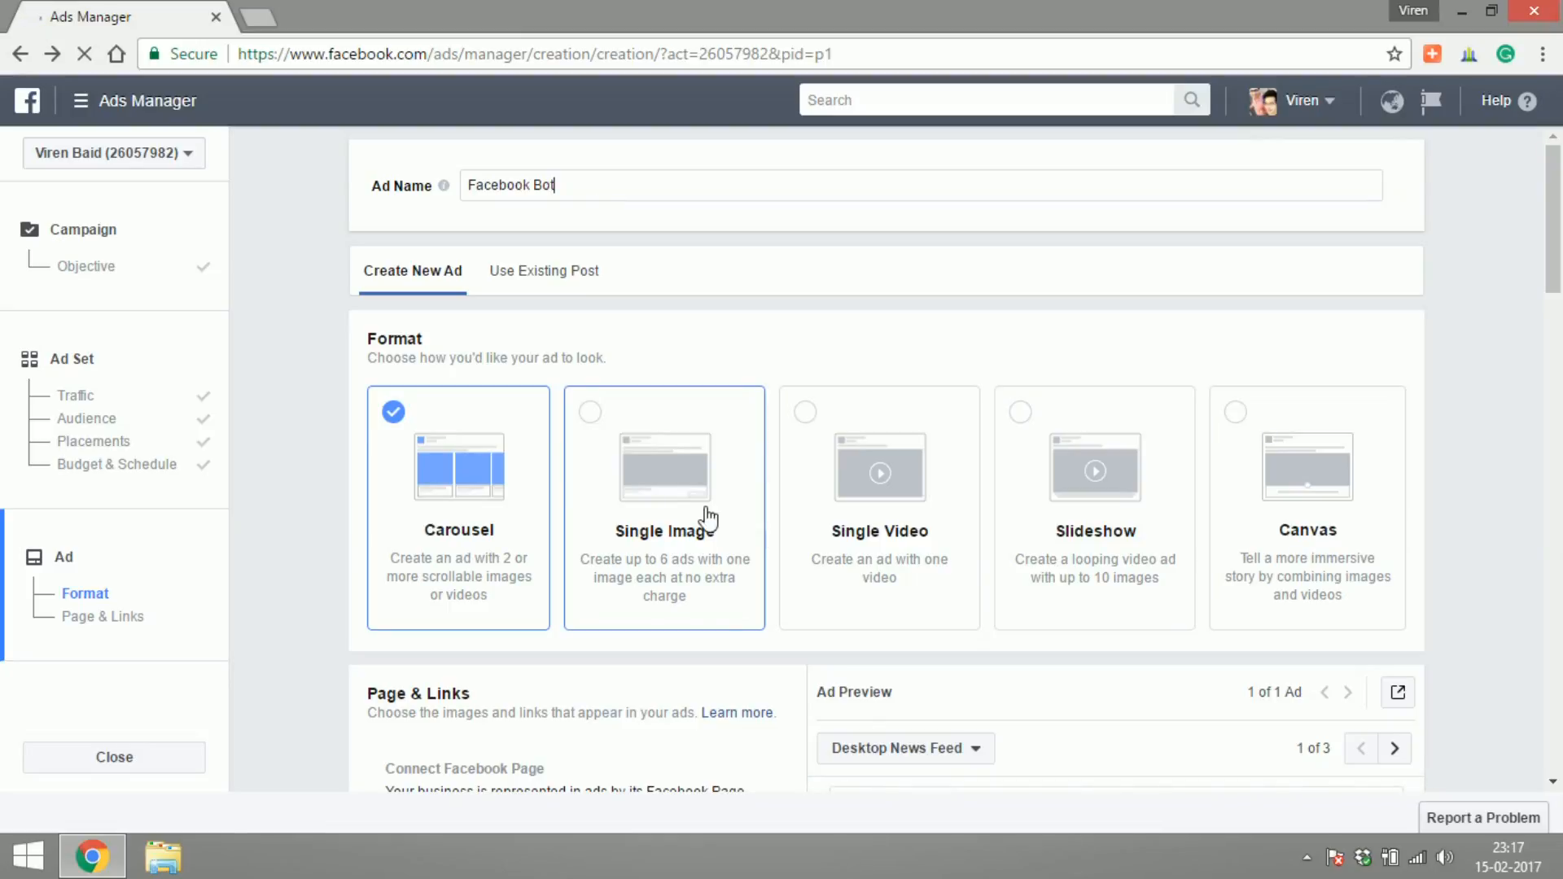
{"action": "left_click", "coordinate": [664, 469]}
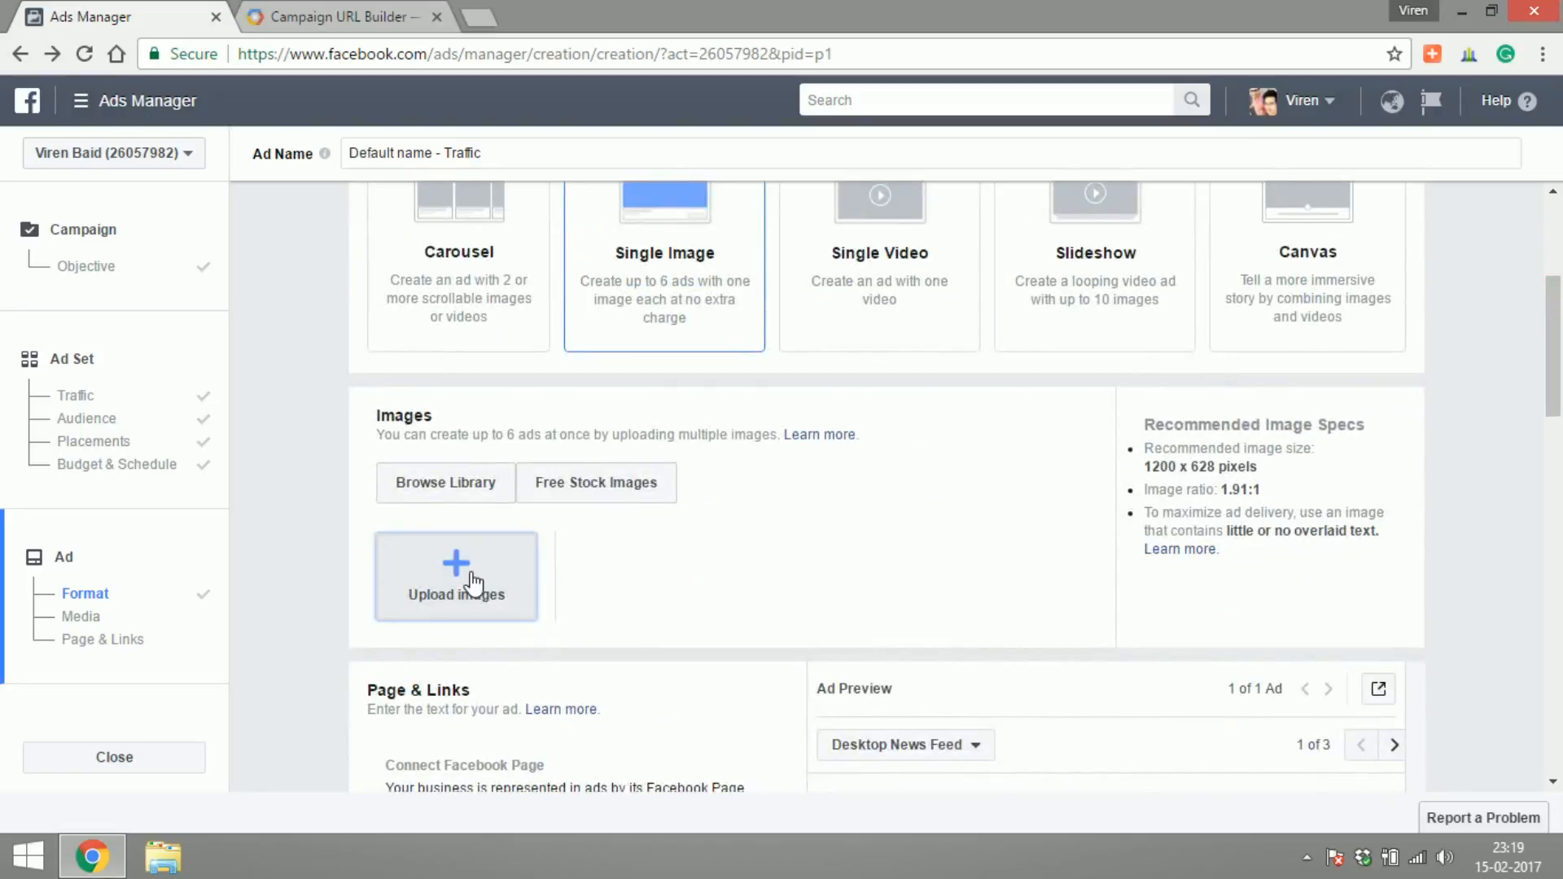
Upload the messenger chat bot PNG from the Desktop as the ad image
{"action": "left_click", "coordinate": [456, 576]}
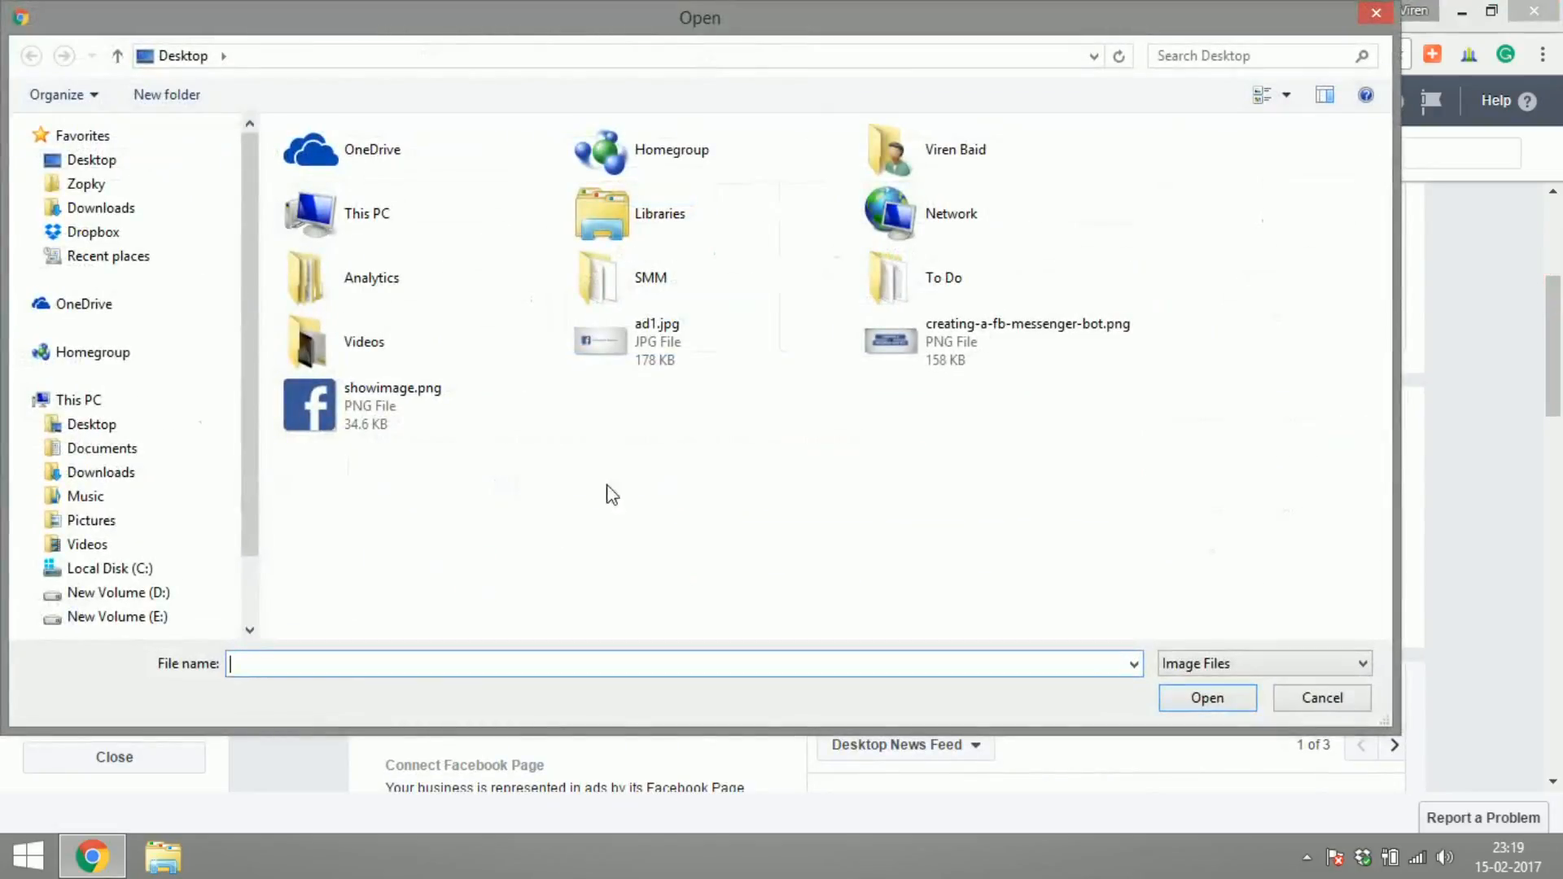
{"action": "left_click", "coordinate": [1208, 696]}
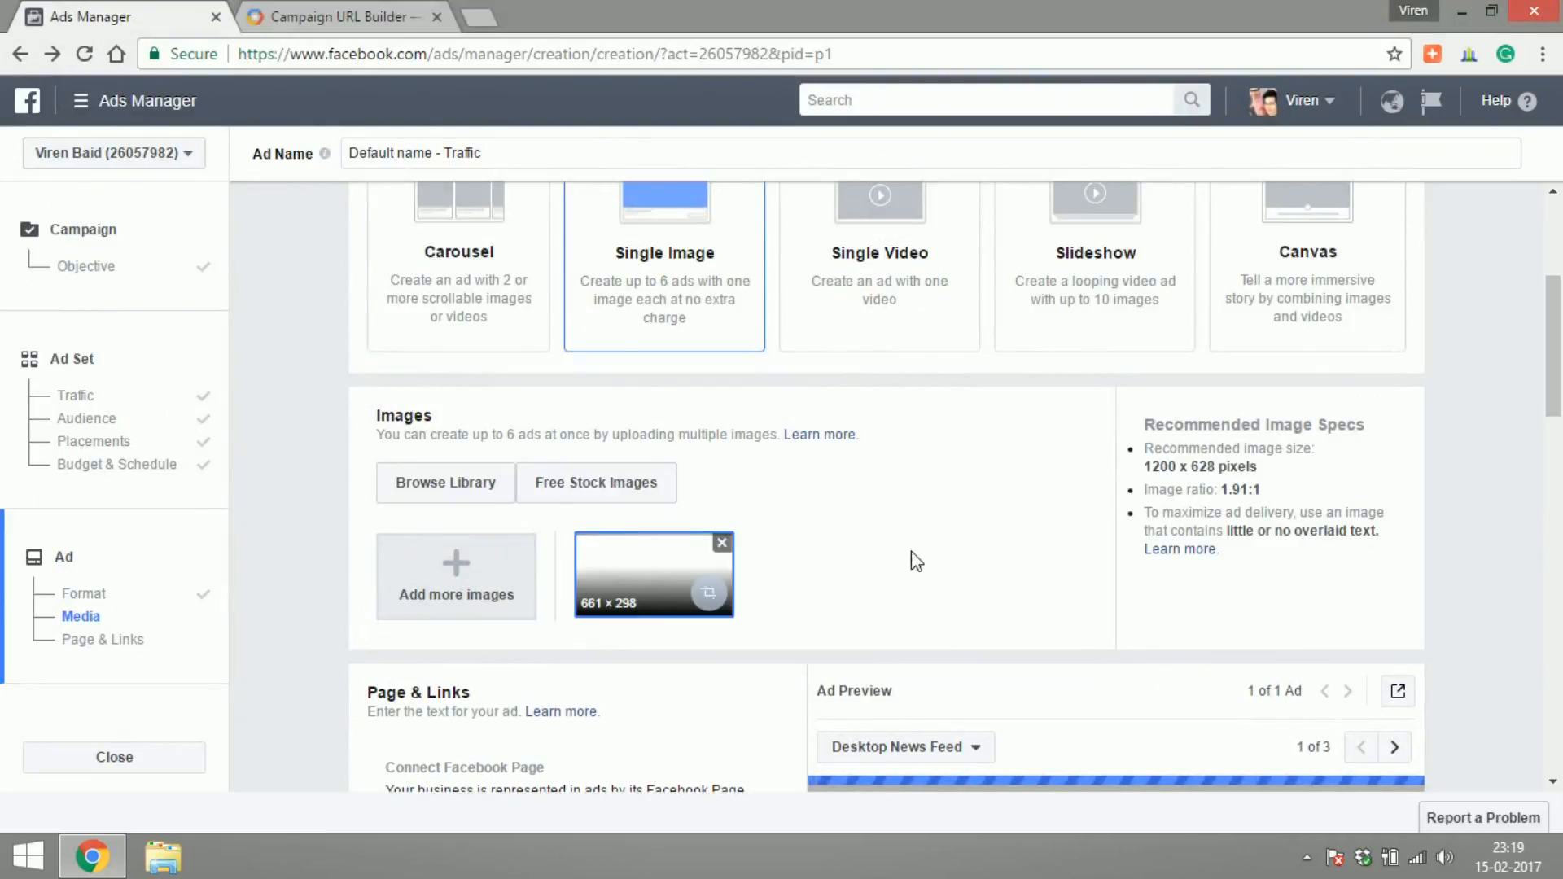
{"action": "scroll", "scroll_direction": "down", "scroll_amount": 3}
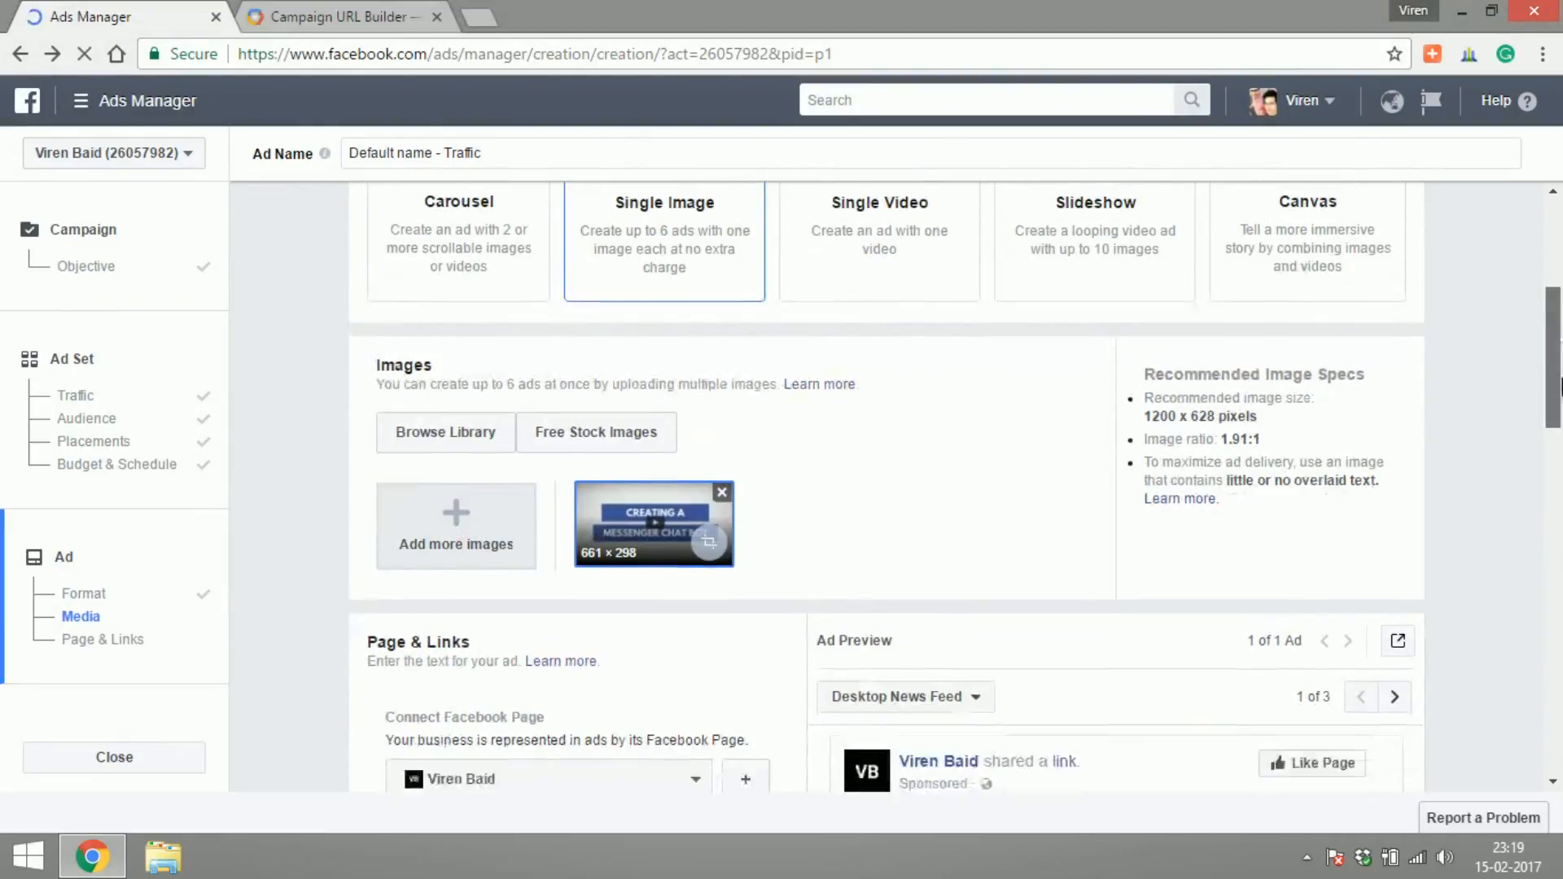
{"action": "scroll", "scroll_direction": "down", "scroll_amount": 3}
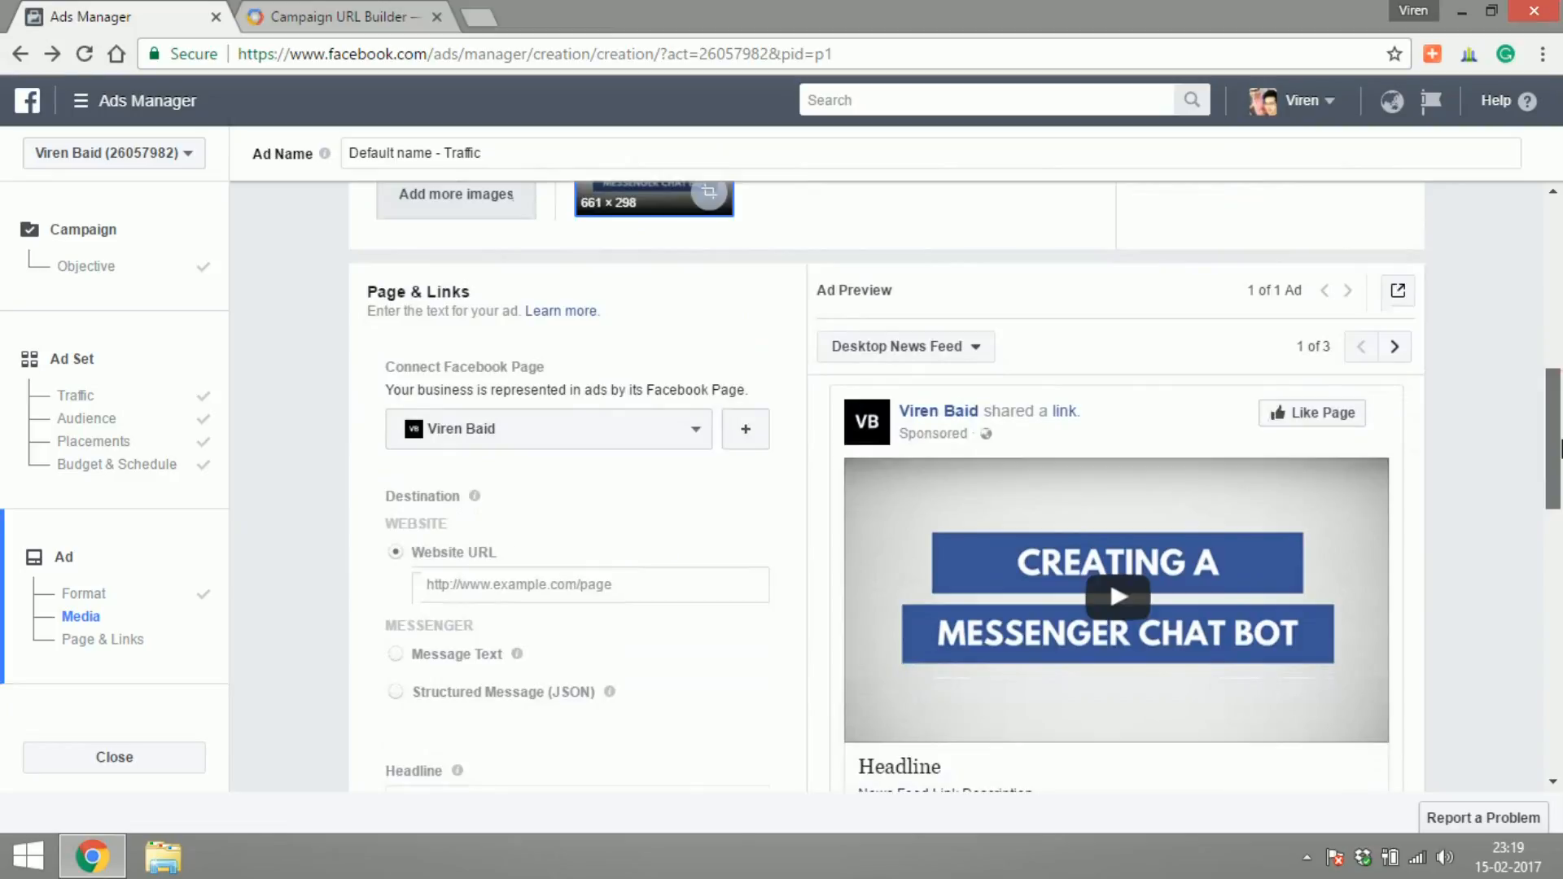
{"action": "scroll", "scroll_direction": "down", "scroll_amount": 3}
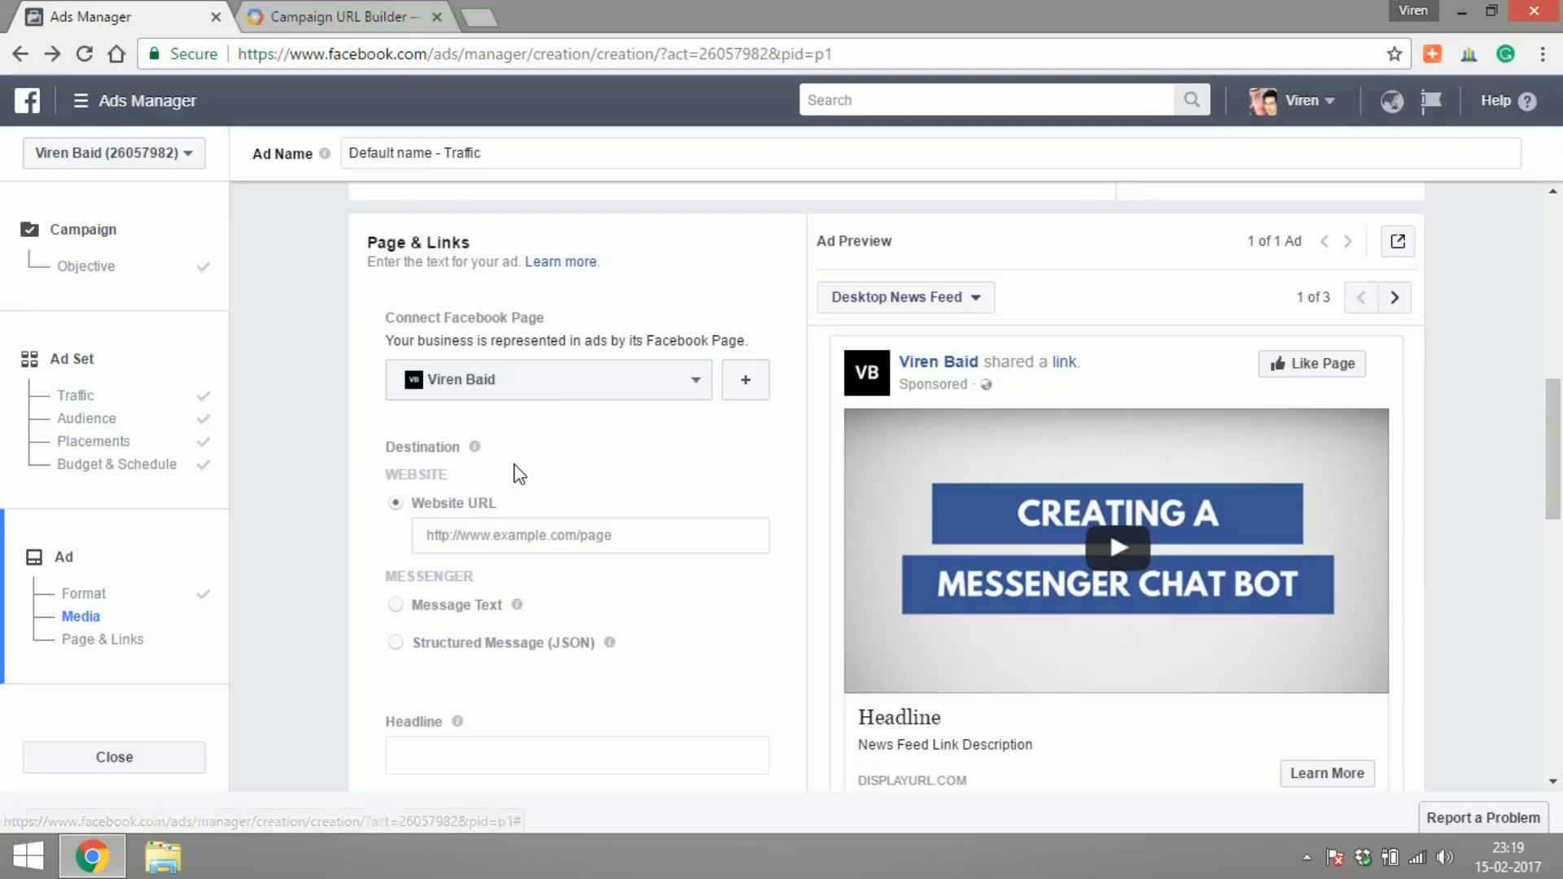
{"action": "mouse_move", "coordinate": [352, 10]}
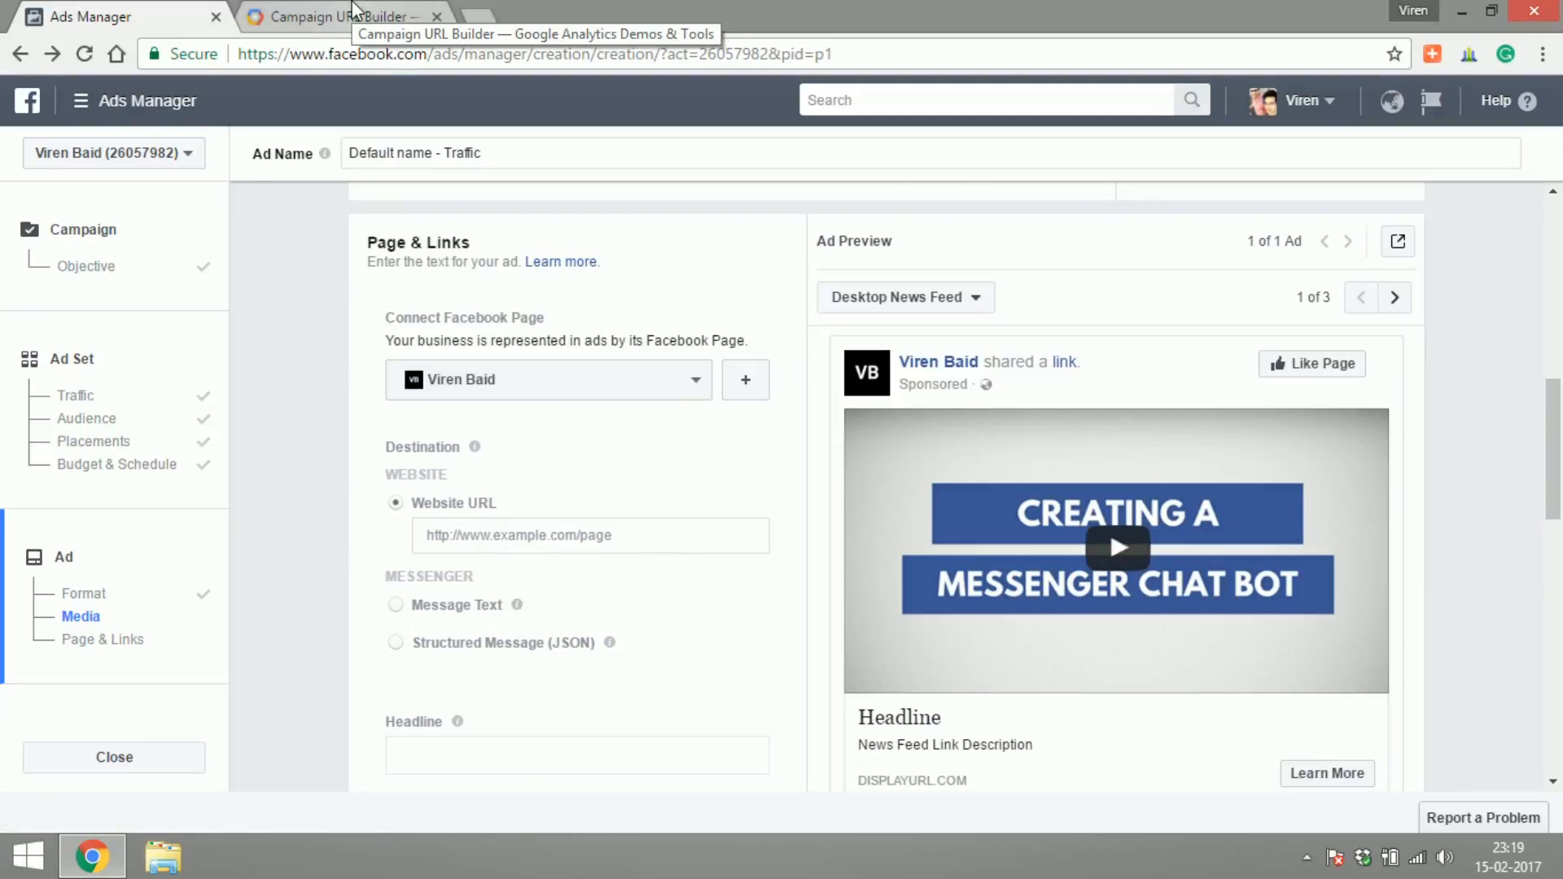
Copy the UTM-tagged URL from Campaign URL Builder for the ad's Website URL
{"action": "left_click", "coordinate": [343, 17]}
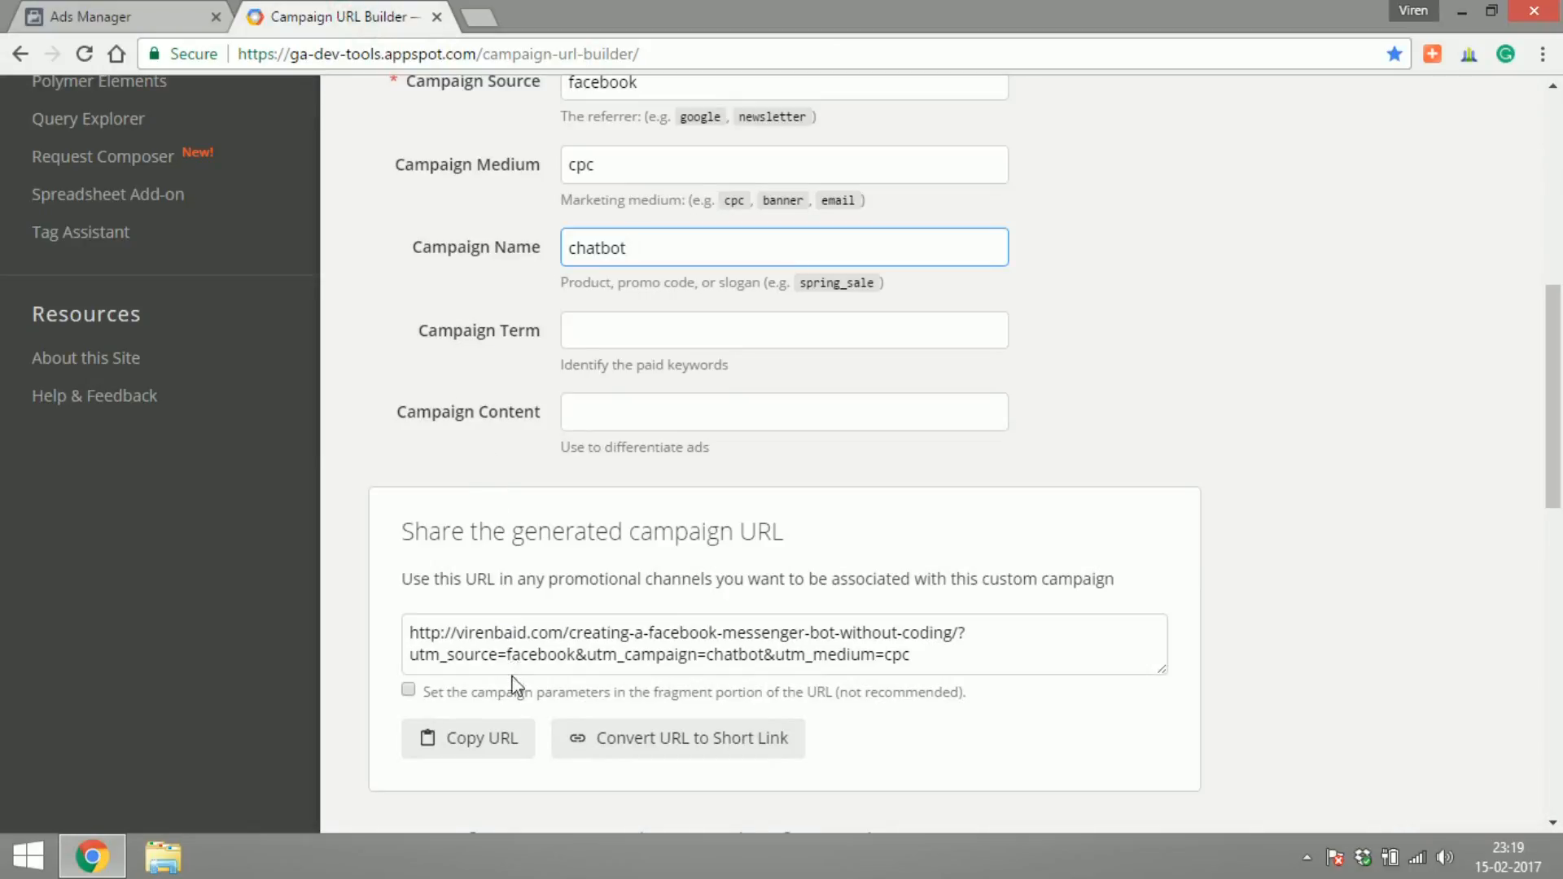
{"action": "mouse_move", "coordinate": [513, 605]}
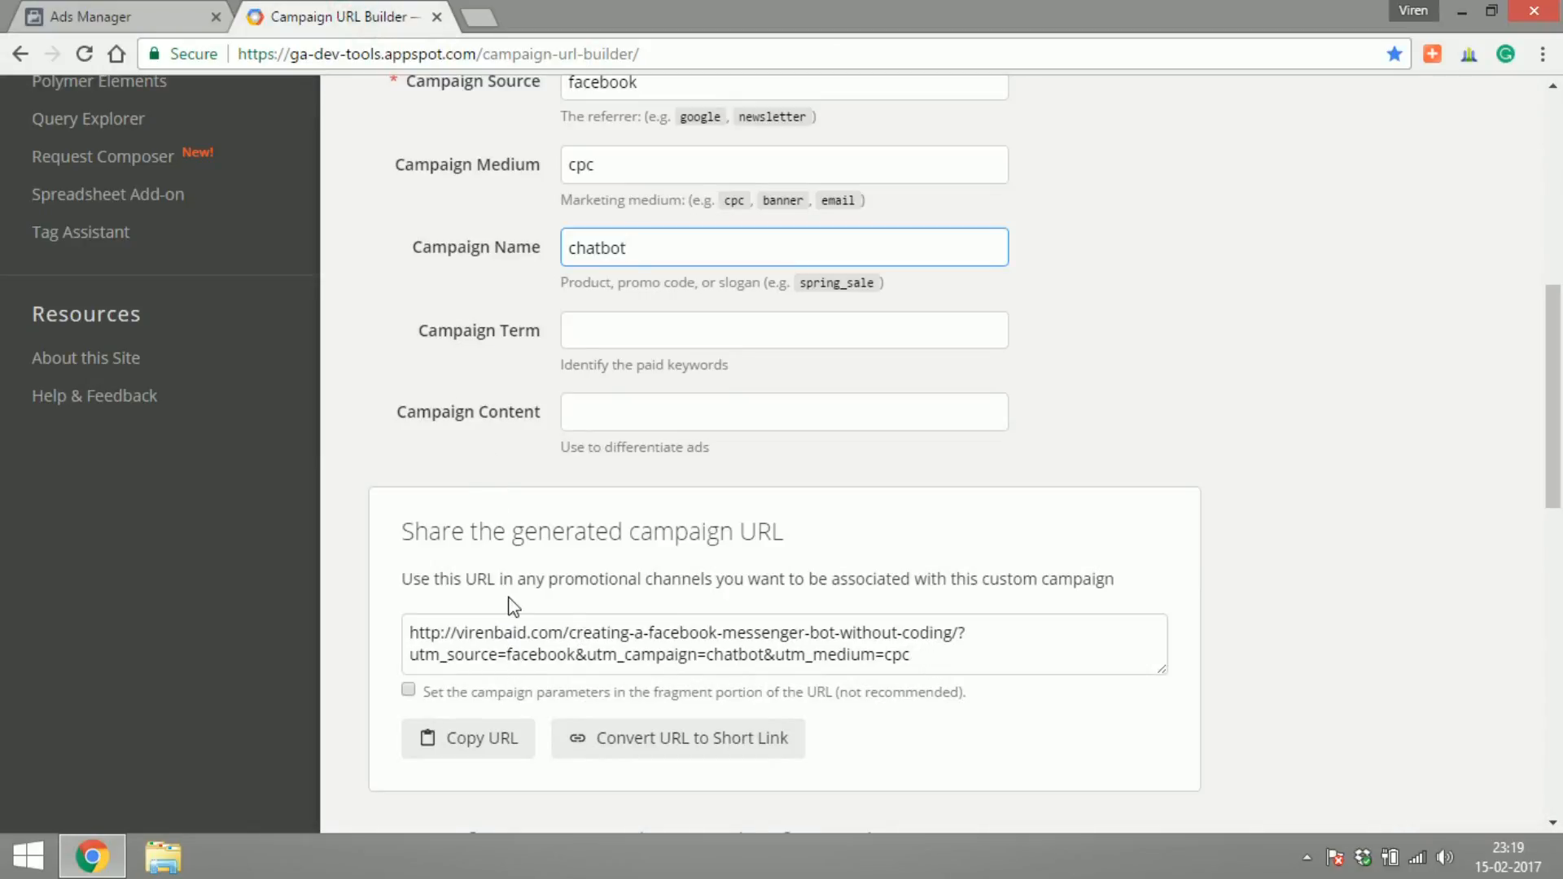
{"action": "mouse_move", "coordinate": [463, 651]}
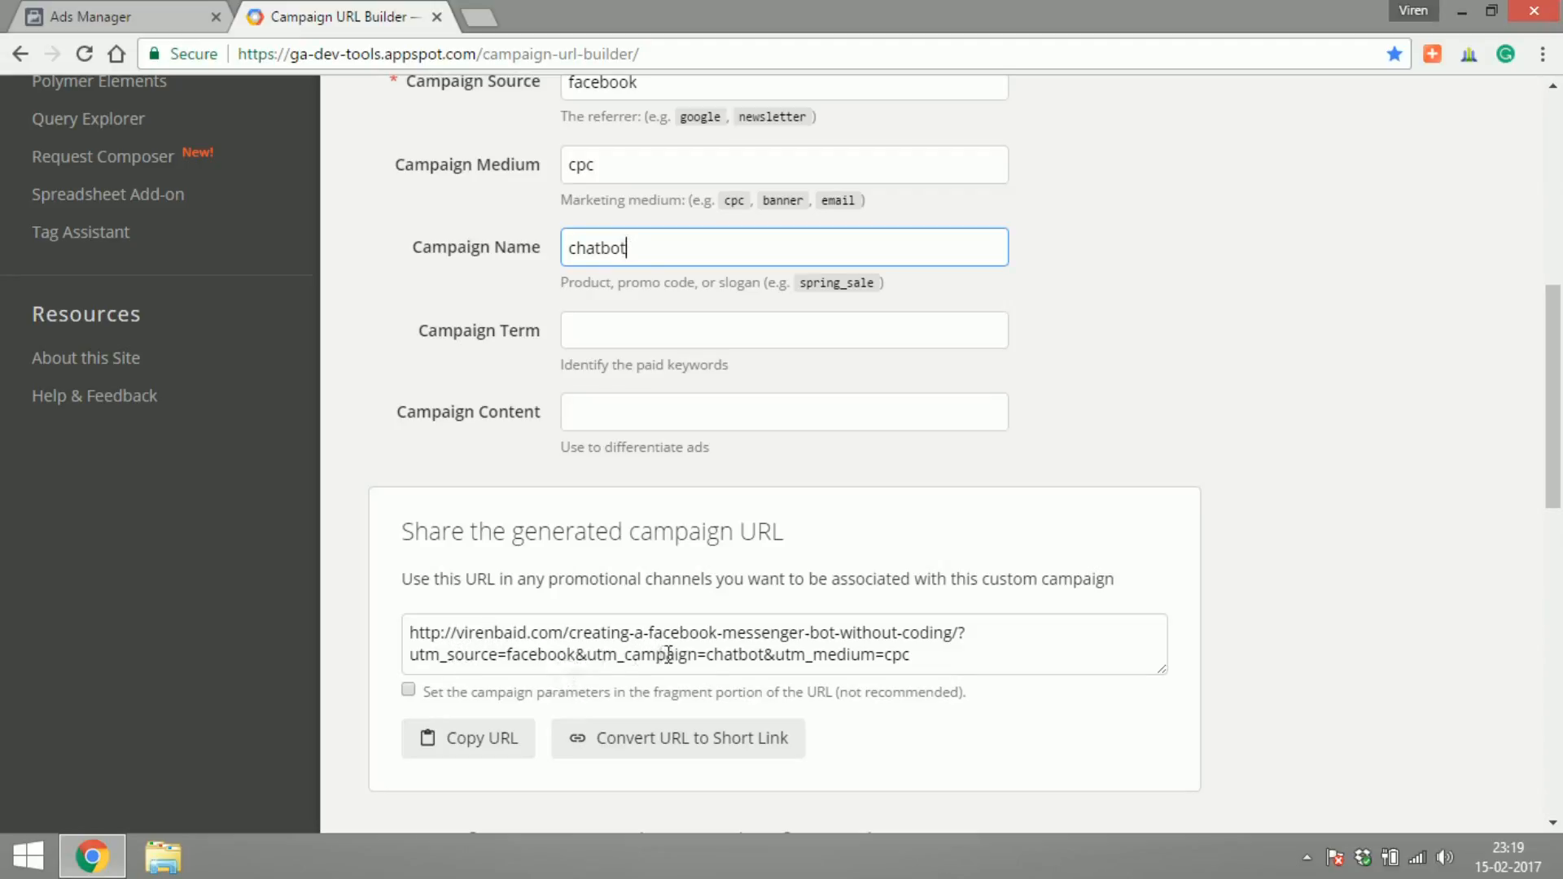
{"action": "left_click", "coordinate": [475, 739]}
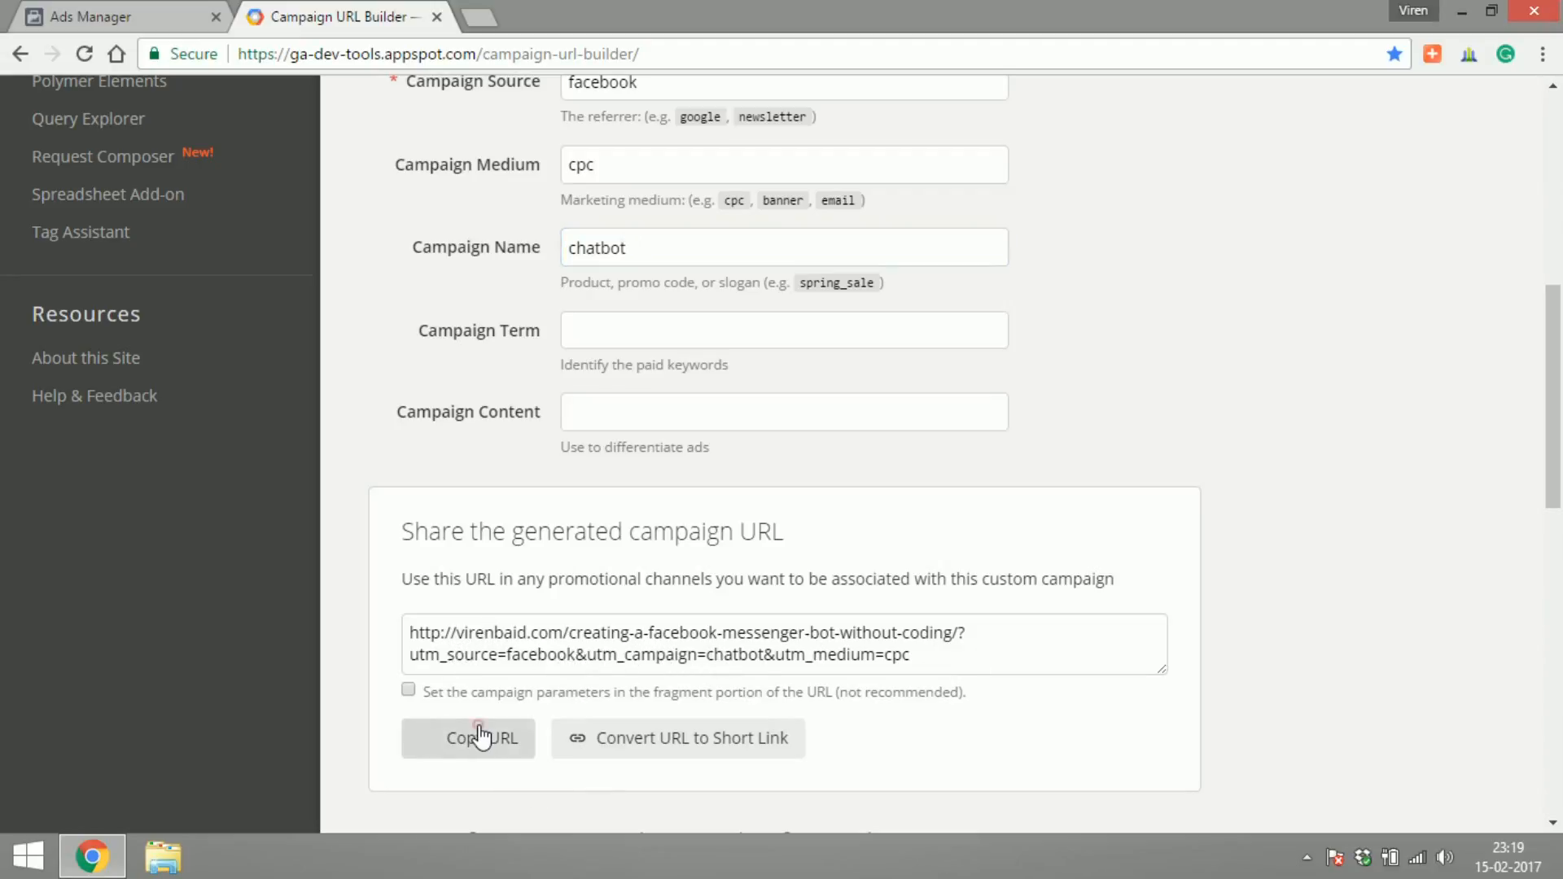
{"action": "left_click", "coordinate": [106, 16]}
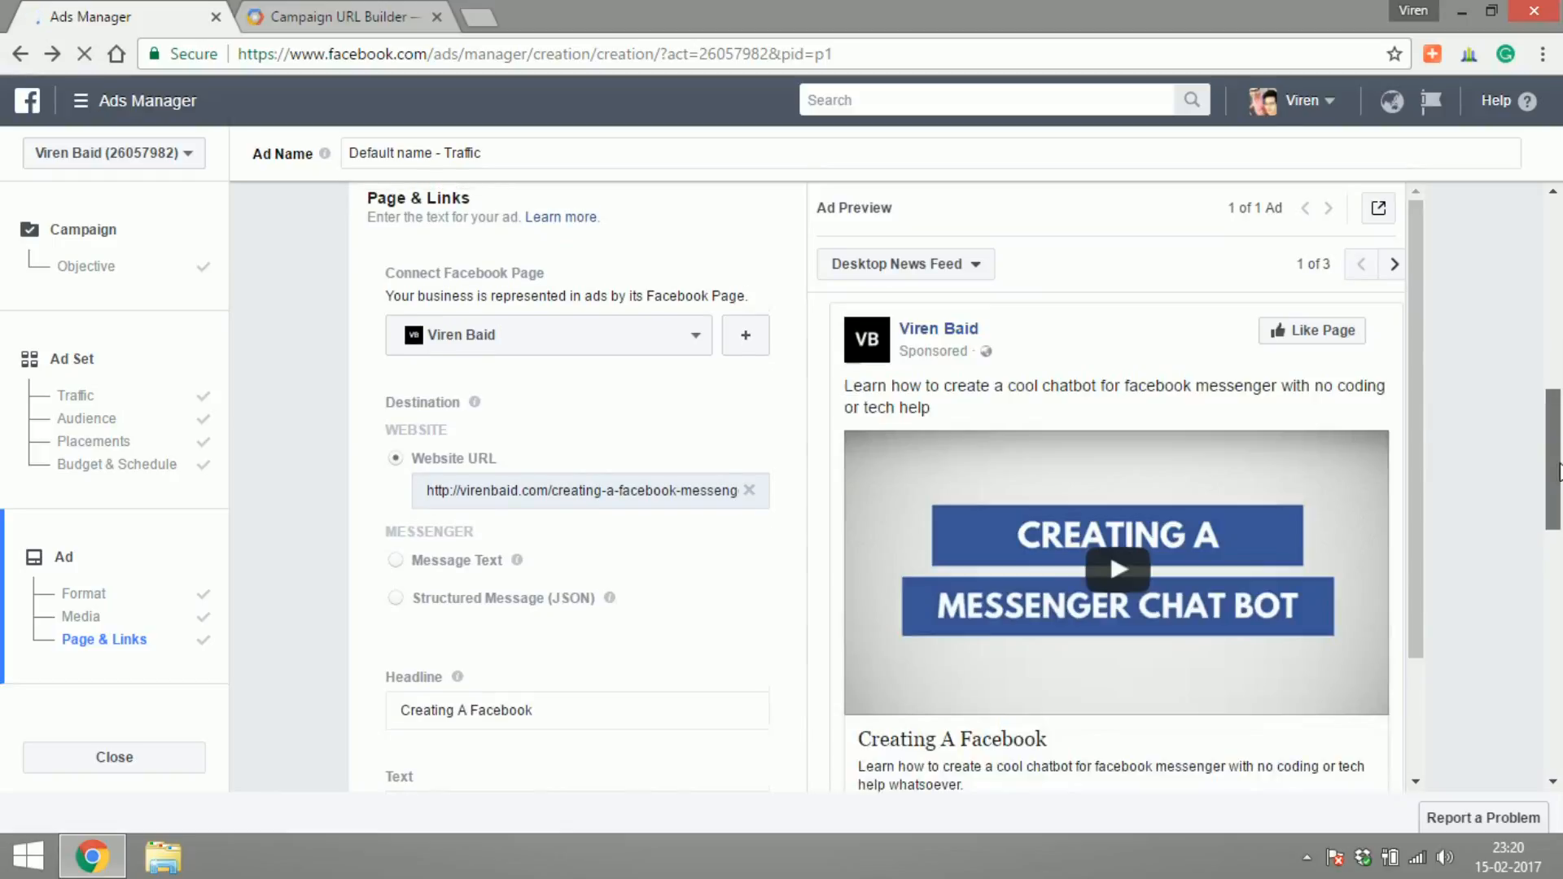
Replace the ad text with 'Create a chatbot for your Facebook page in less than 15 mins. No kidding!'
{"action": "scroll", "scroll_direction": "down", "scroll_amount": 3}
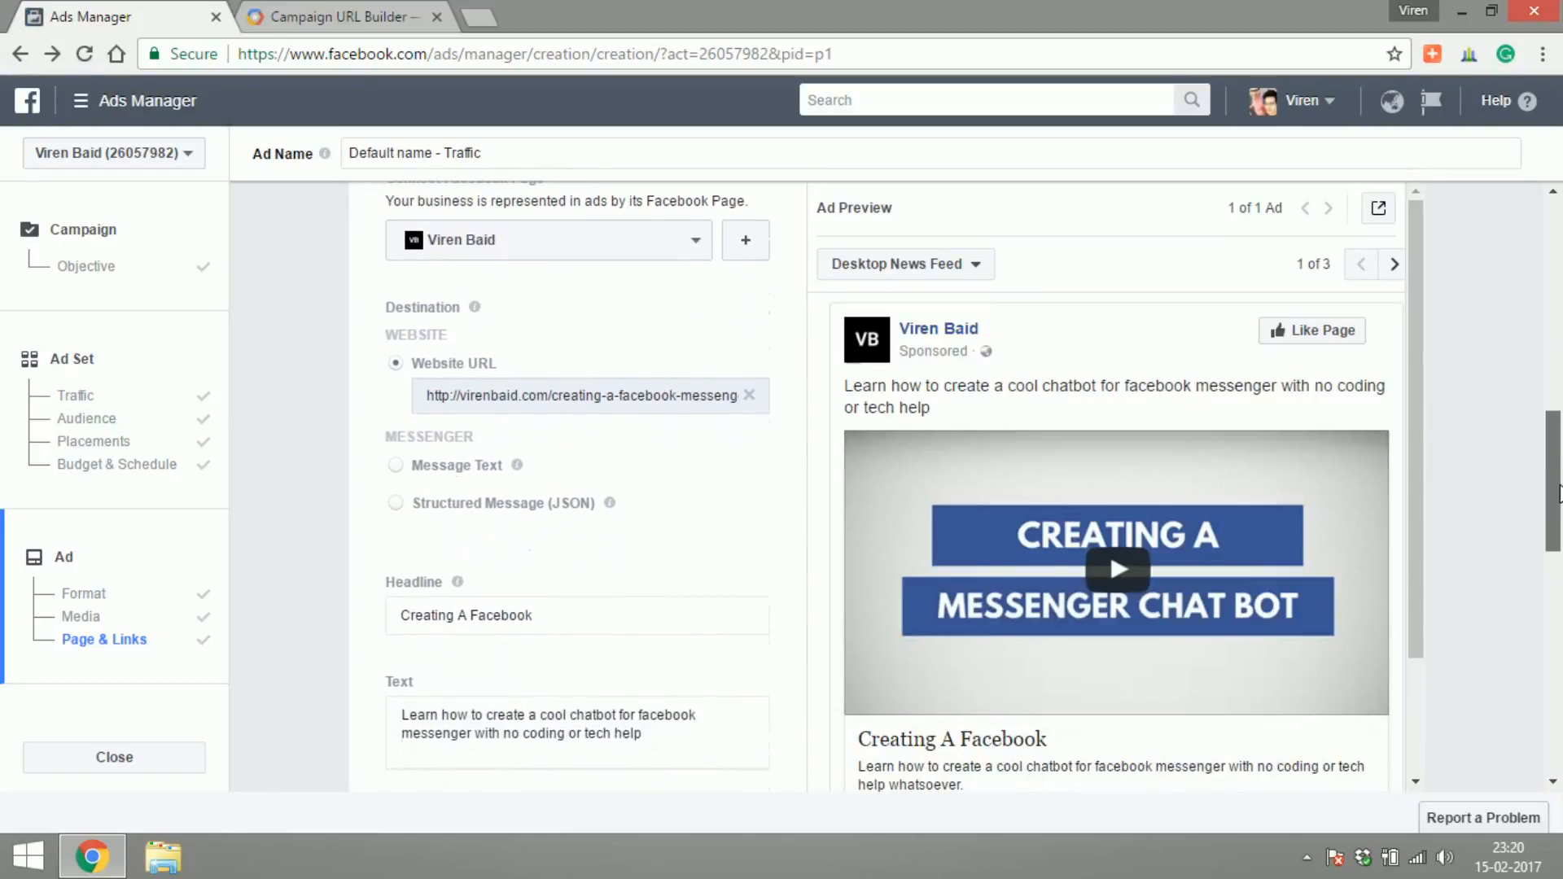
{"action": "scroll", "scroll_direction": "down", "scroll_amount": 3}
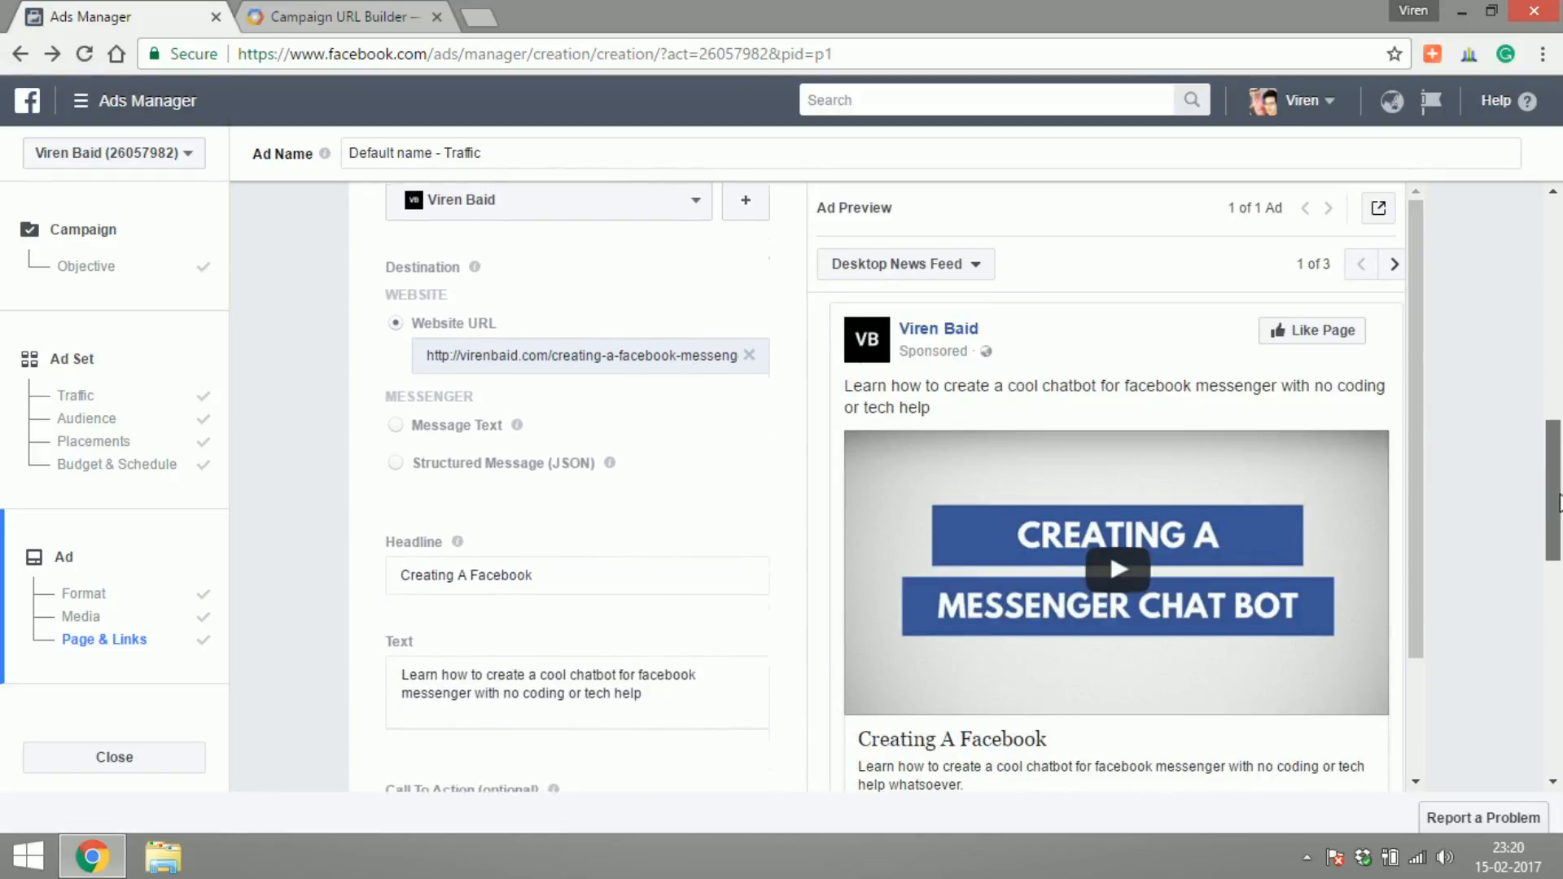
{"action": "scroll", "scroll_direction": "down", "scroll_amount": 3}
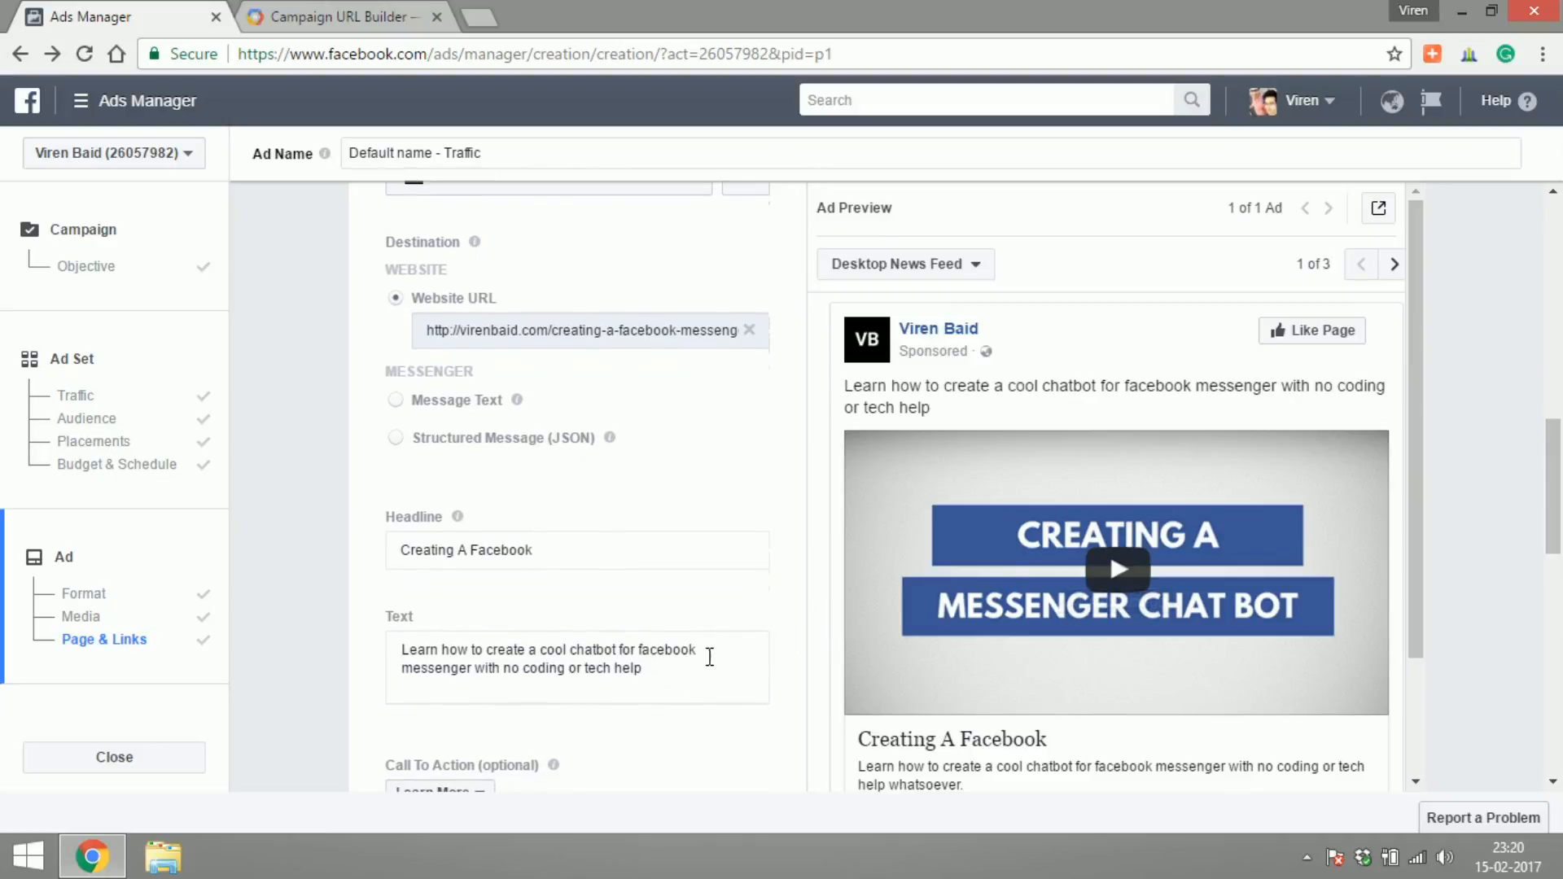
{"action": "triple_click", "coordinate": [547, 658]}
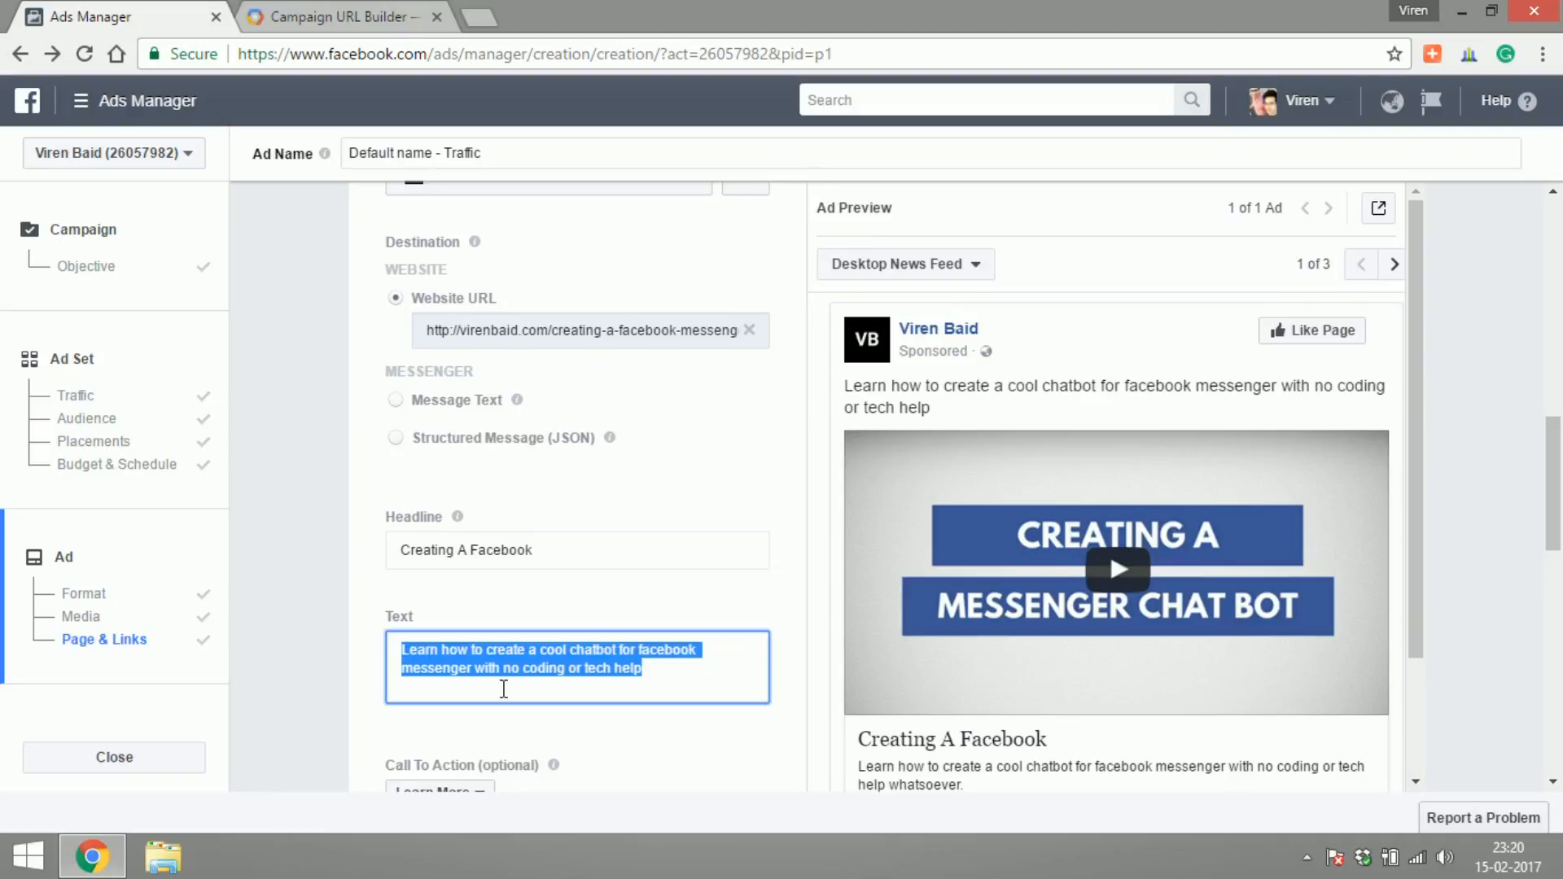
{"action": "type", "text": "Create a chatbot for your Facebook page in less than"}
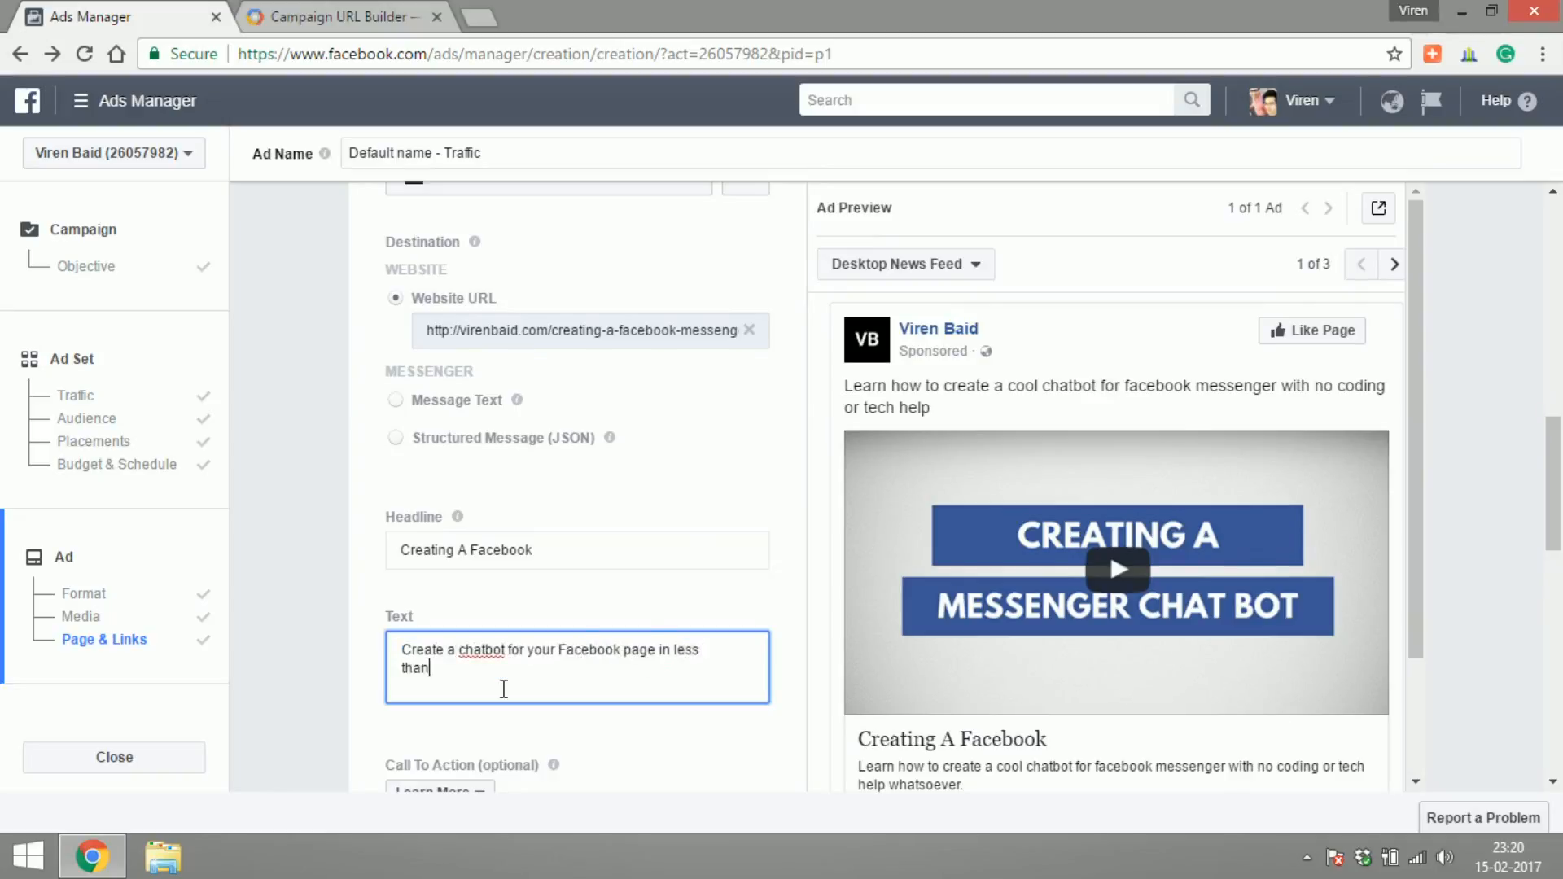
{"action": "type", "text": "15 mins. No kidding!"}
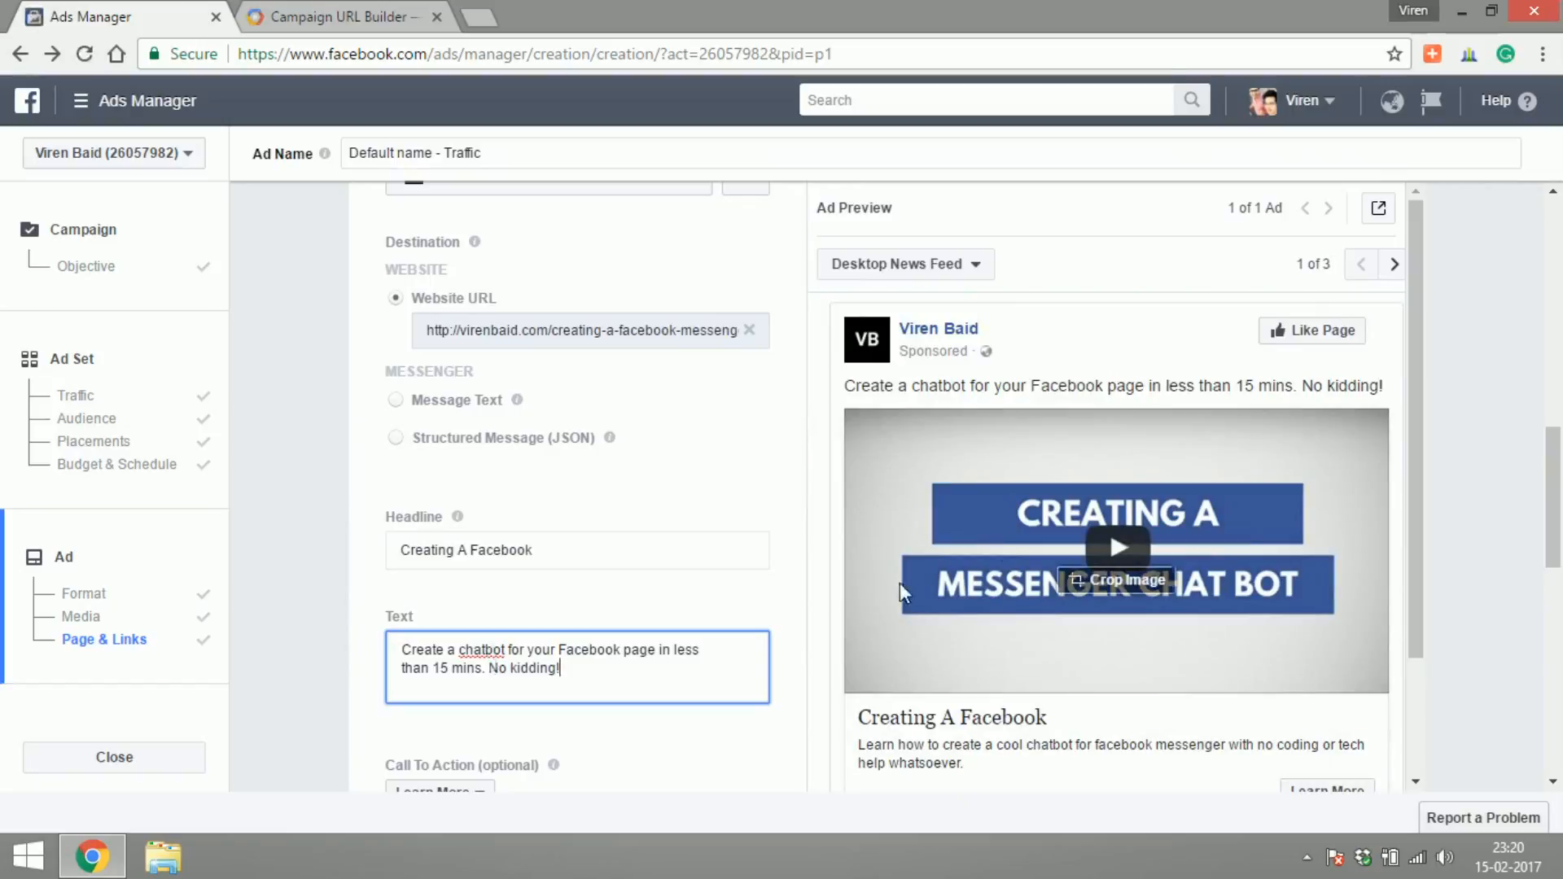
Keep Learn More as the ad's call to action
{"action": "scroll", "scroll_direction": "down", "scroll_amount": 3}
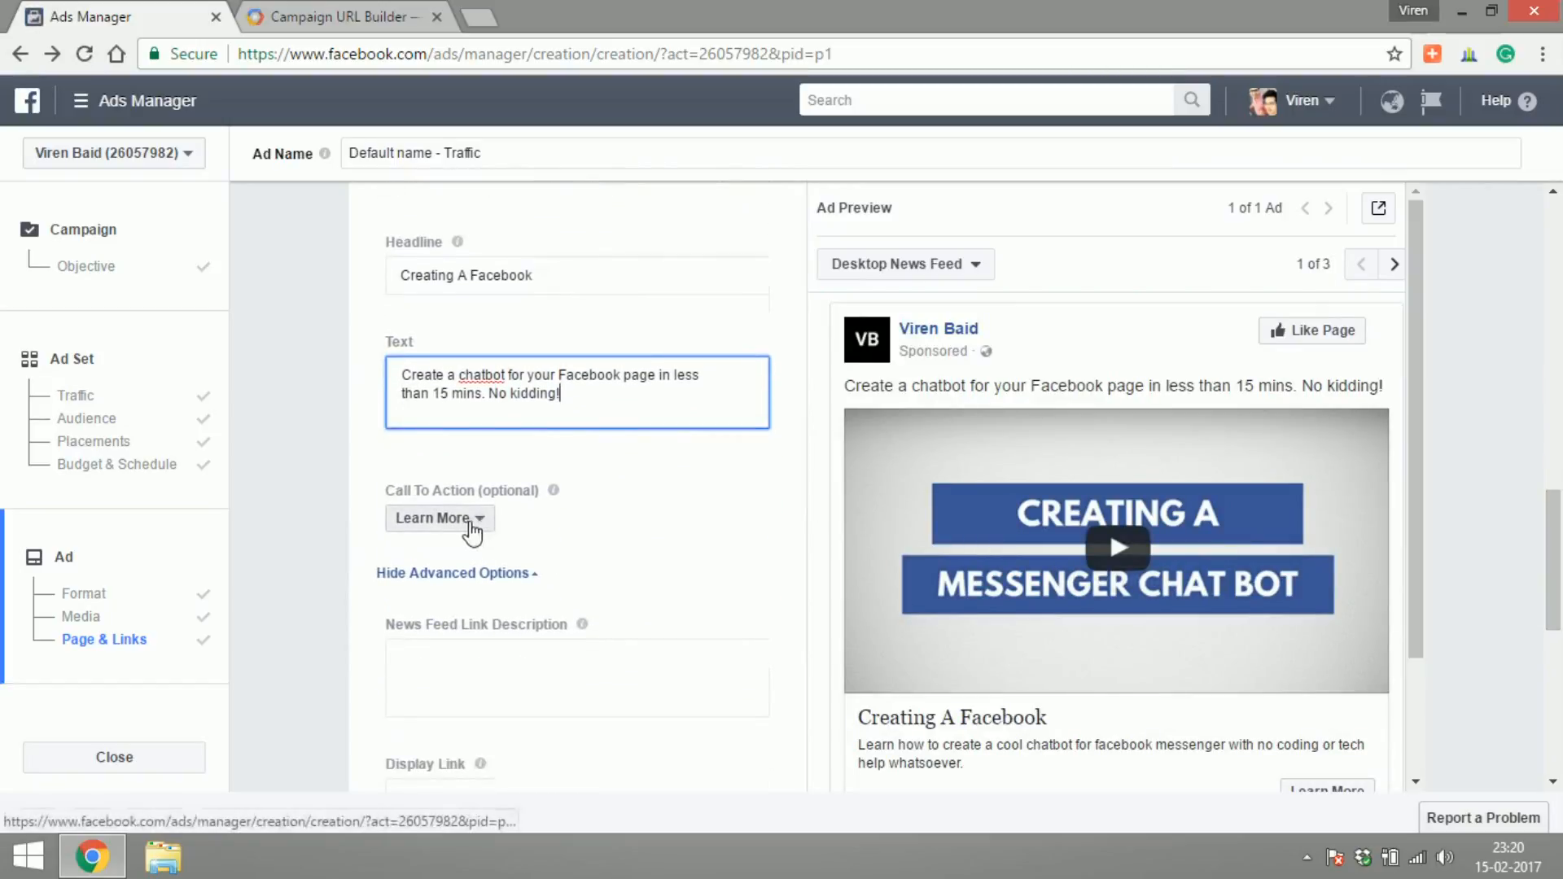
{"action": "left_click", "coordinate": [440, 517]}
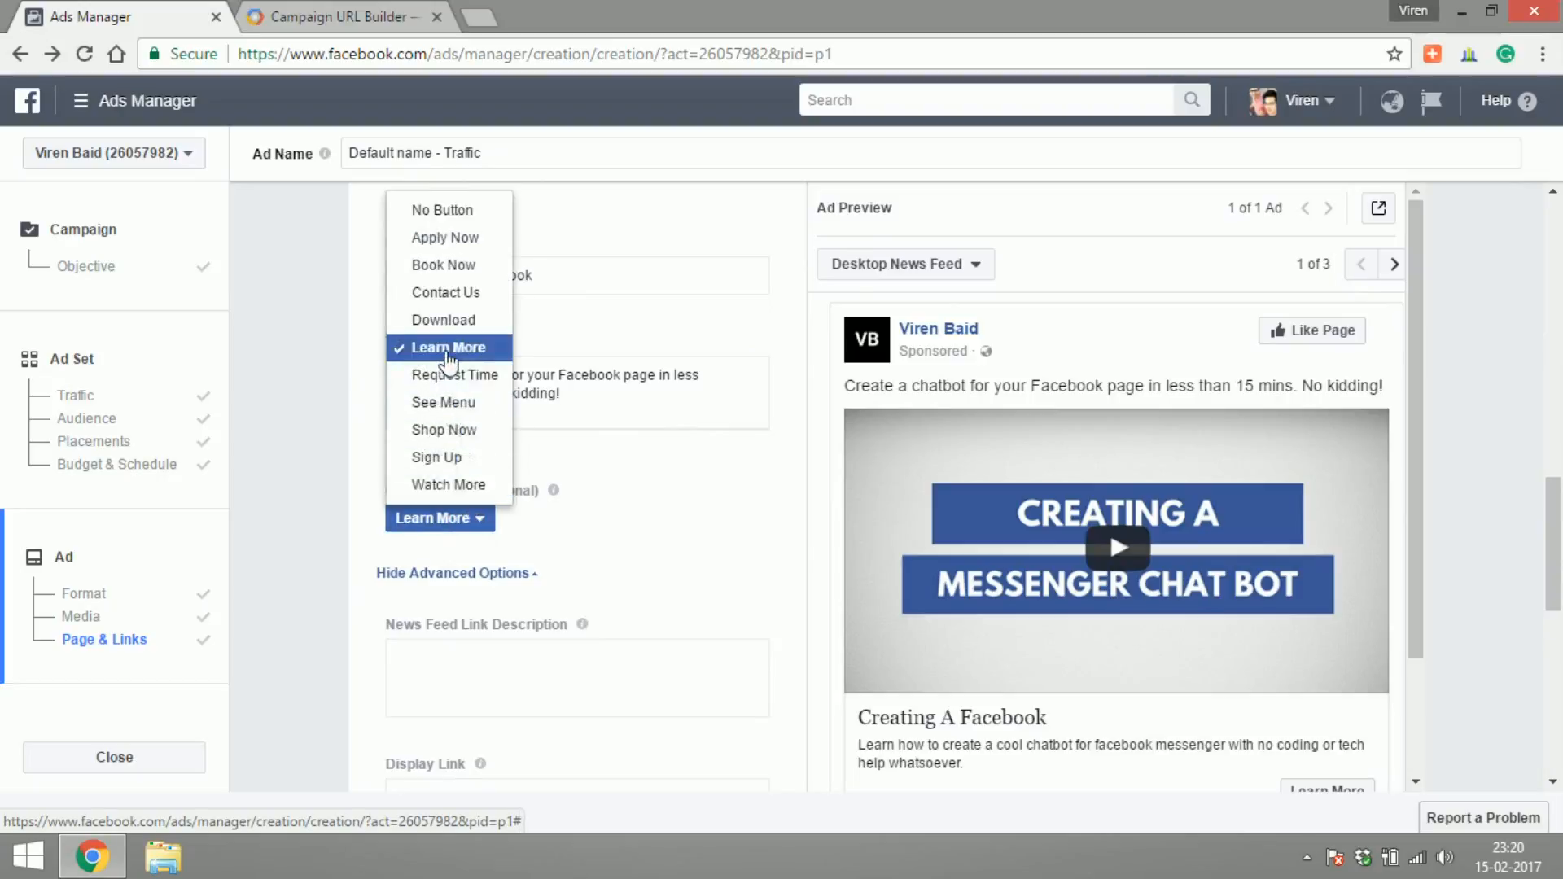
{"action": "left_click", "coordinate": [446, 347]}
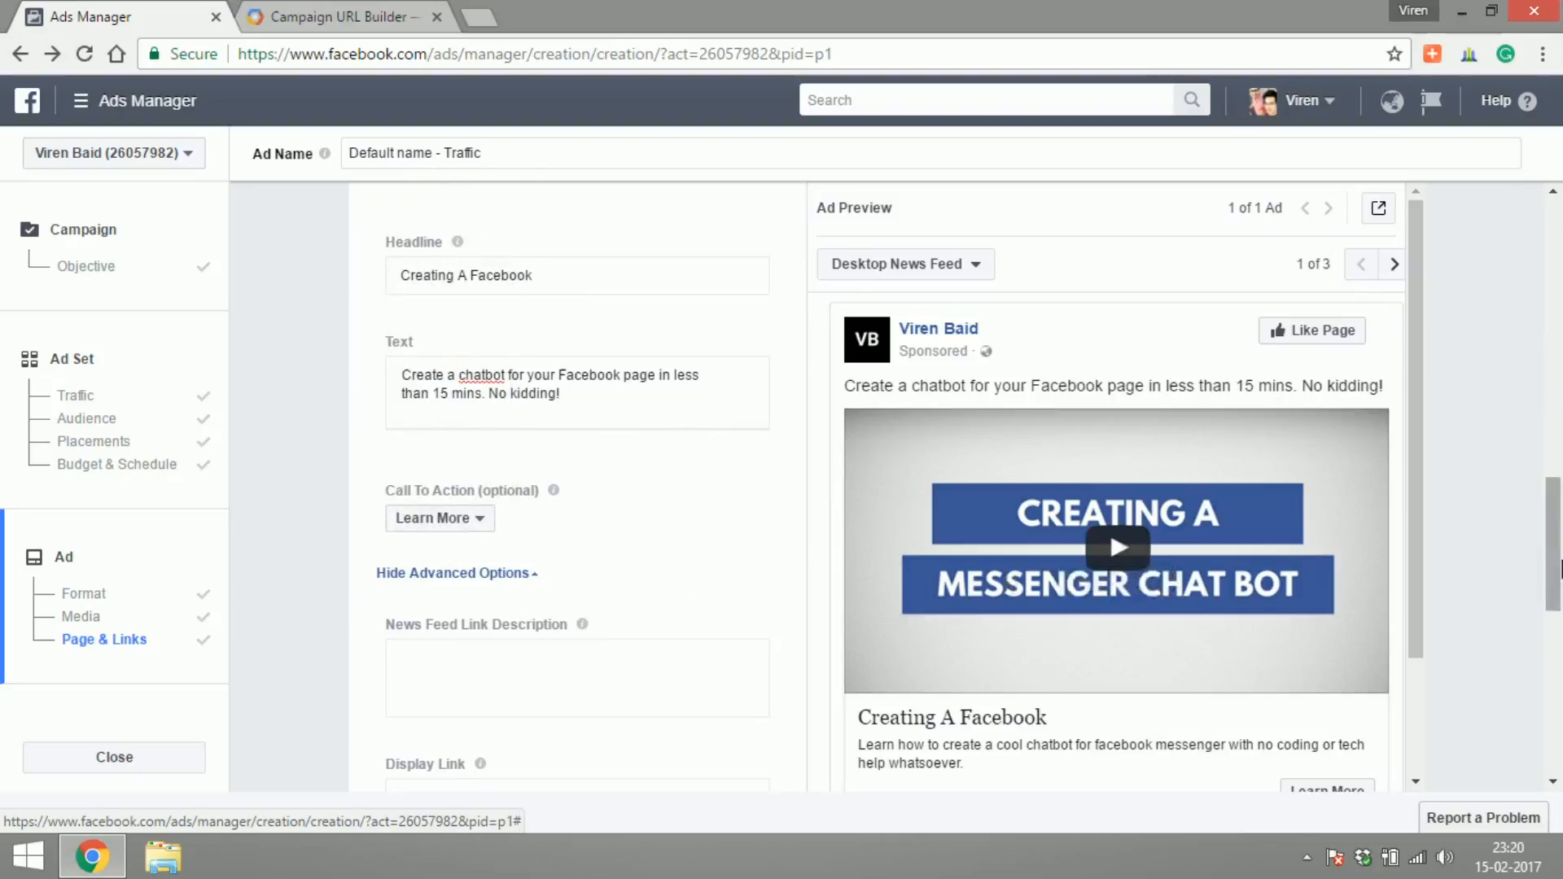
{"action": "scroll", "scroll_direction": "down", "scroll_amount": 3}
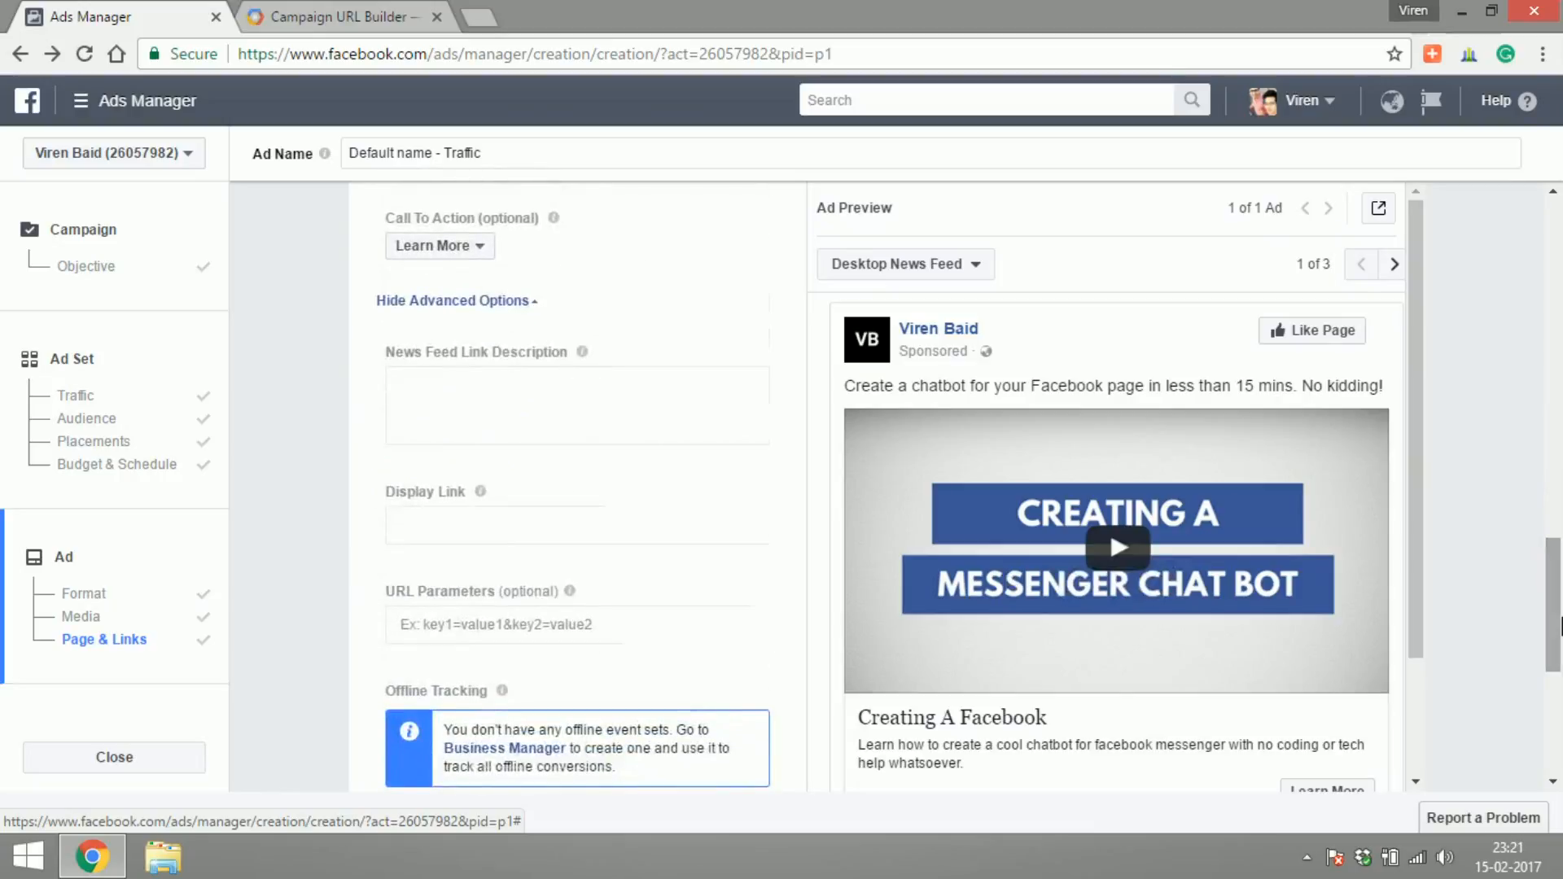
{"action": "mouse_move", "coordinate": [1413, 551]}
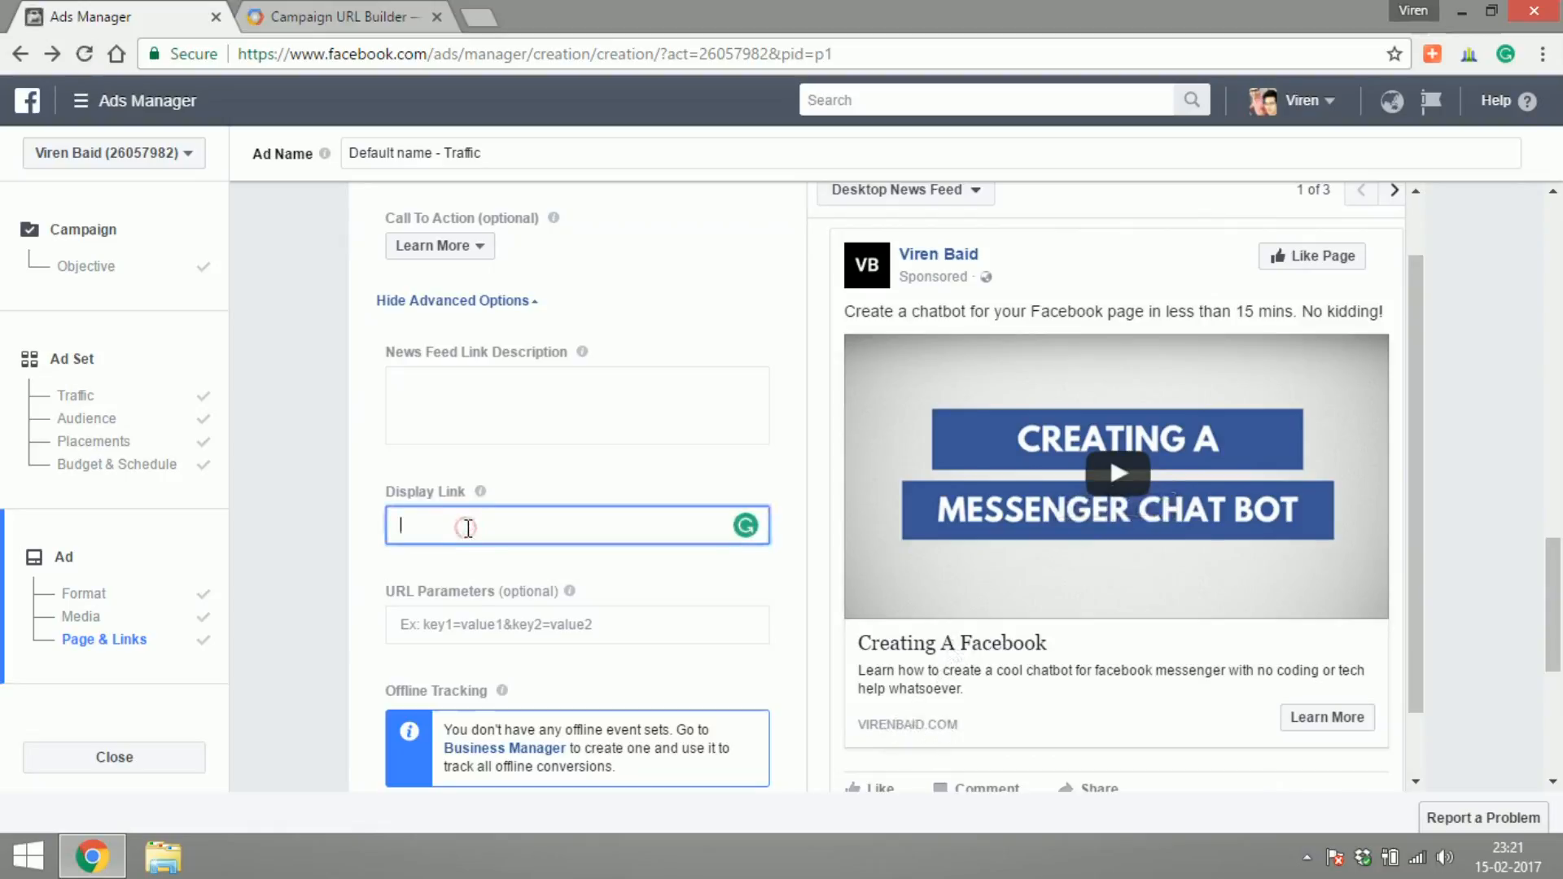
{"action": "scroll", "scroll_direction": "down", "scroll_amount": 3}
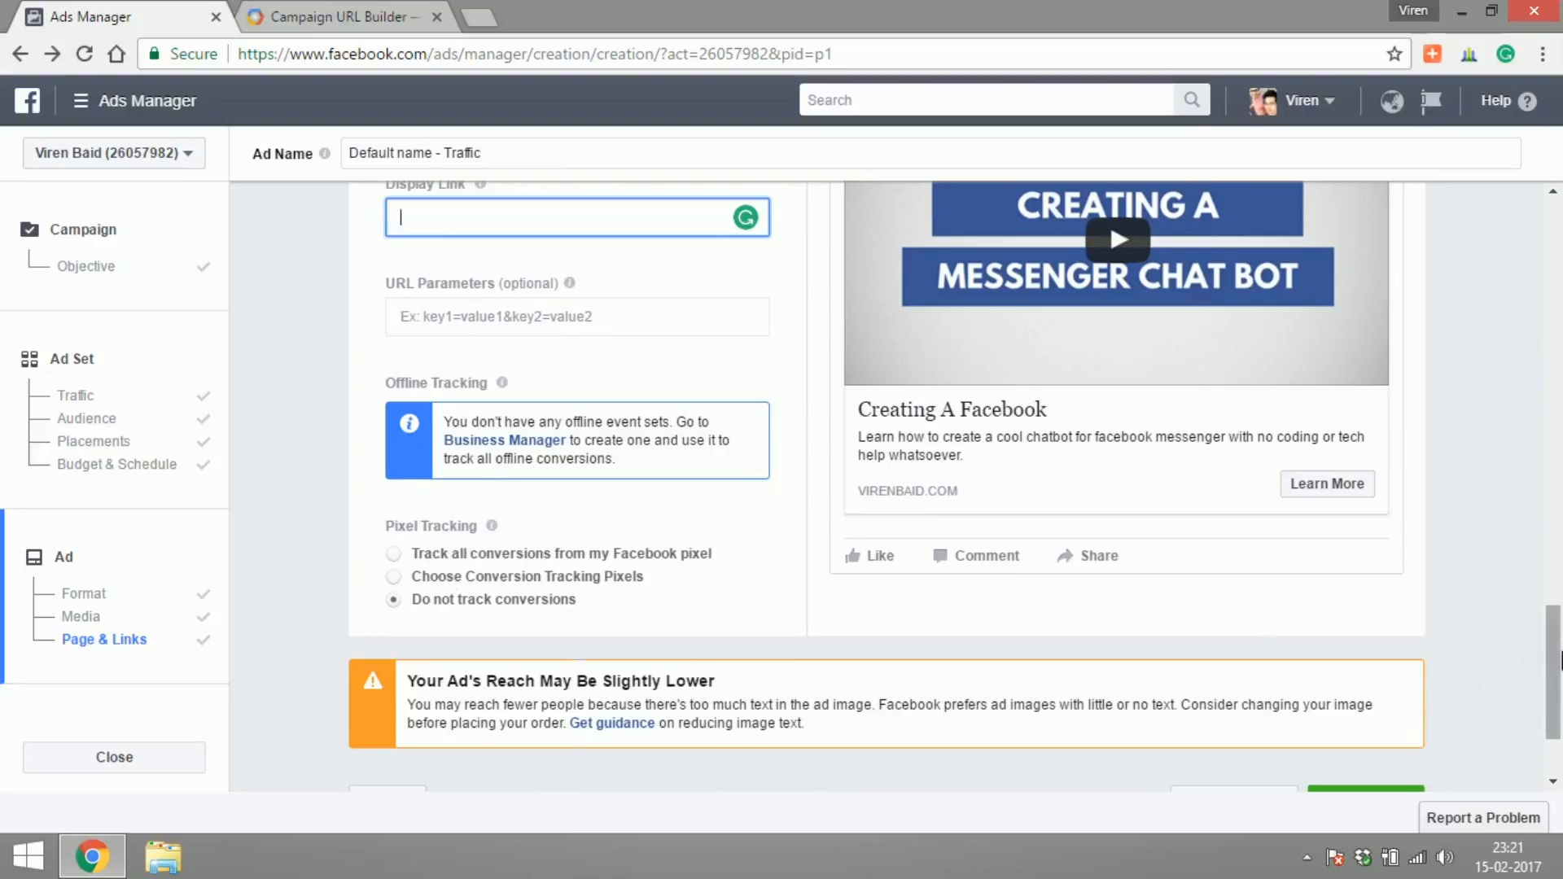
{"action": "scroll", "scroll_direction": "down", "scroll_amount": 3}
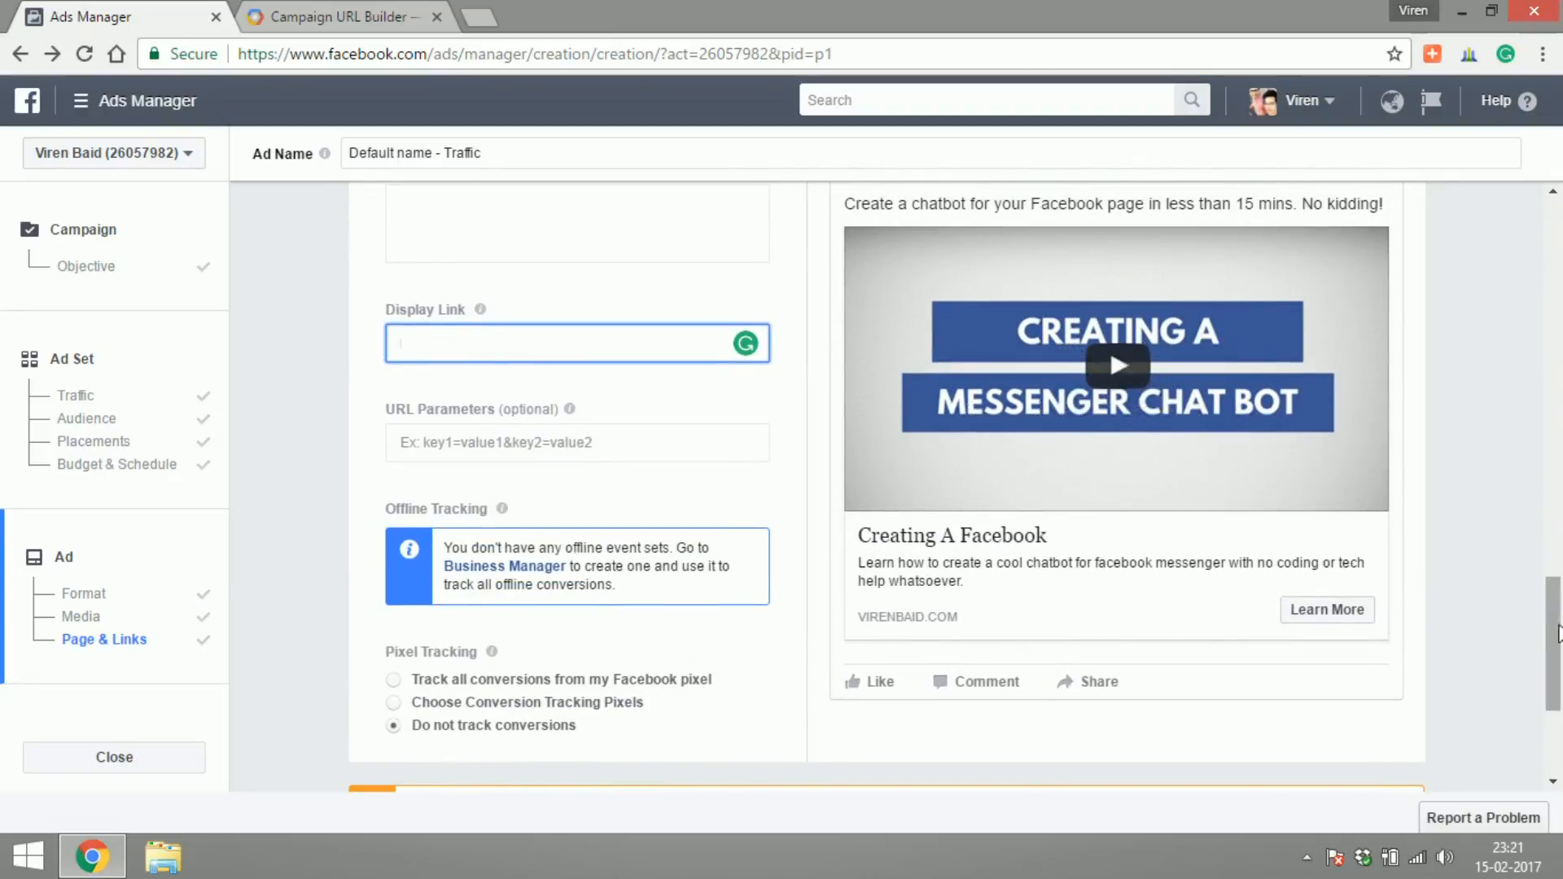
{"action": "scroll", "scroll_direction": "down", "scroll_amount": 3}
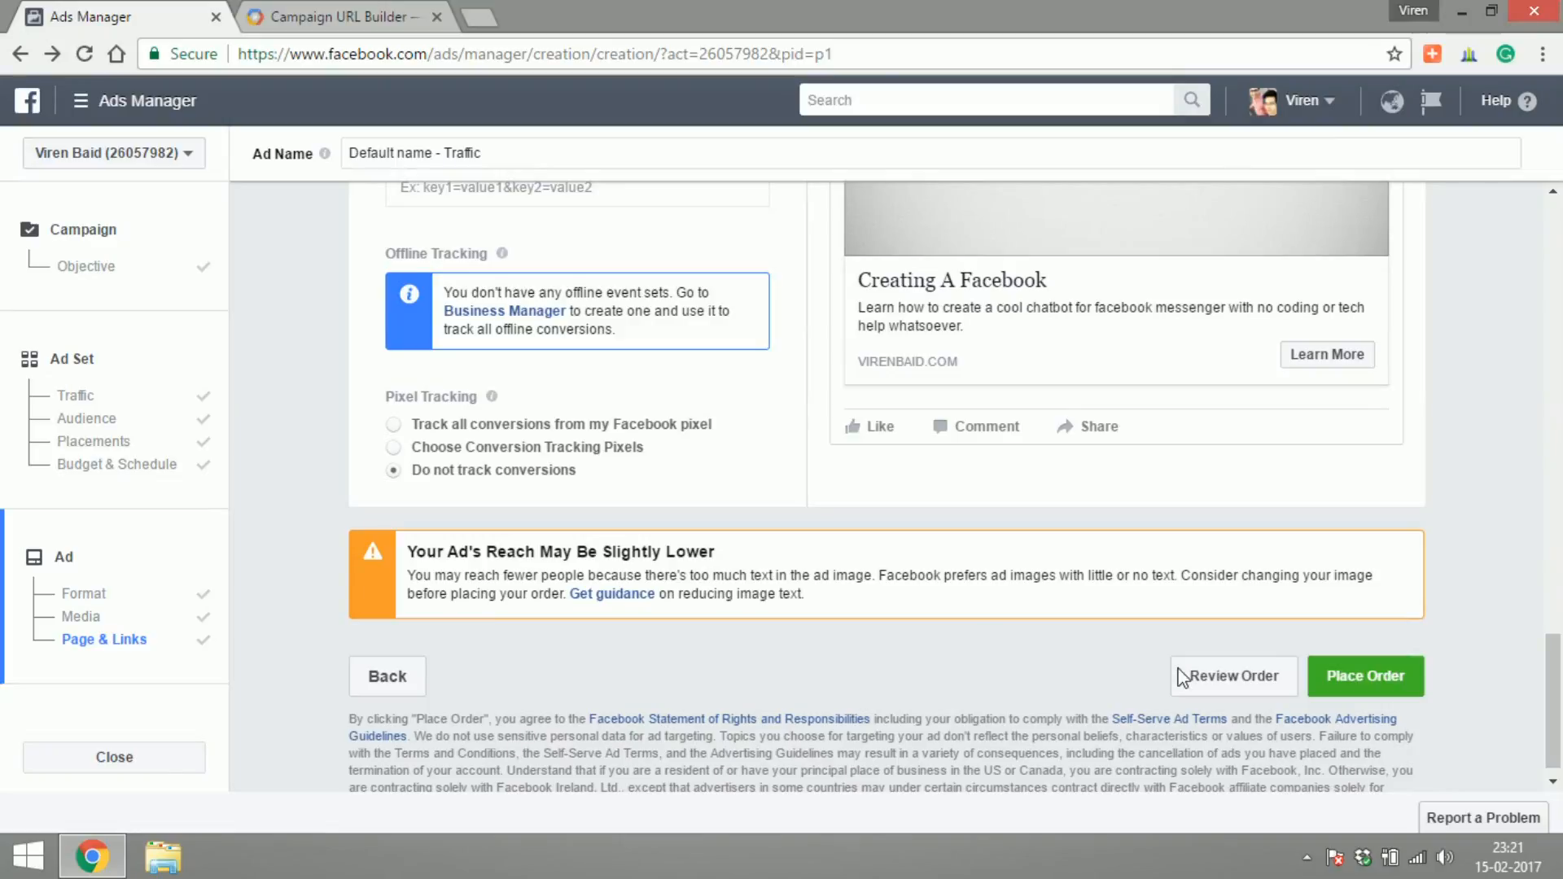
Place the order and continue to the Traffic campaign view with its ad set pending review
{"action": "left_click", "coordinate": [1335, 694]}
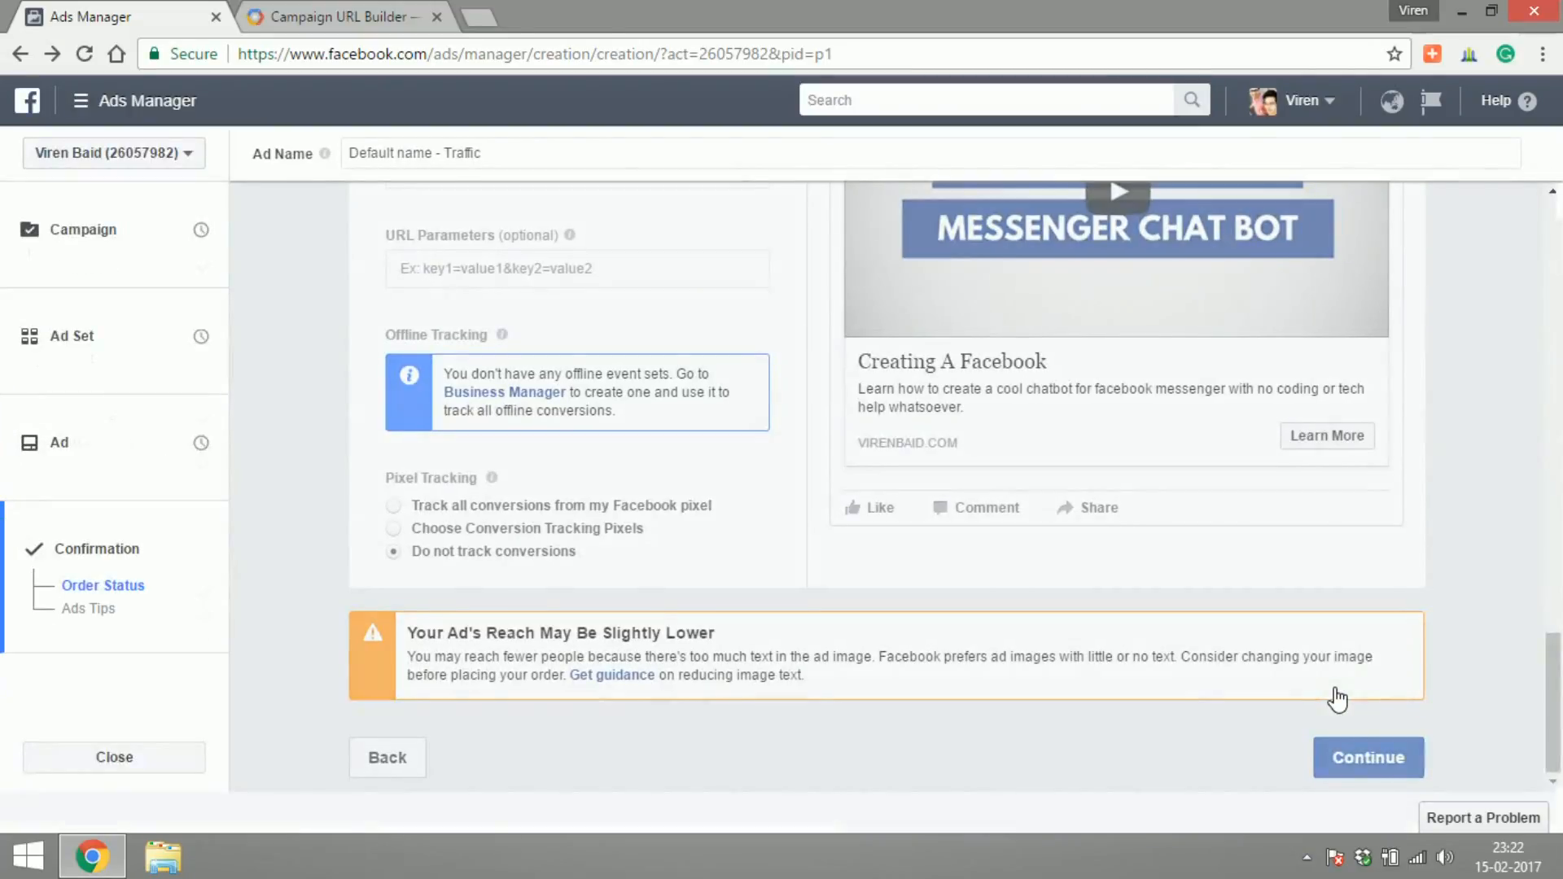
{"action": "left_click", "coordinate": [1368, 756]}
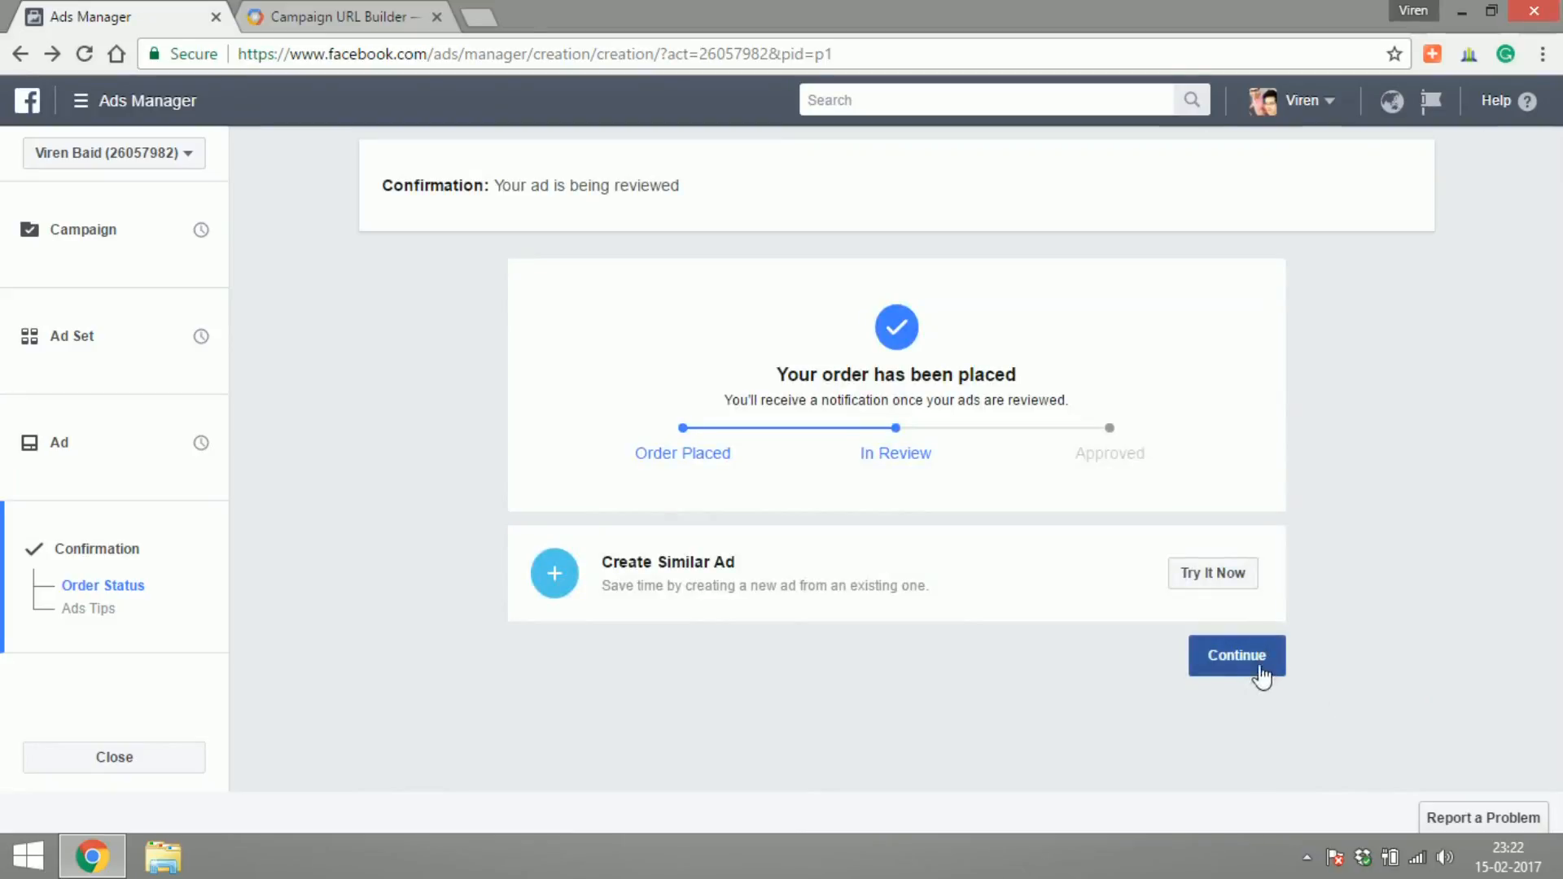
{"action": "left_click", "coordinate": [1237, 654]}
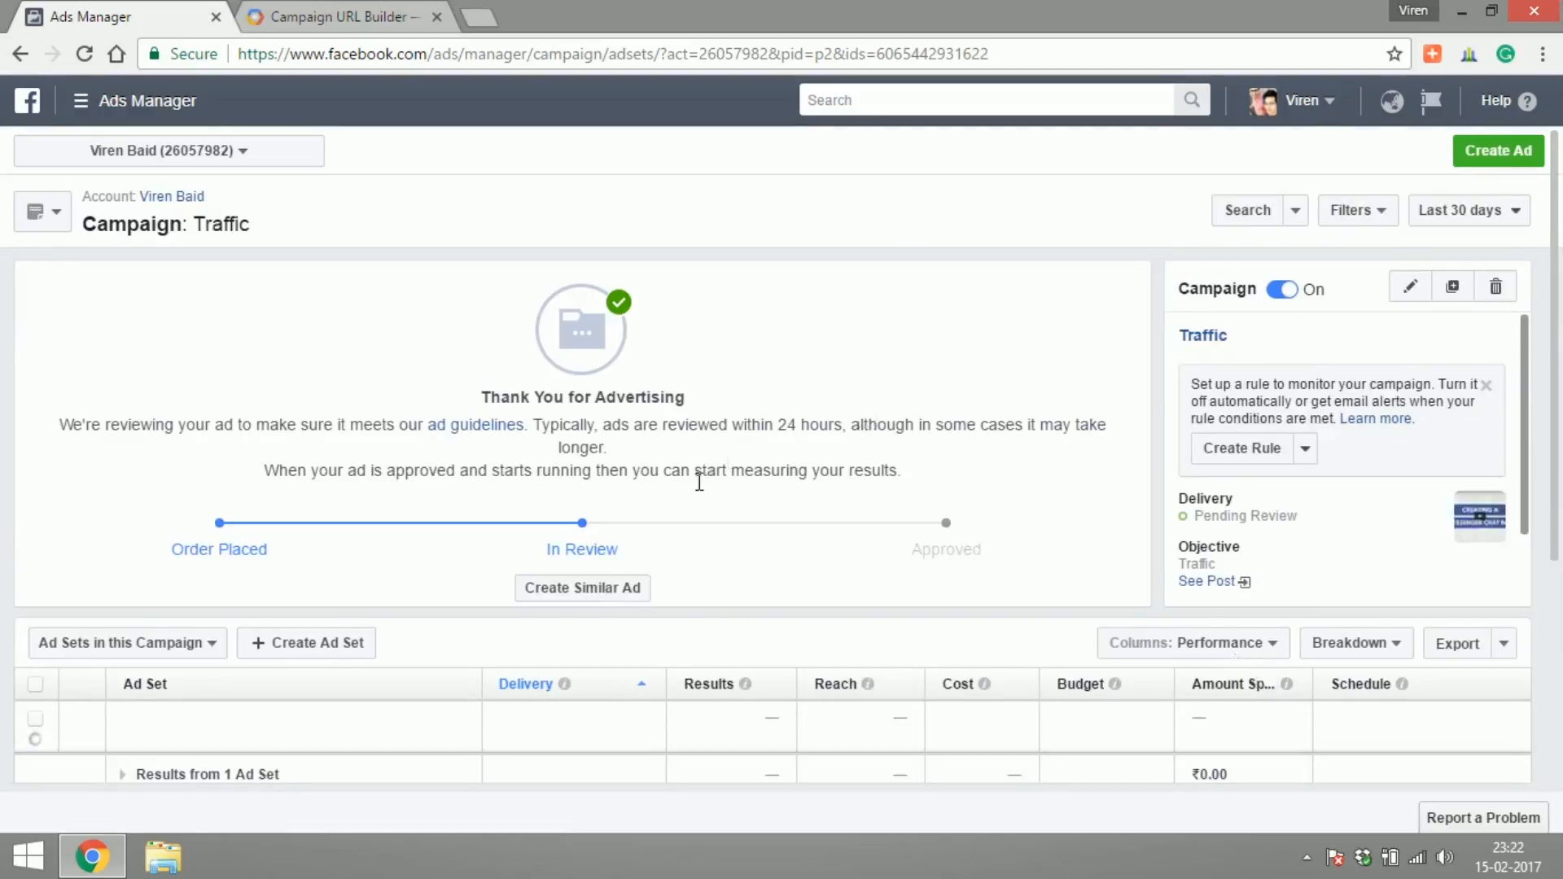
{"action": "scroll", "scroll_direction": "down", "scroll_amount": 3}
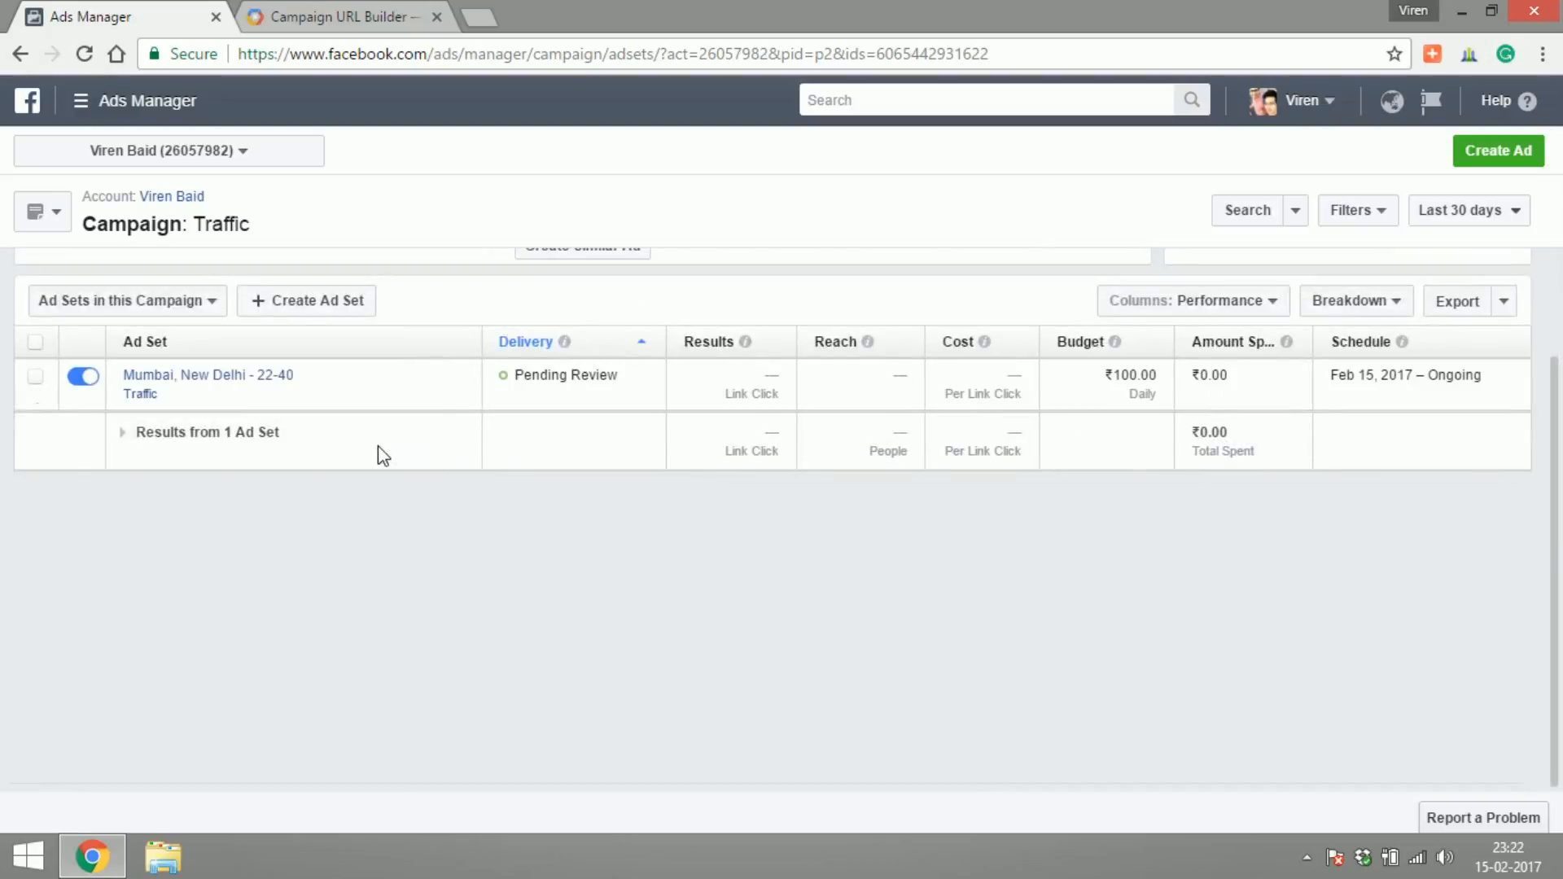